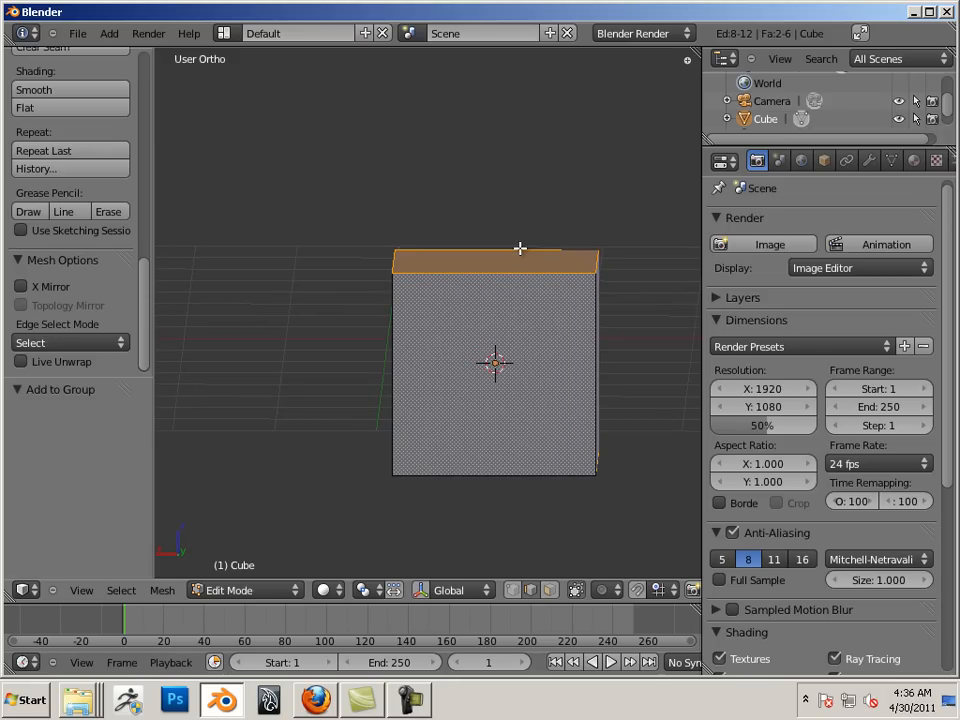
mouse_move(510, 238)
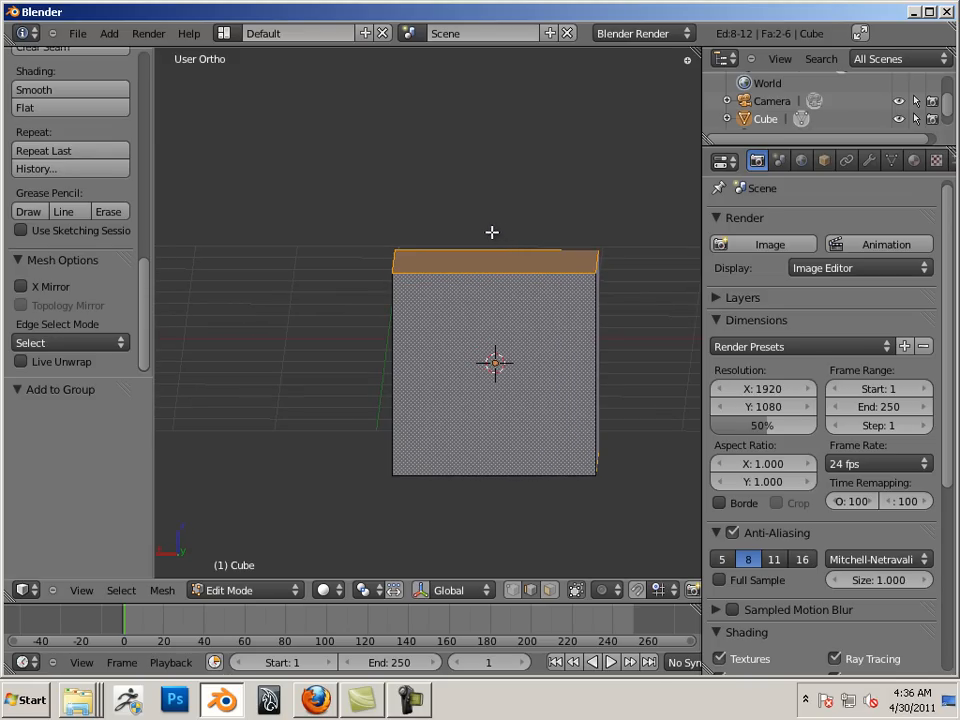
mouse_move(425, 208)
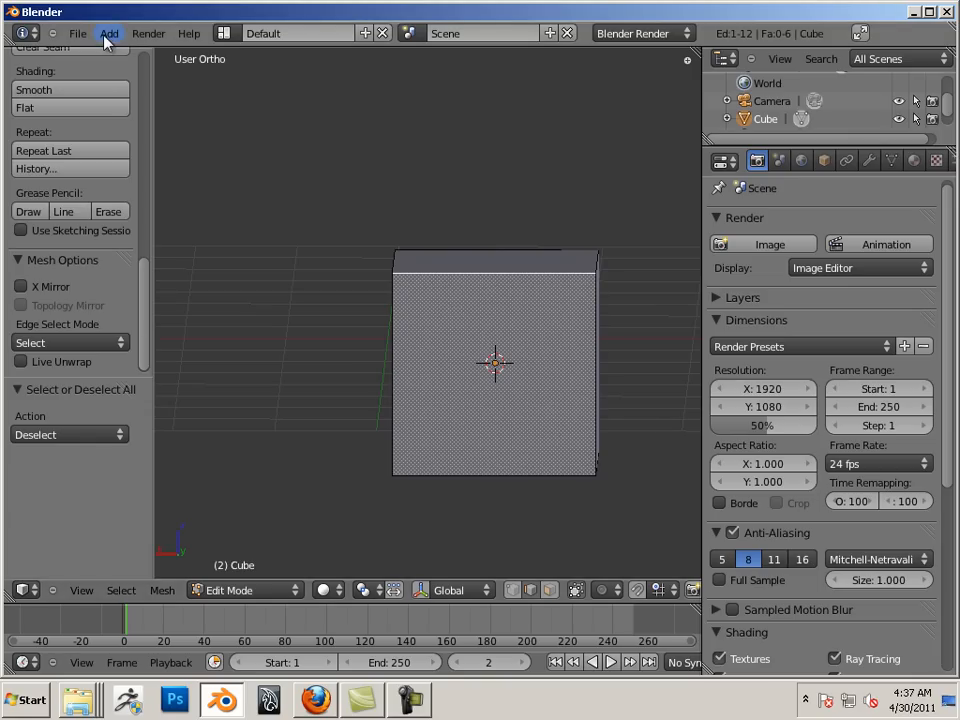
Step: Switch the cube back to Object Mode from the mode dropdown
click(230, 590)
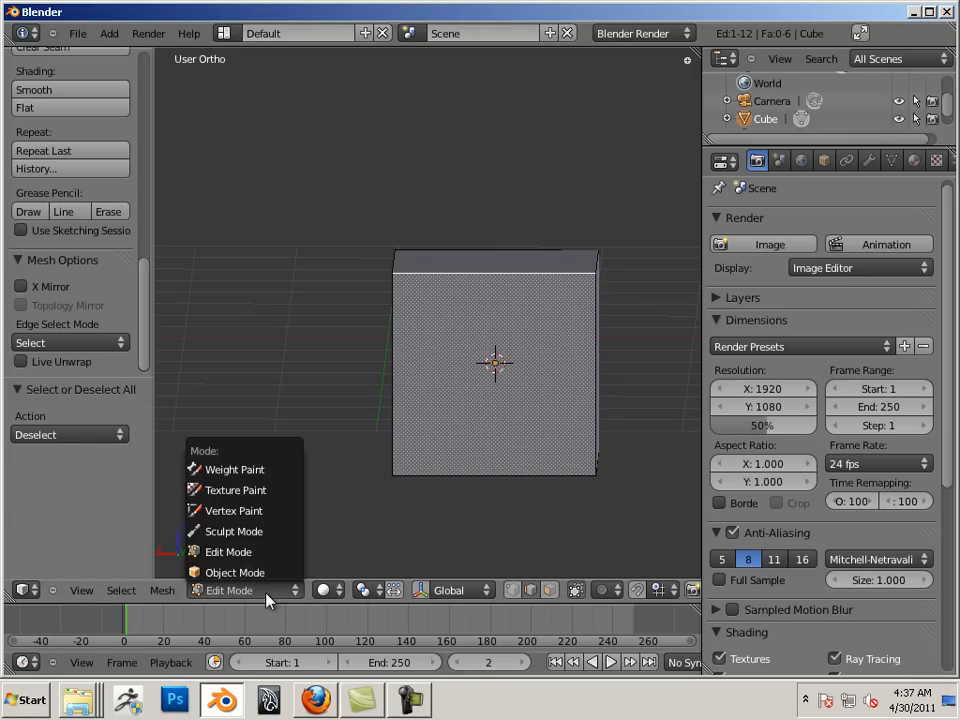
click(234, 572)
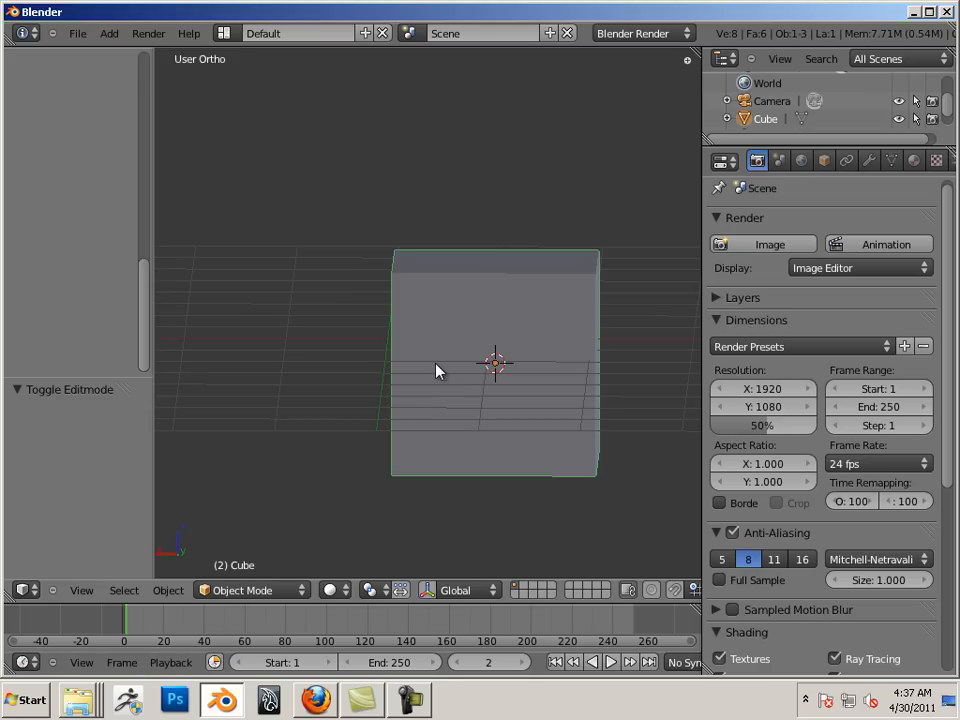
mouse_move(500, 388)
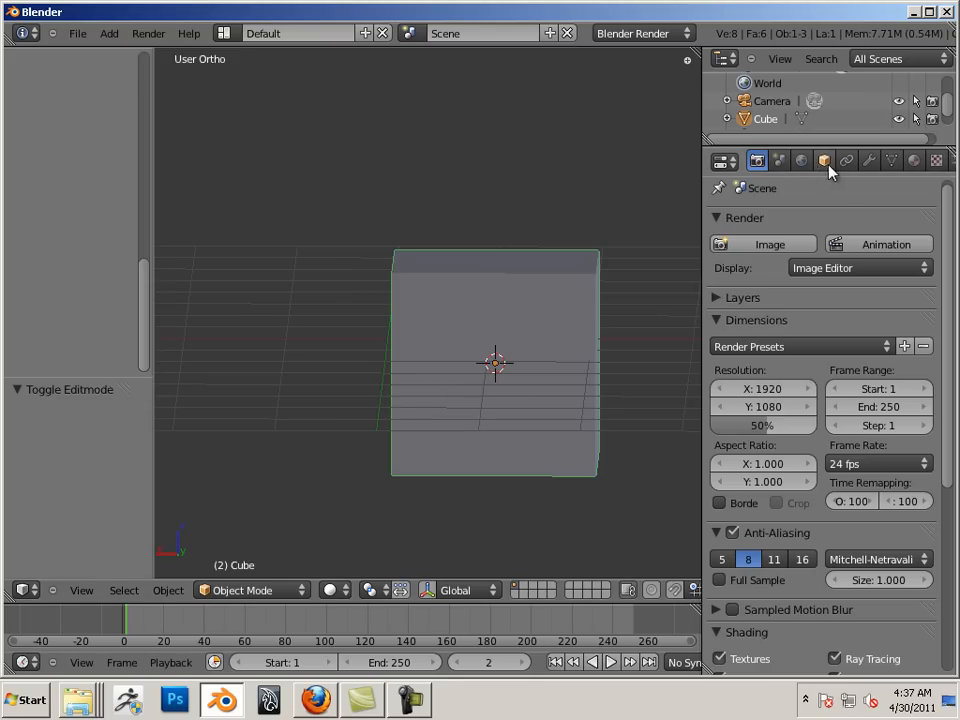
Step: Add a Multiresolution modifier to the cube, subdivide once, and orbit to view the ball
click(868, 160)
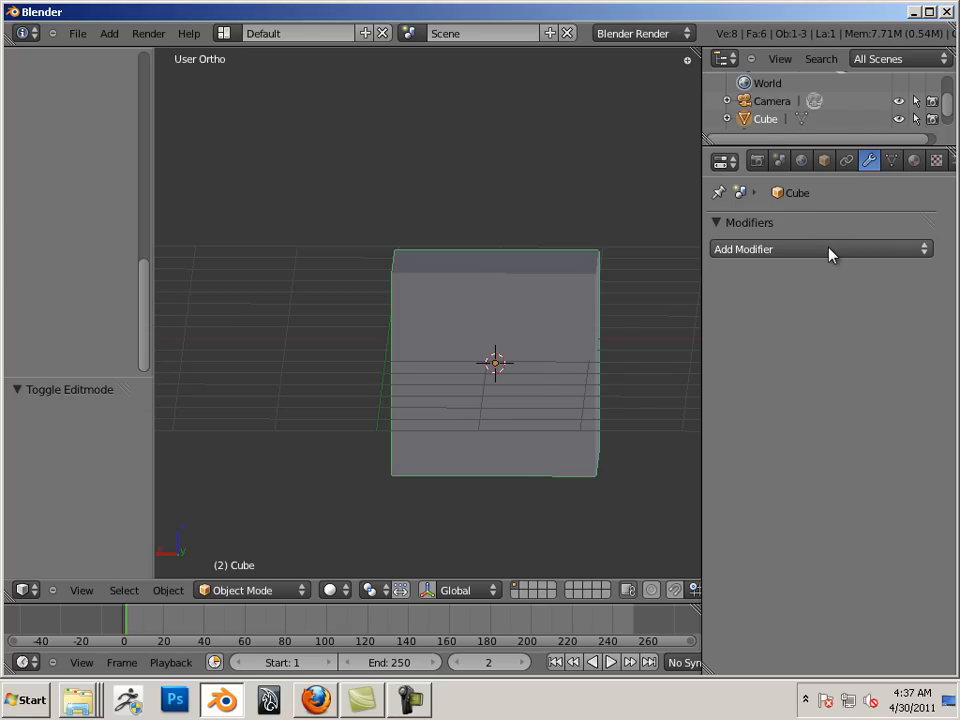
click(820, 249)
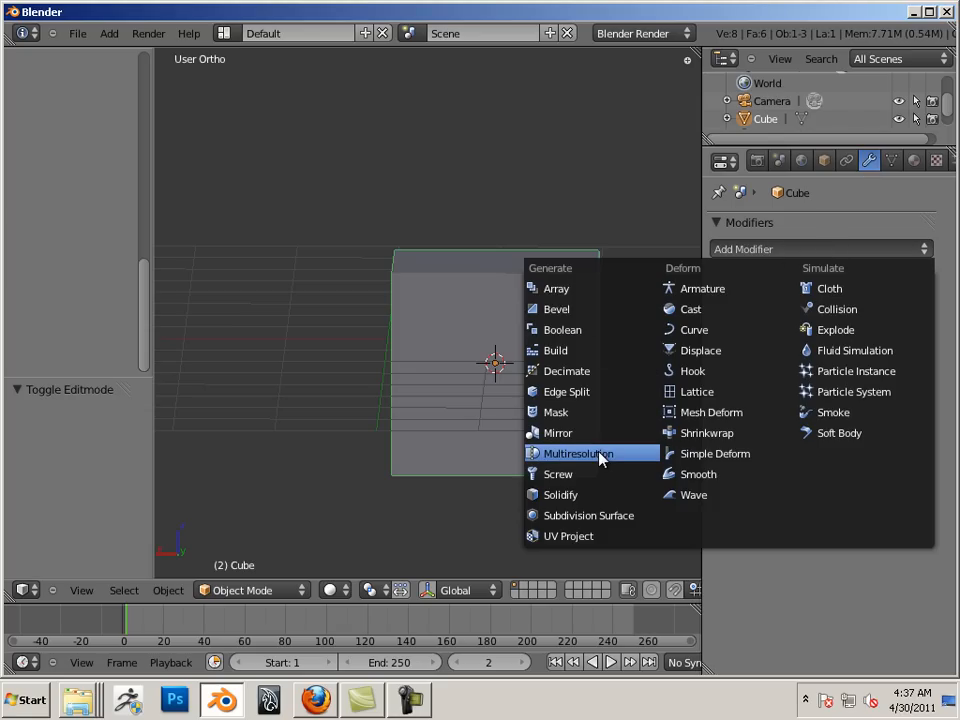
mouse_move(578, 453)
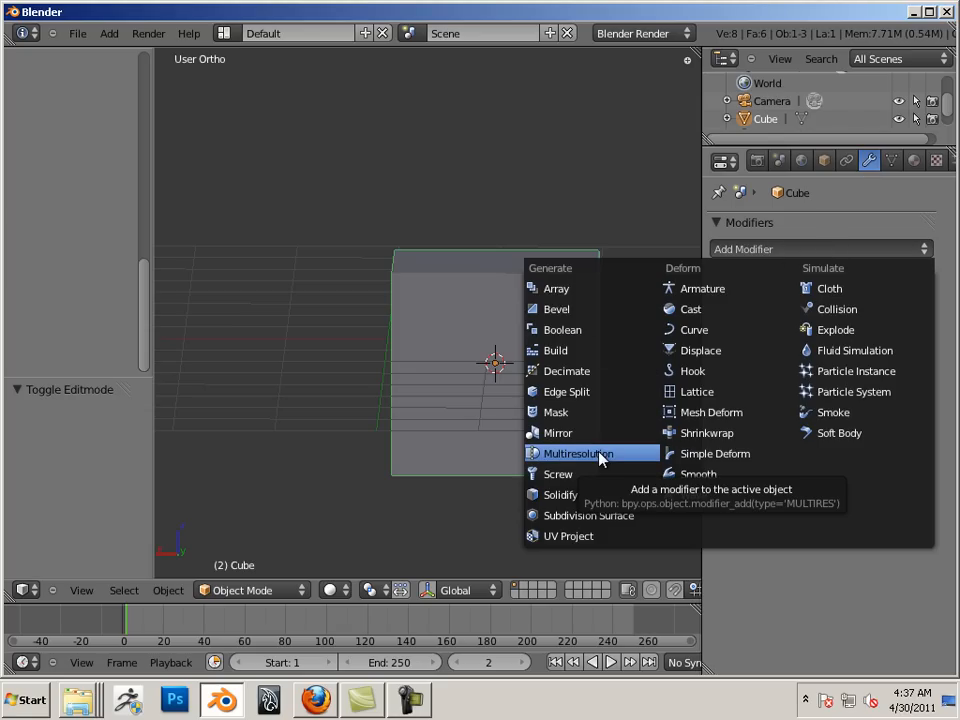
click(577, 453)
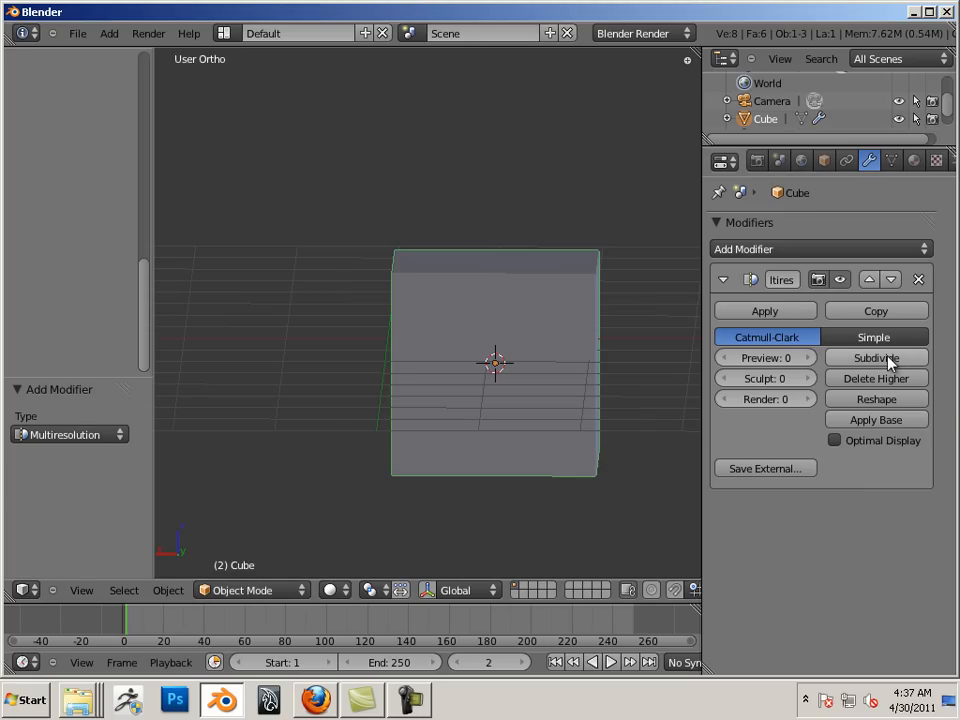
click(875, 357)
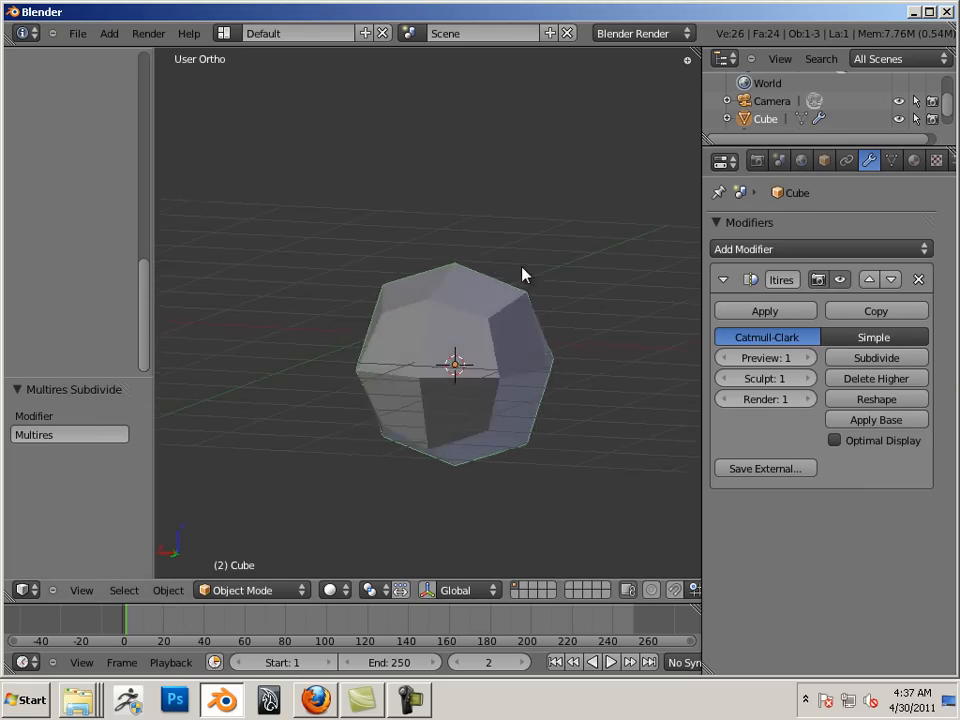
drag(520, 275, 445, 280)
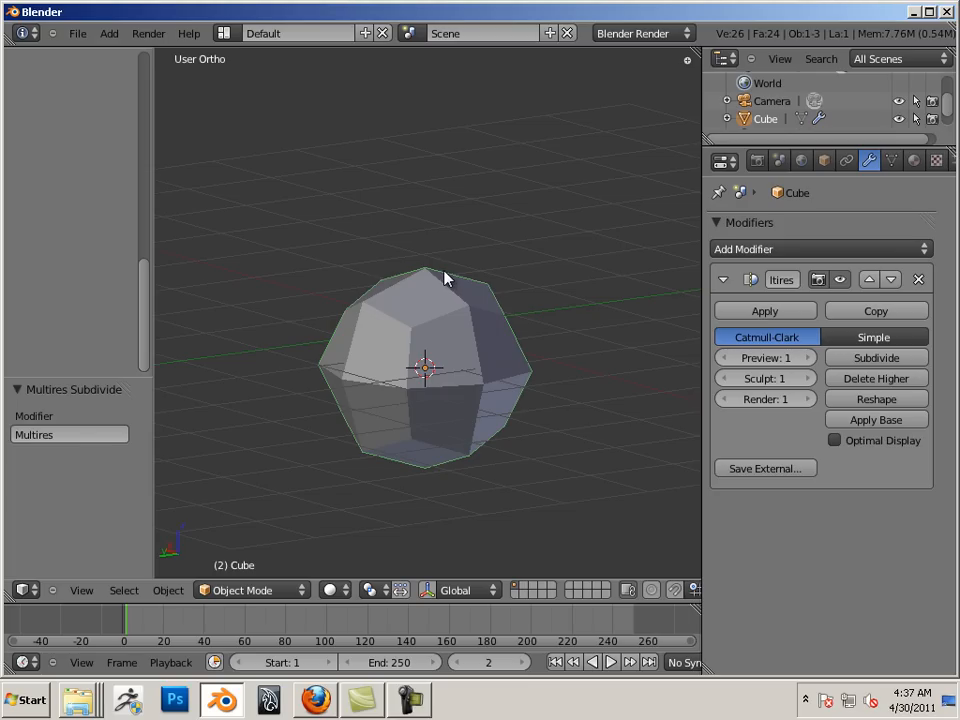
mouse_move(434, 276)
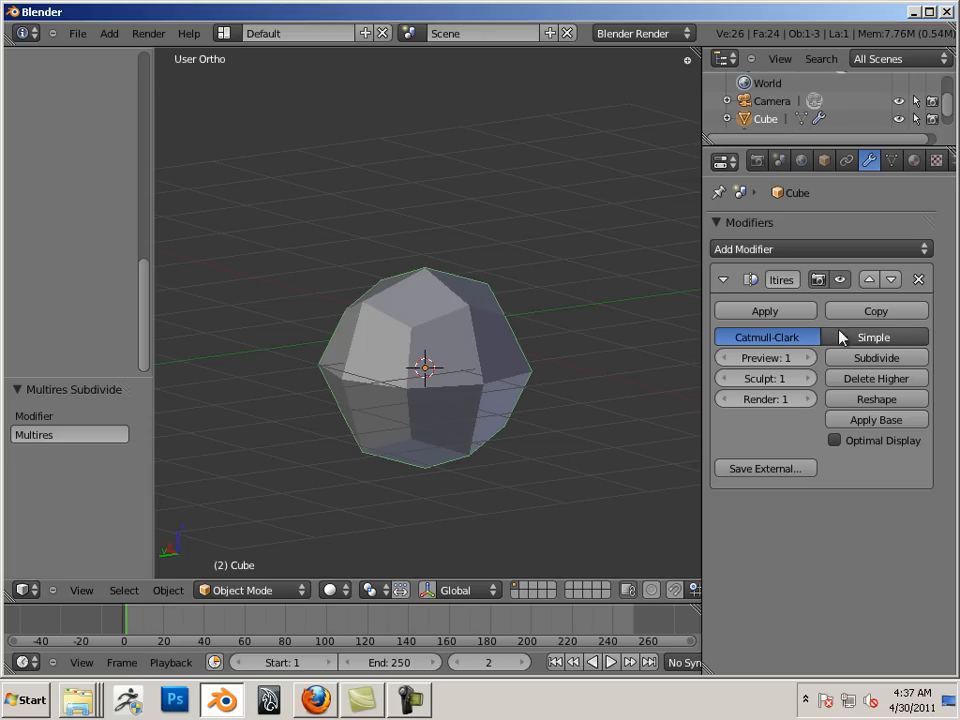
Step: Apply the Multiresolution modifier, then add a new one and subdivide it once
click(764, 310)
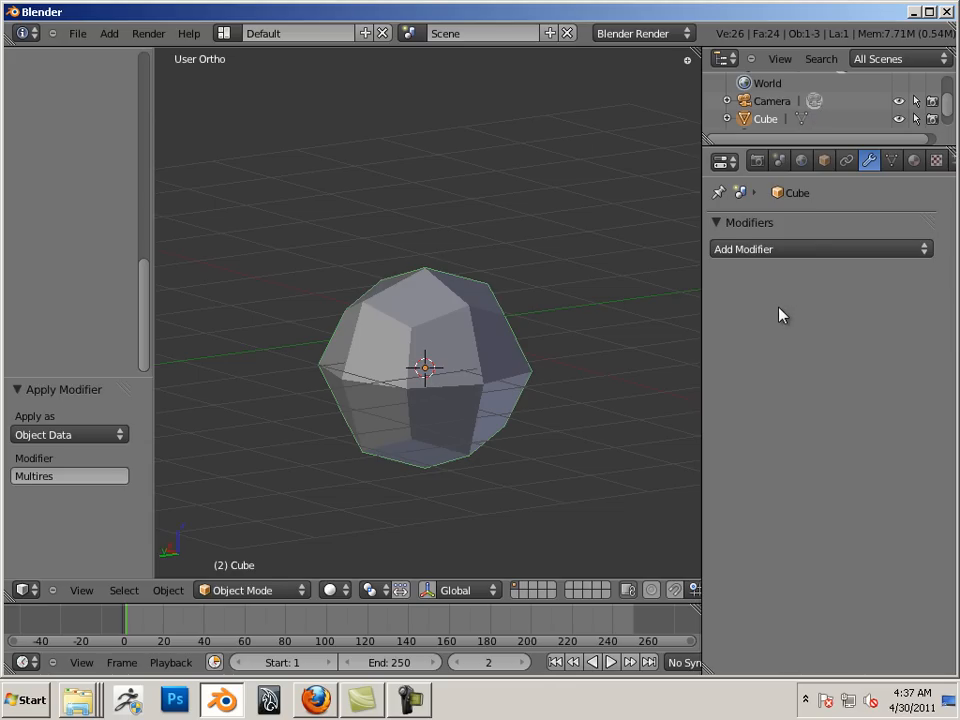
mouse_move(770, 249)
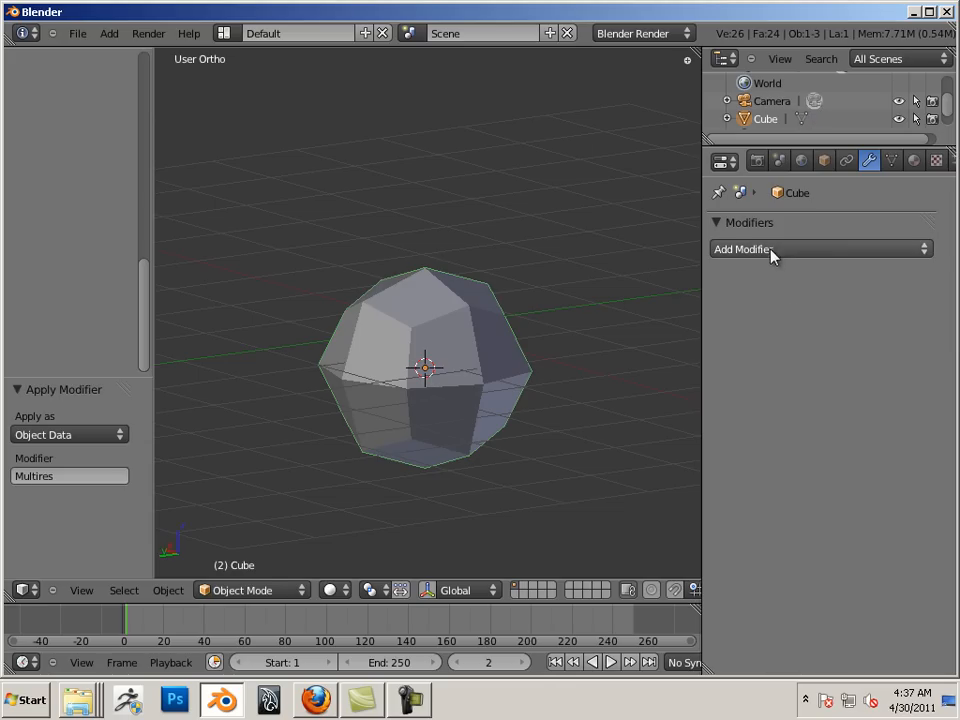
click(743, 249)
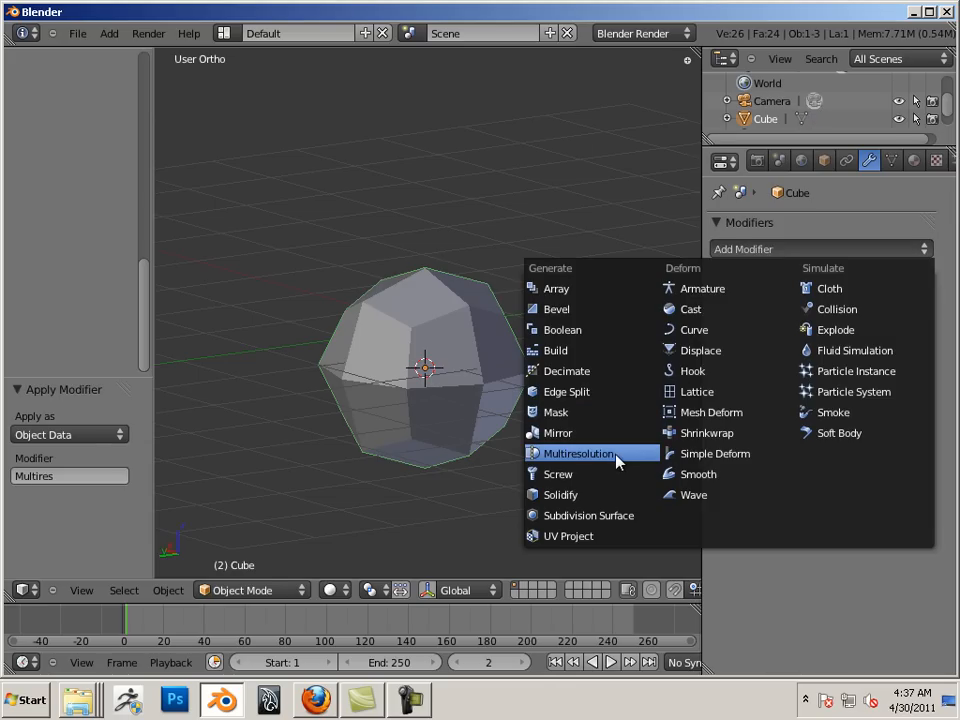
click(578, 453)
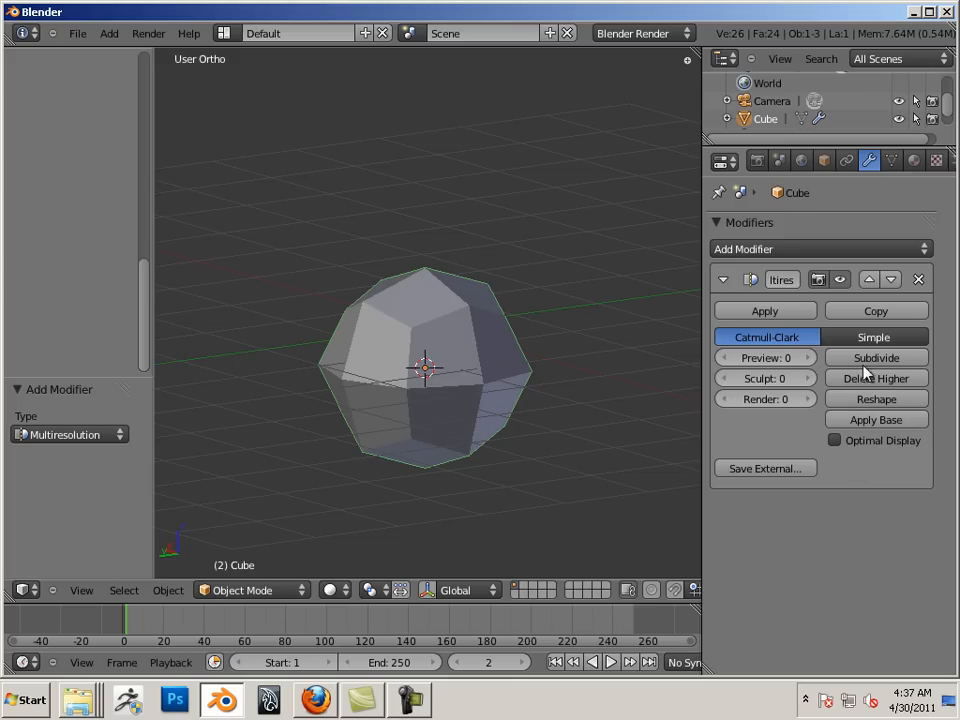
click(875, 358)
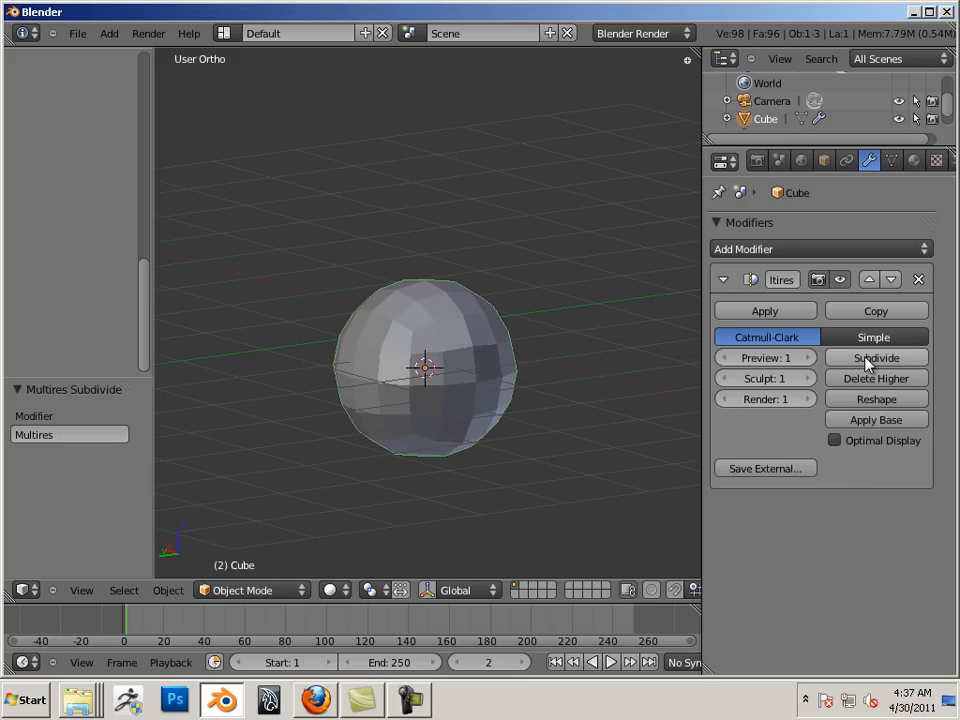
mouse_move(765, 357)
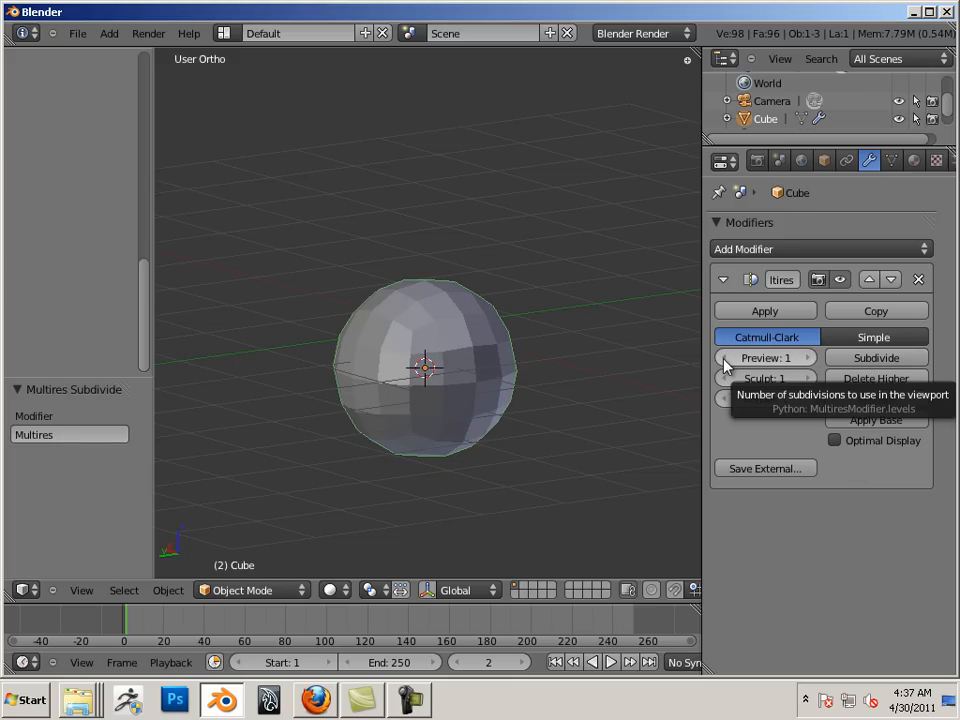
Step: Set the new modifier's viewport Preview level to 0
click(725, 357)
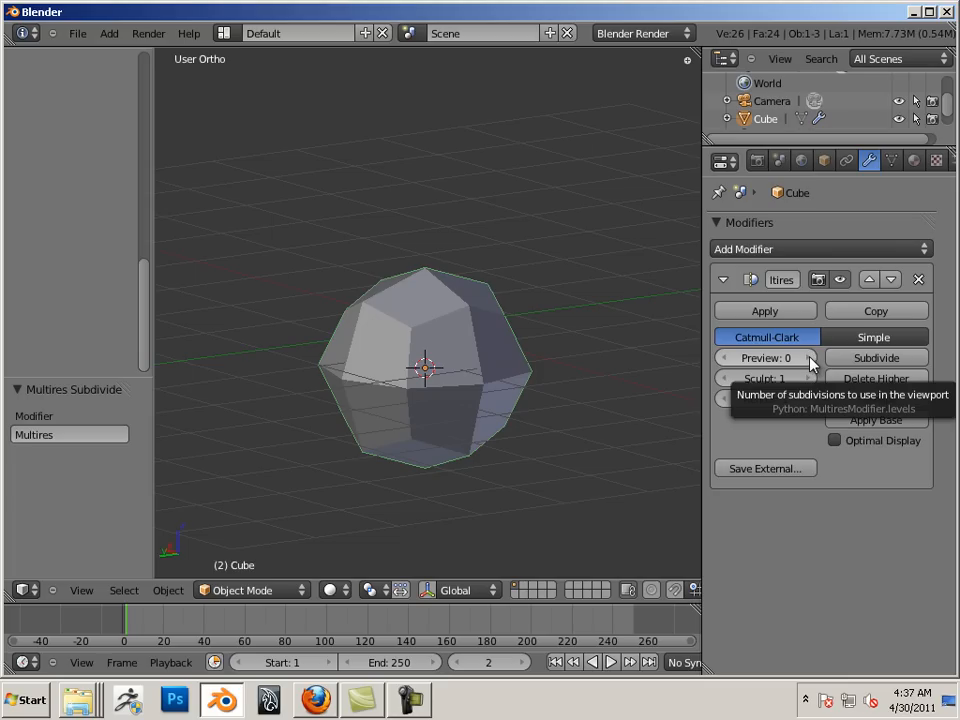
click(807, 357)
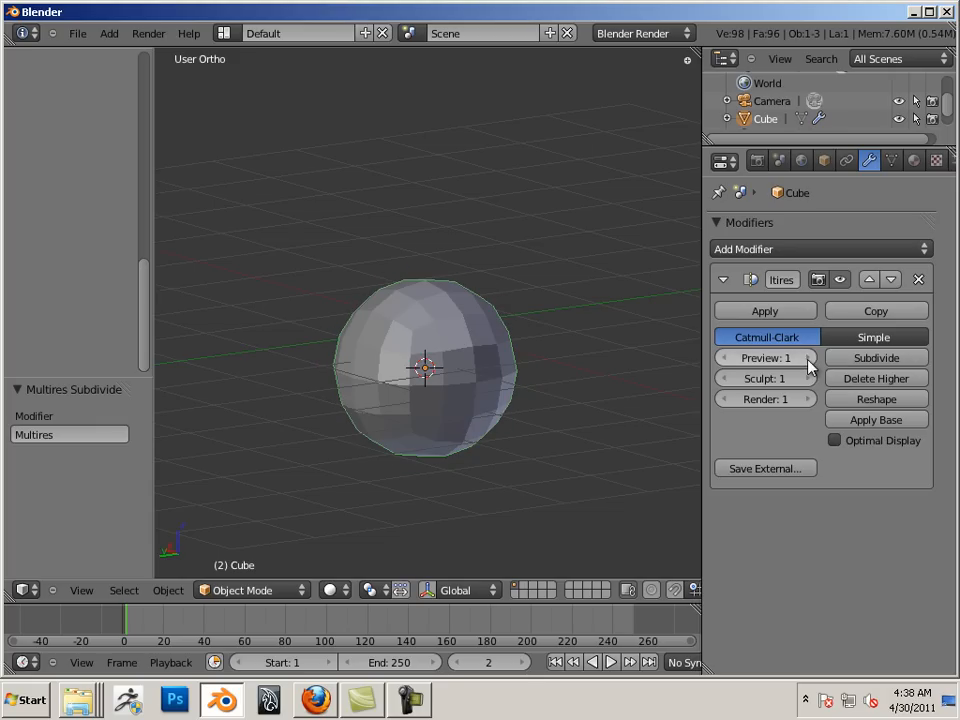
click(724, 358)
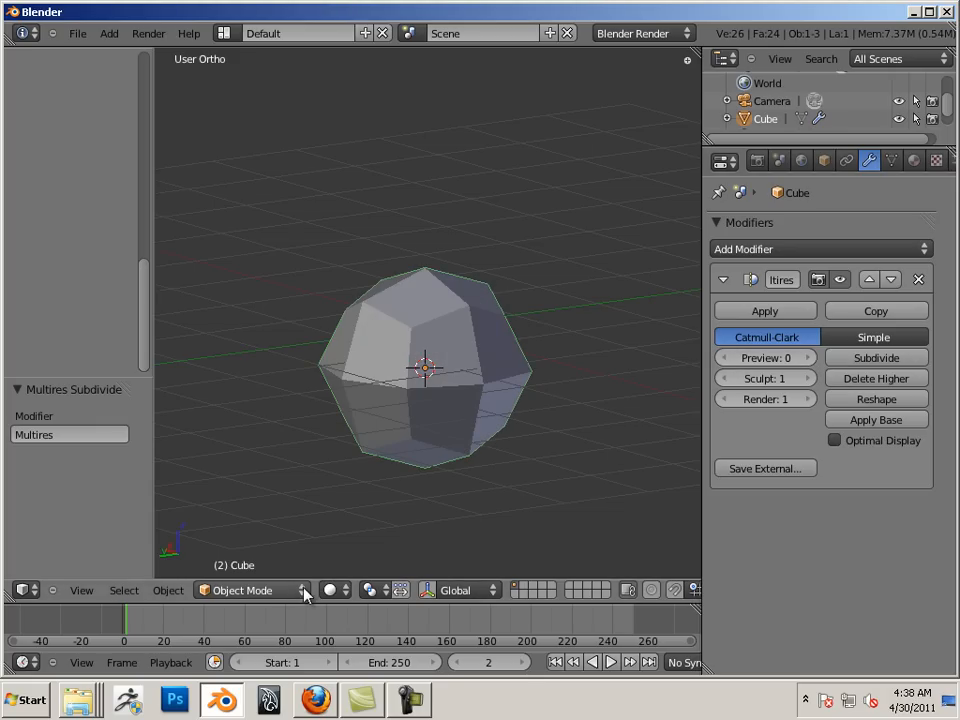
Step: Switch the ball to Sculpt Mode and select the Grab brush
click(245, 590)
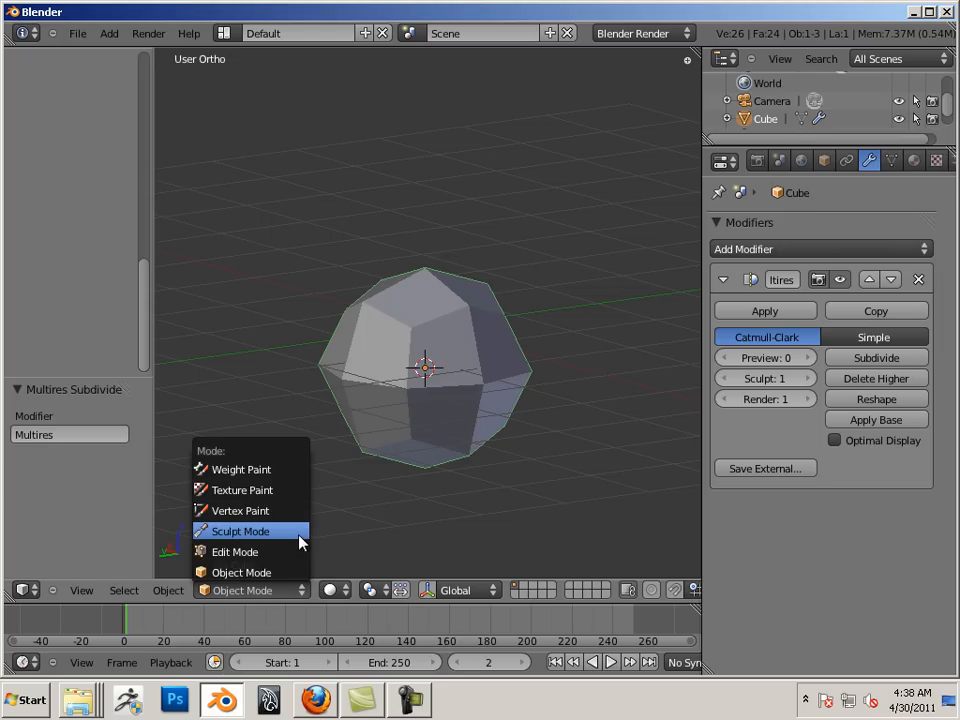
click(240, 531)
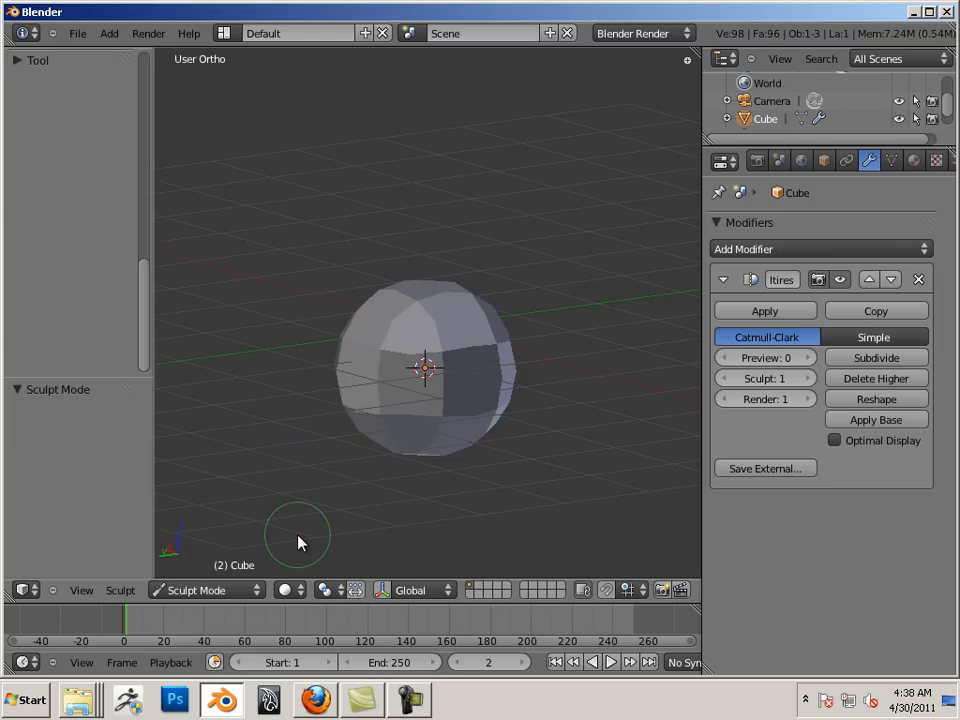
mouse_move(315, 508)
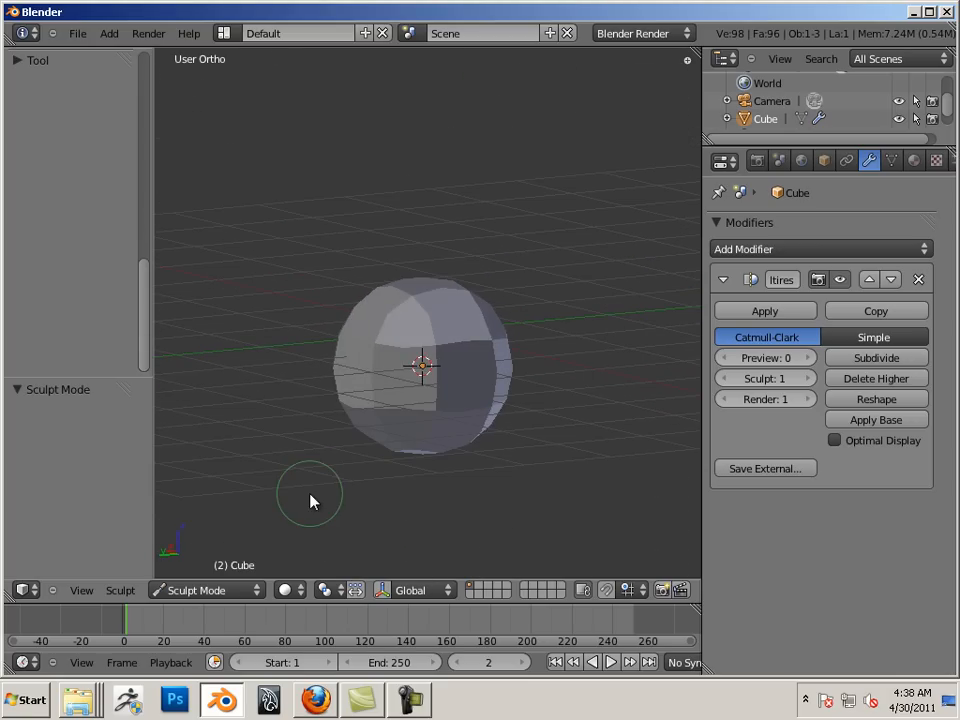
mouse_move(143, 345)
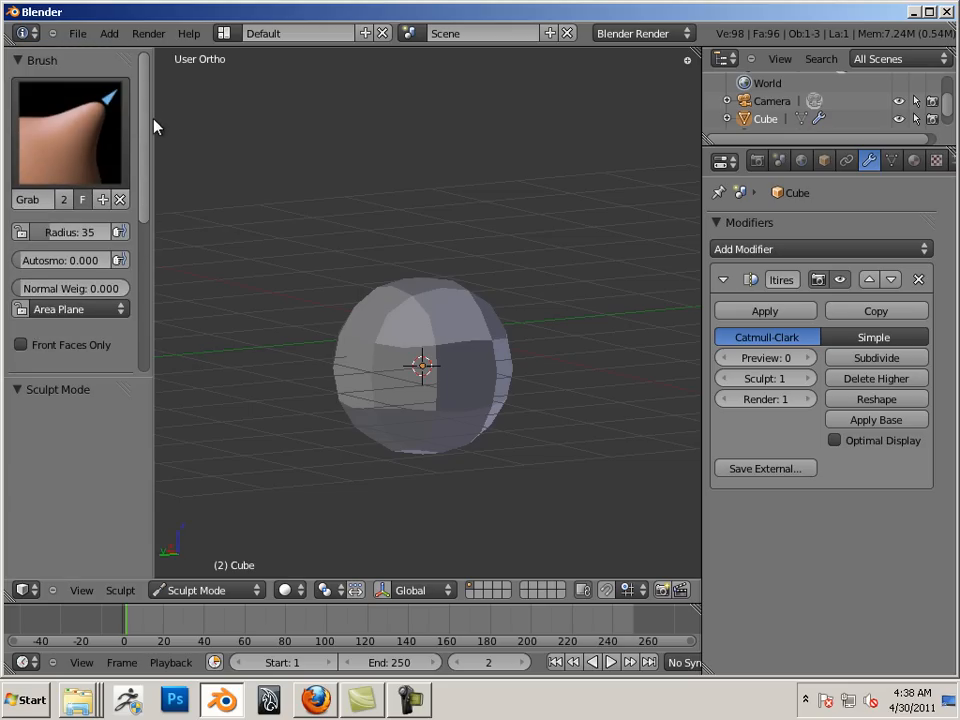
mouse_move(105, 158)
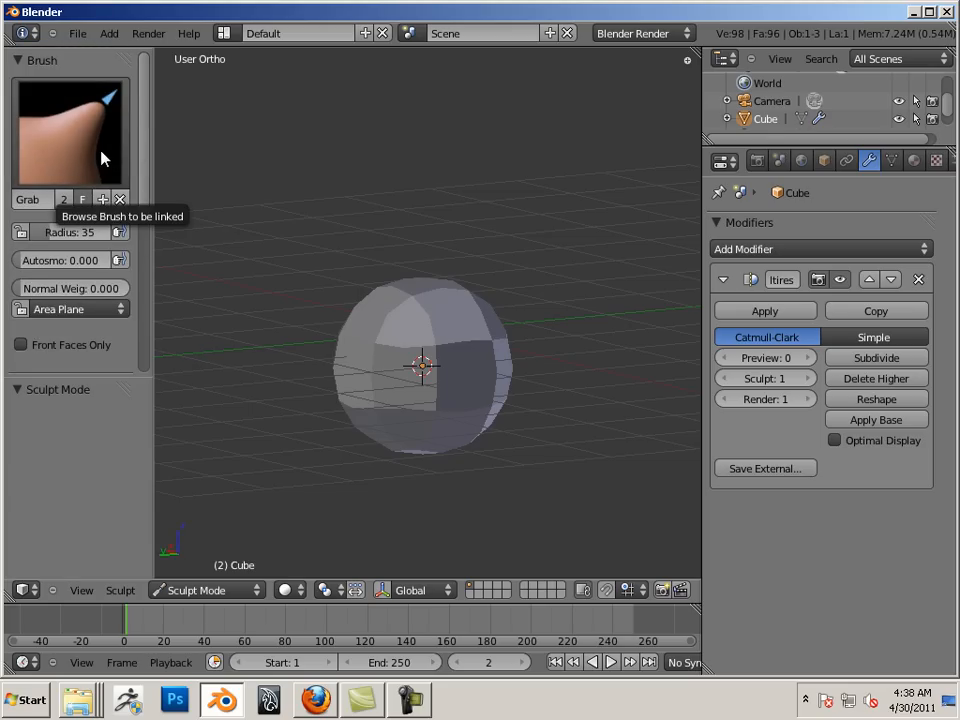
click(68, 130)
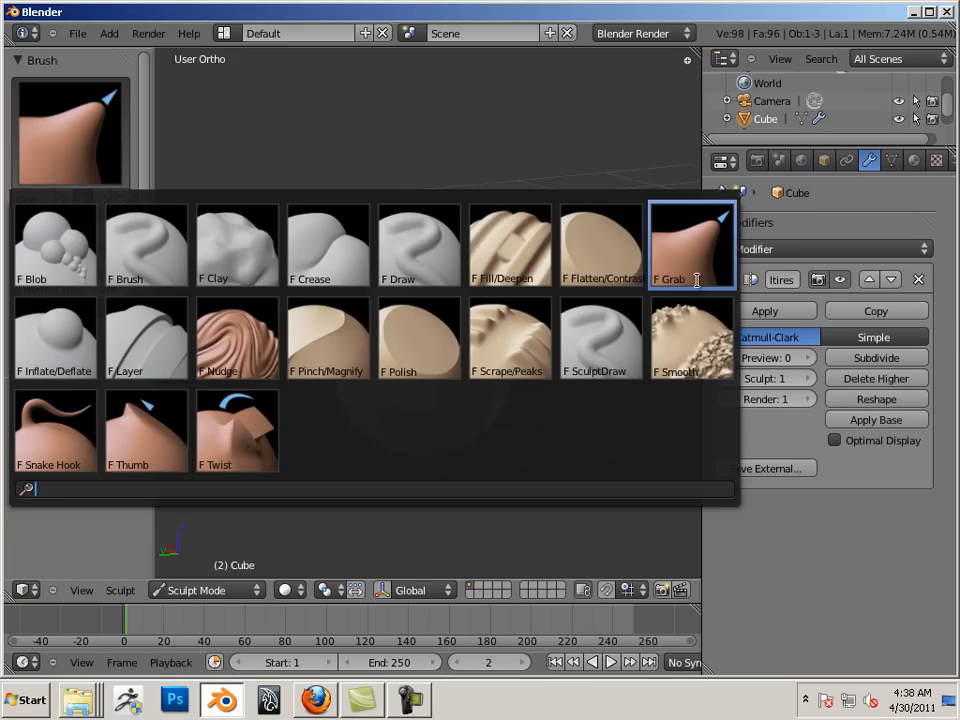
click(691, 243)
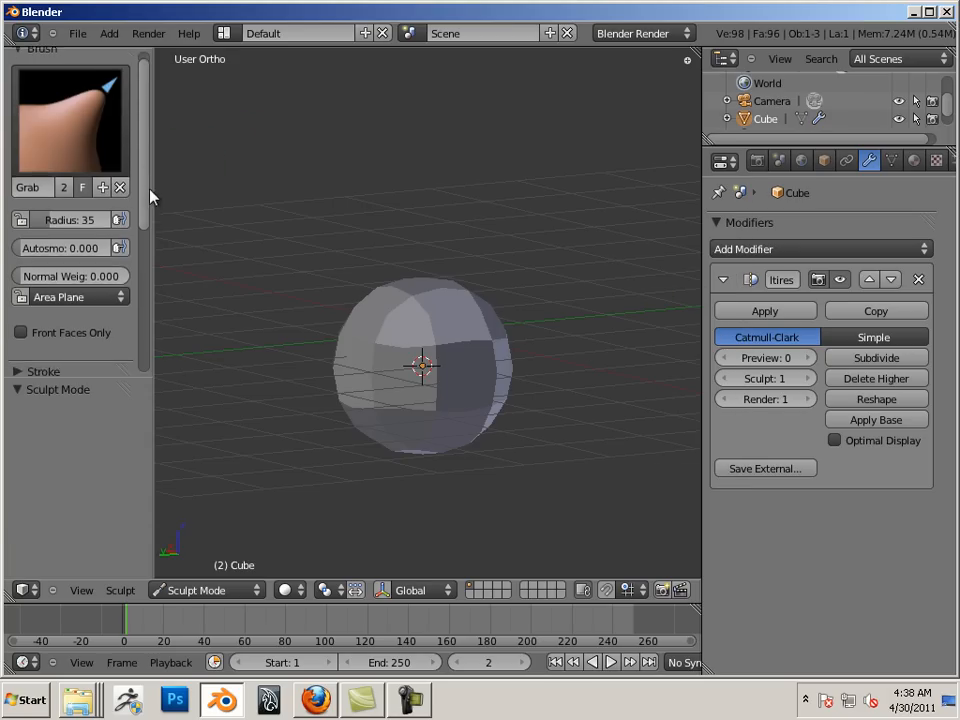
scroll(down, 3)
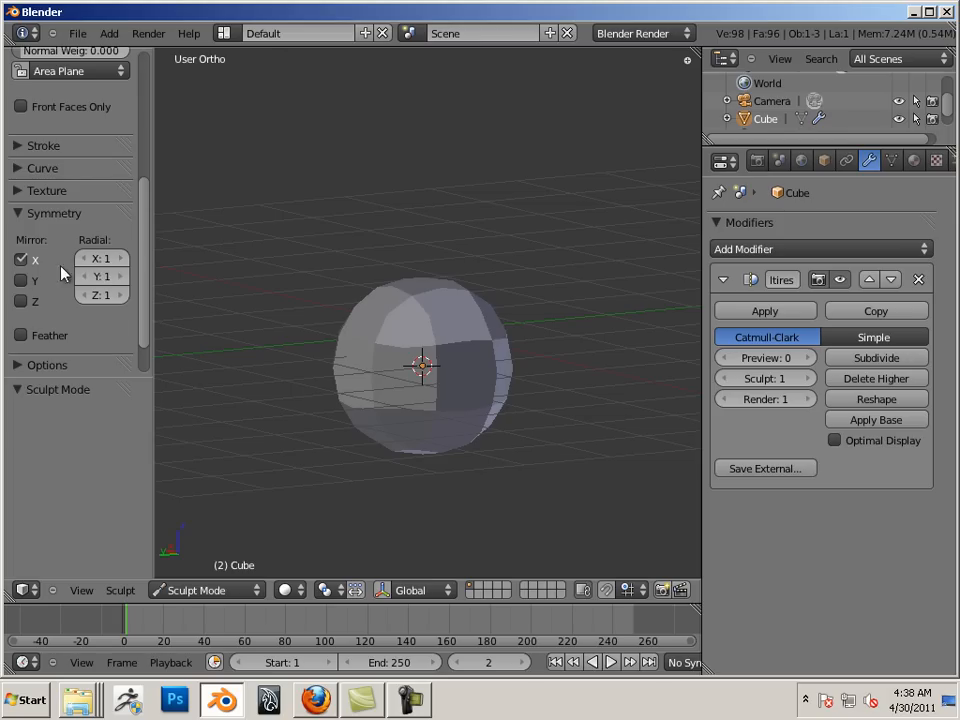
mouse_move(100, 276)
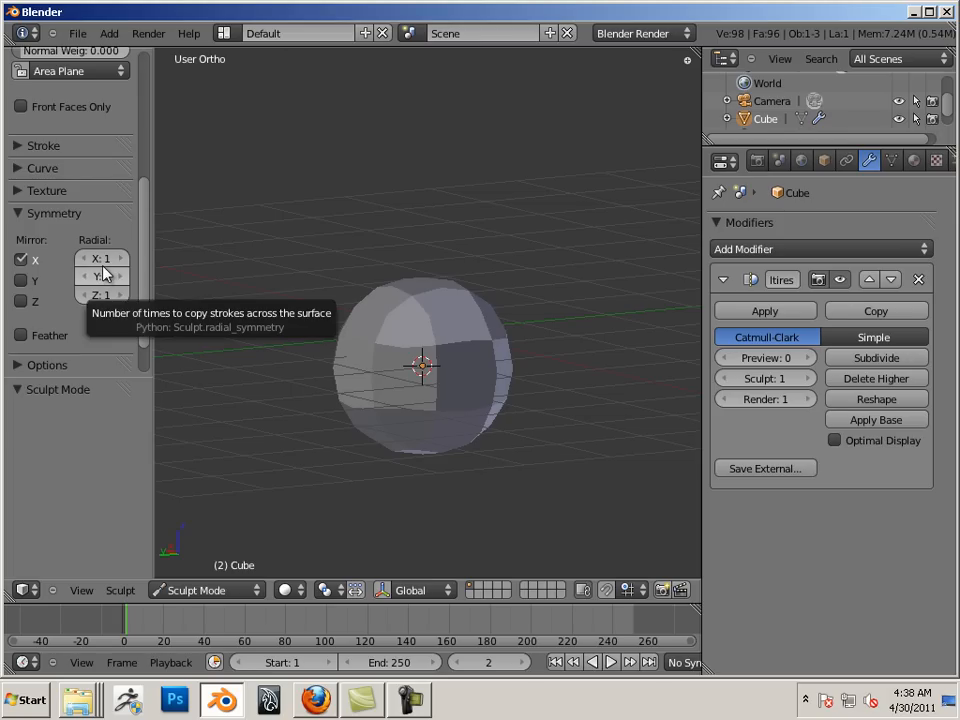
mouse_move(612, 415)
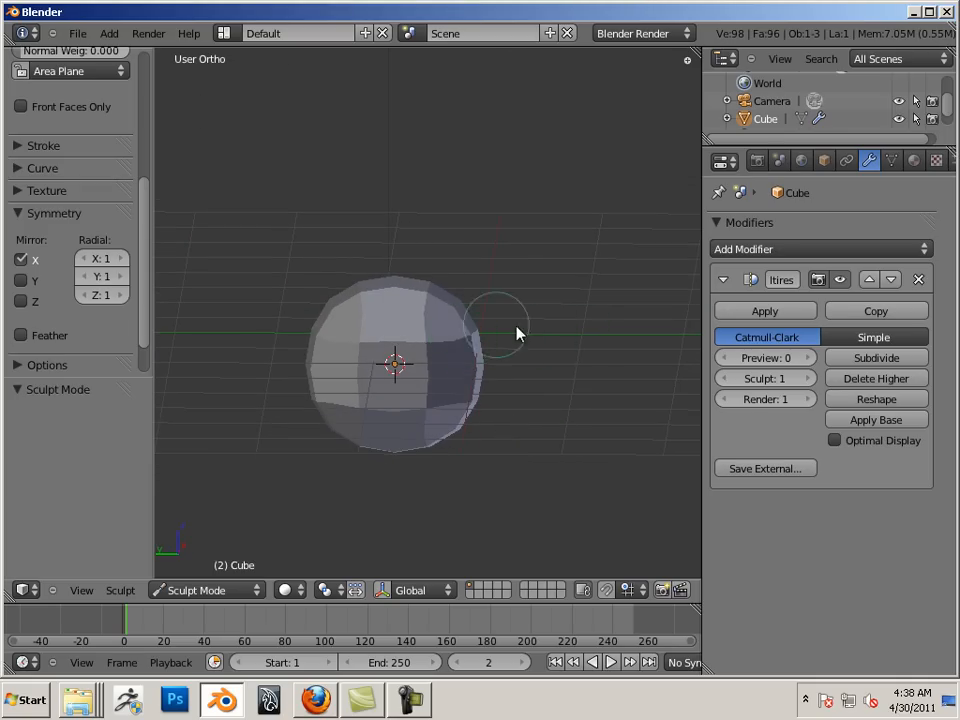
Step: Drag with the mirrored Grab brush atop the head to pull up two pointed ears
drag(518, 333, 475, 336)
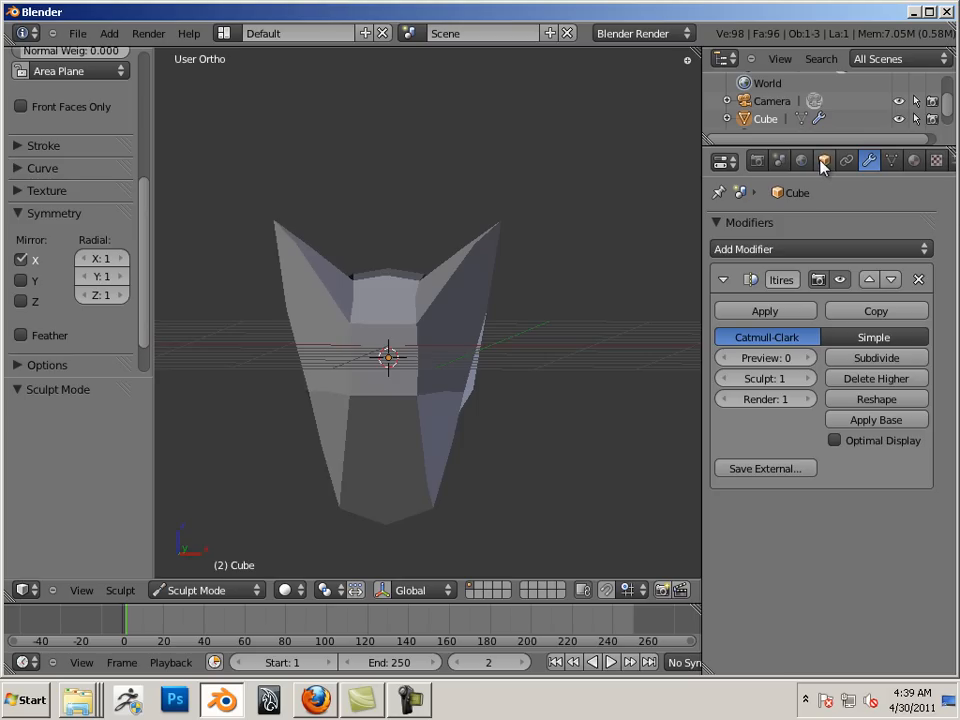
Step: Enable Wire display in Object properties and orbit around the head to inspect it
click(824, 160)
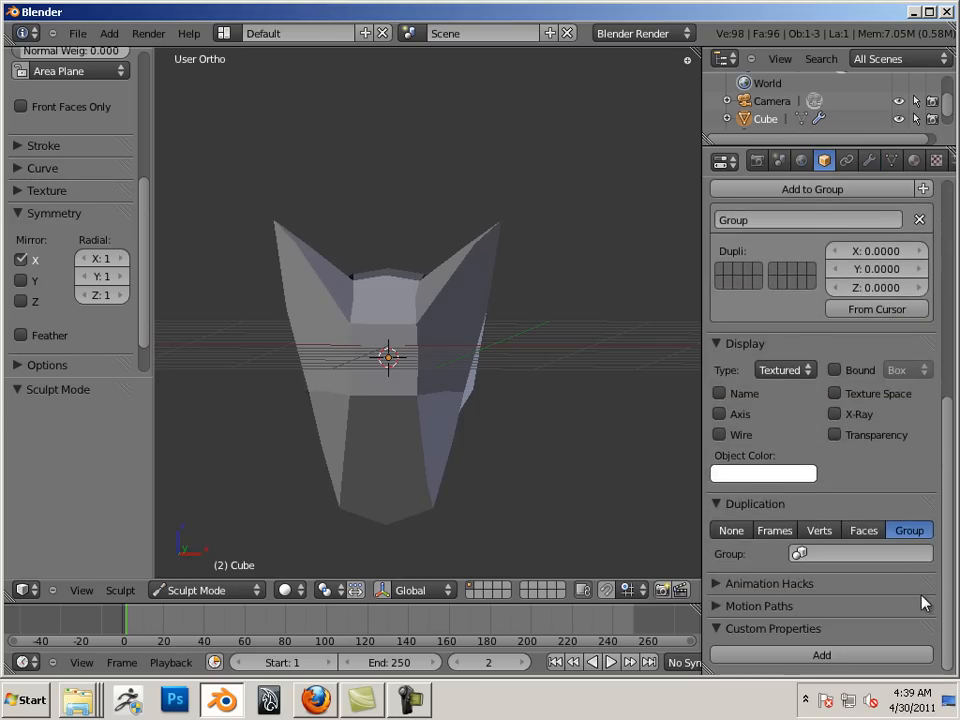
click(719, 436)
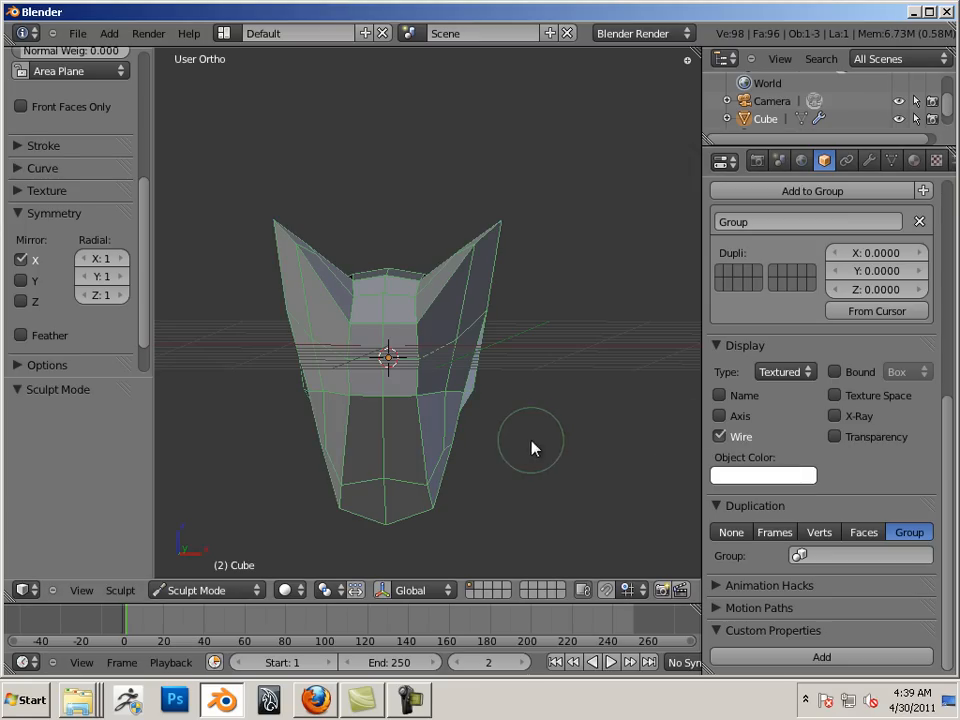
mouse_move(390, 480)
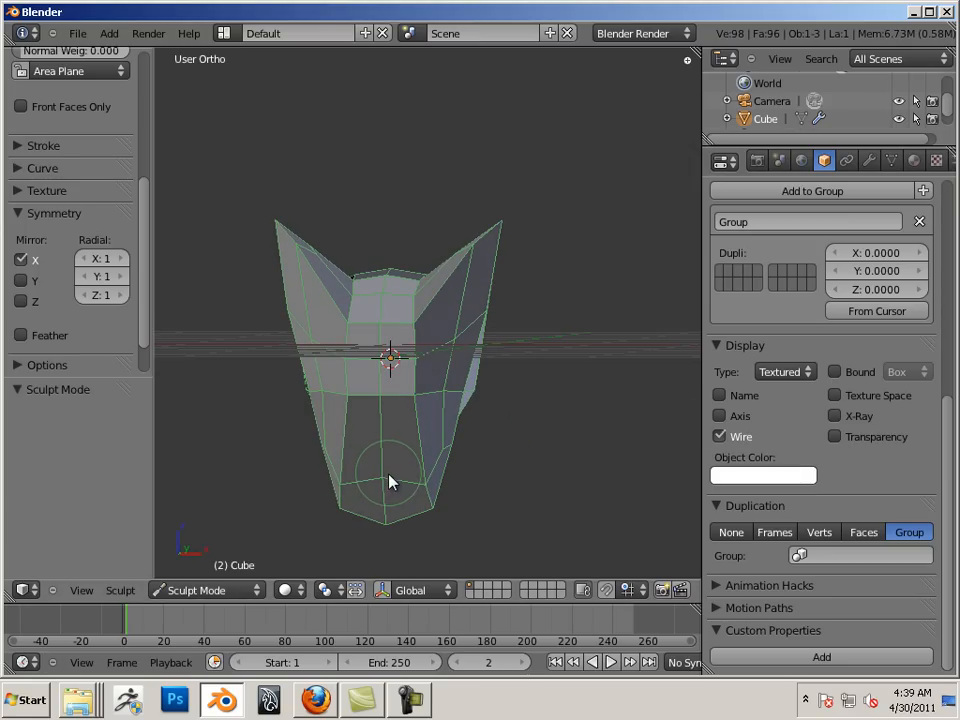
mouse_move(463, 470)
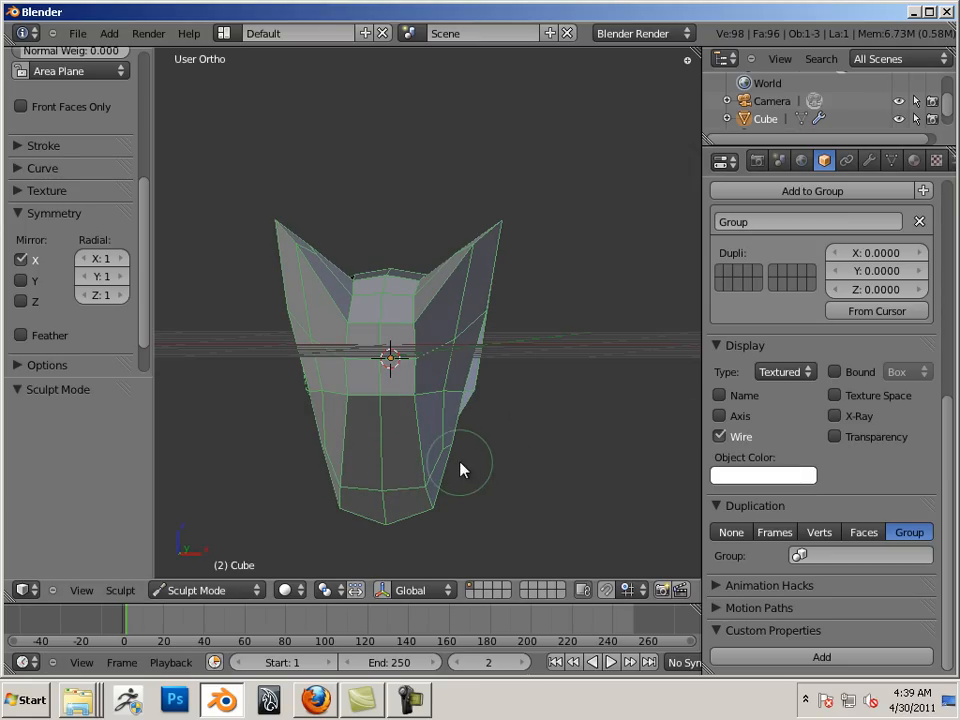
mouse_move(508, 468)
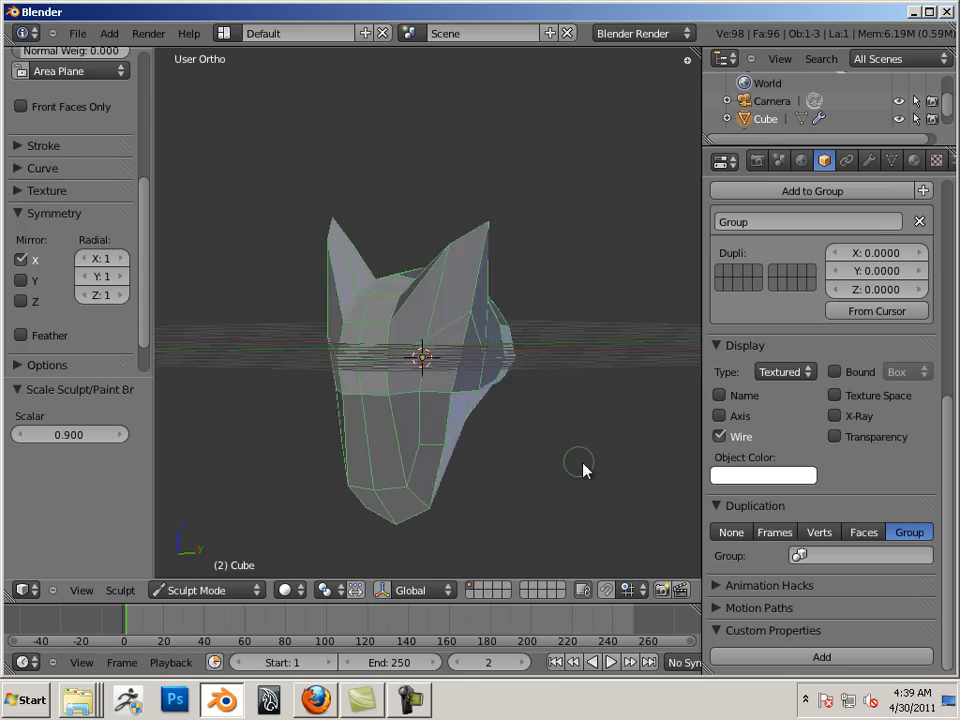
drag(585, 470, 500, 228)
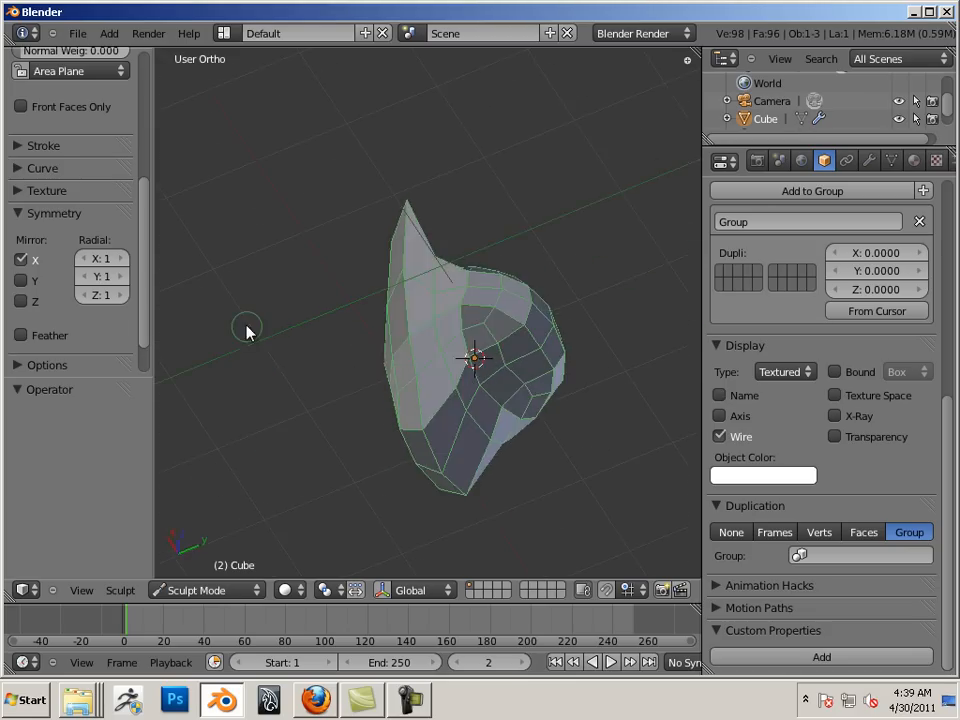
drag(248, 330, 533, 468)
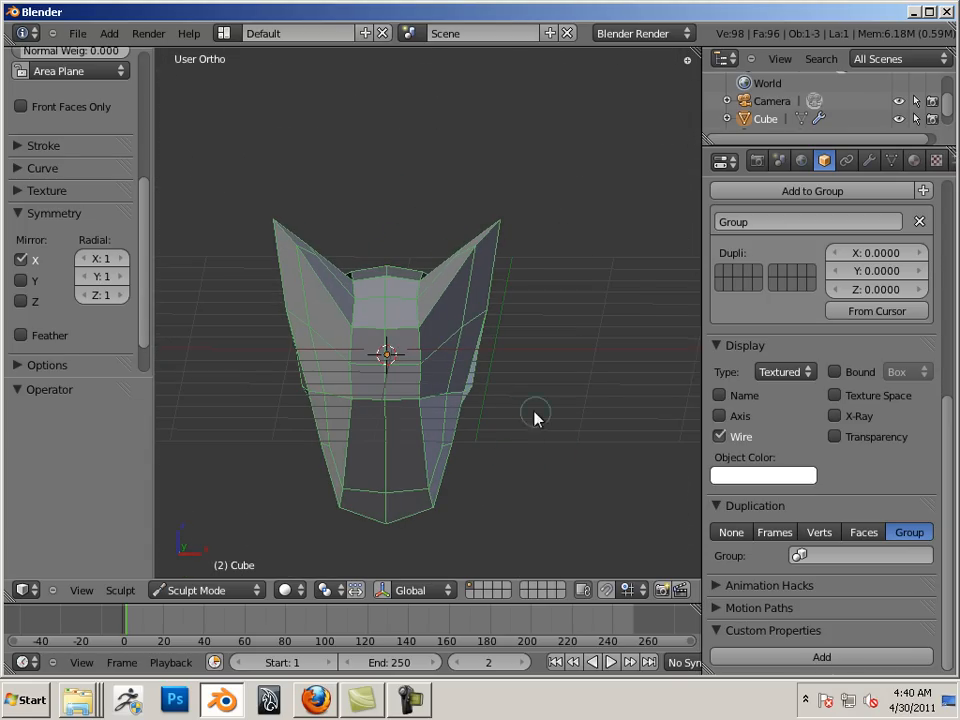
mouse_move(477, 478)
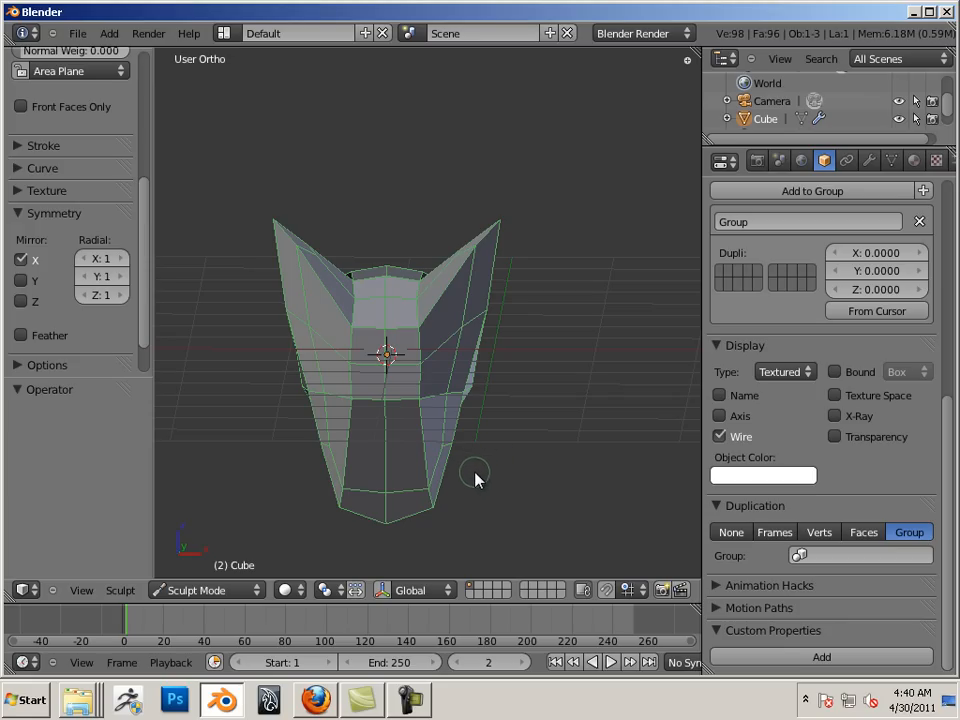
click(200, 590)
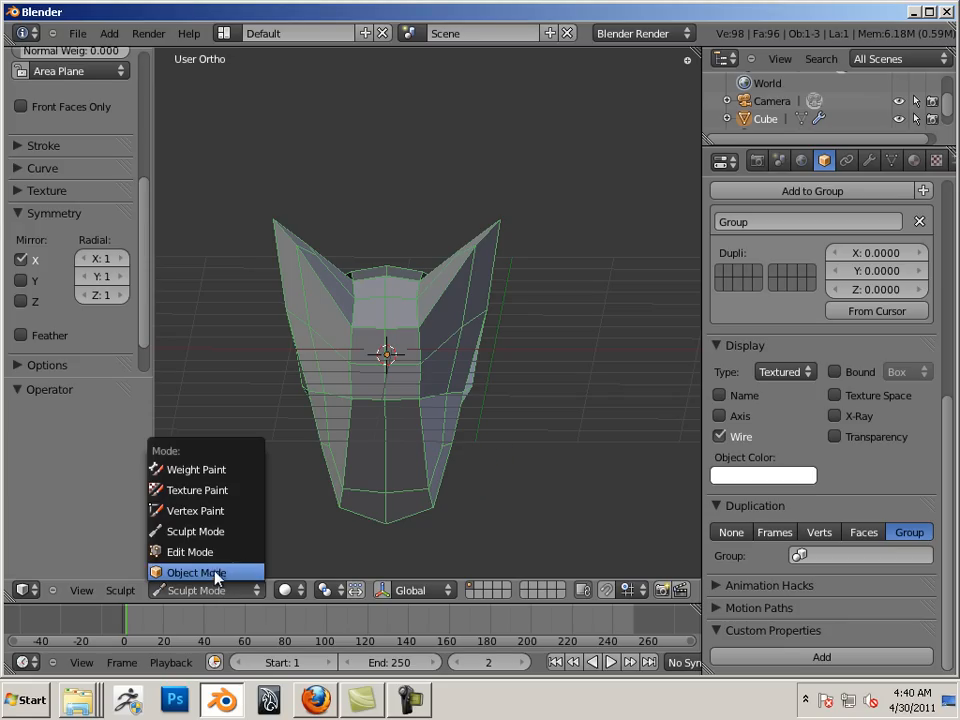
click(195, 572)
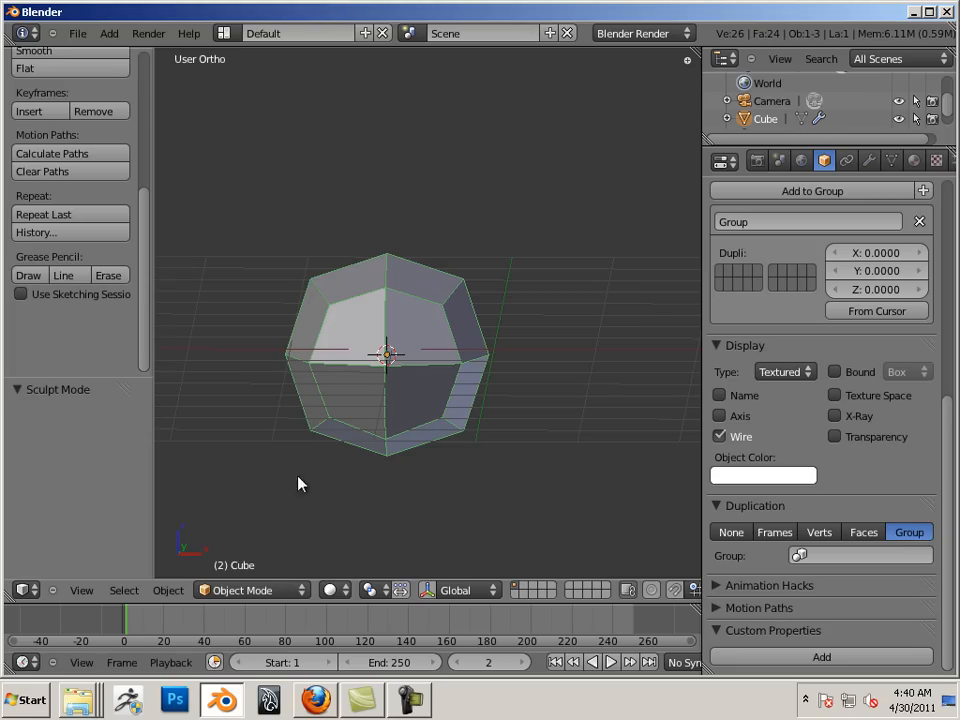
mouse_move(400, 400)
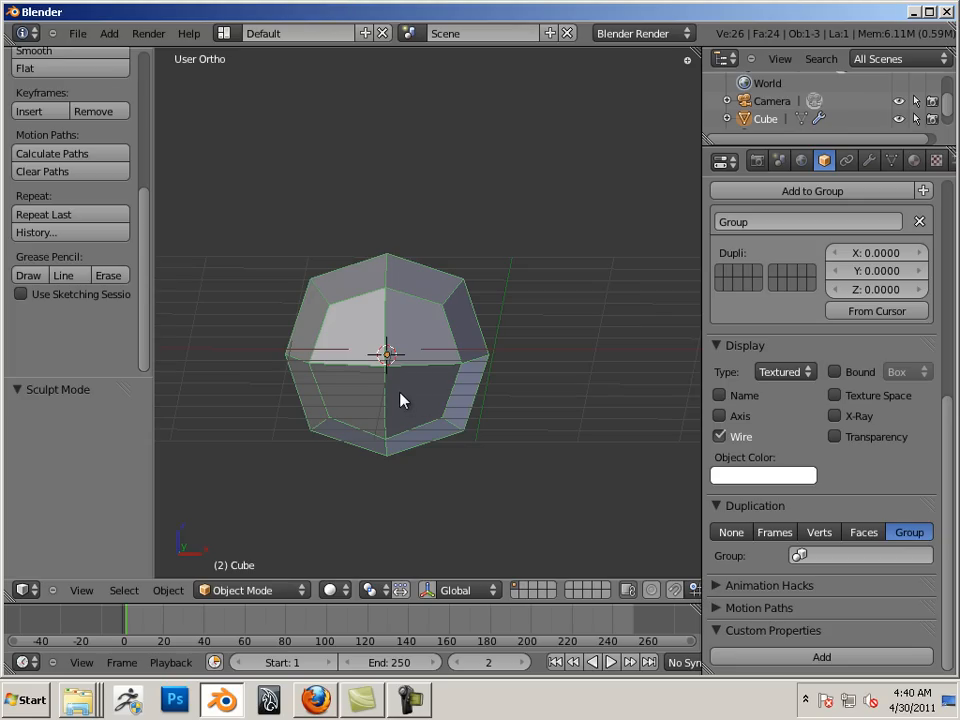
click(245, 590)
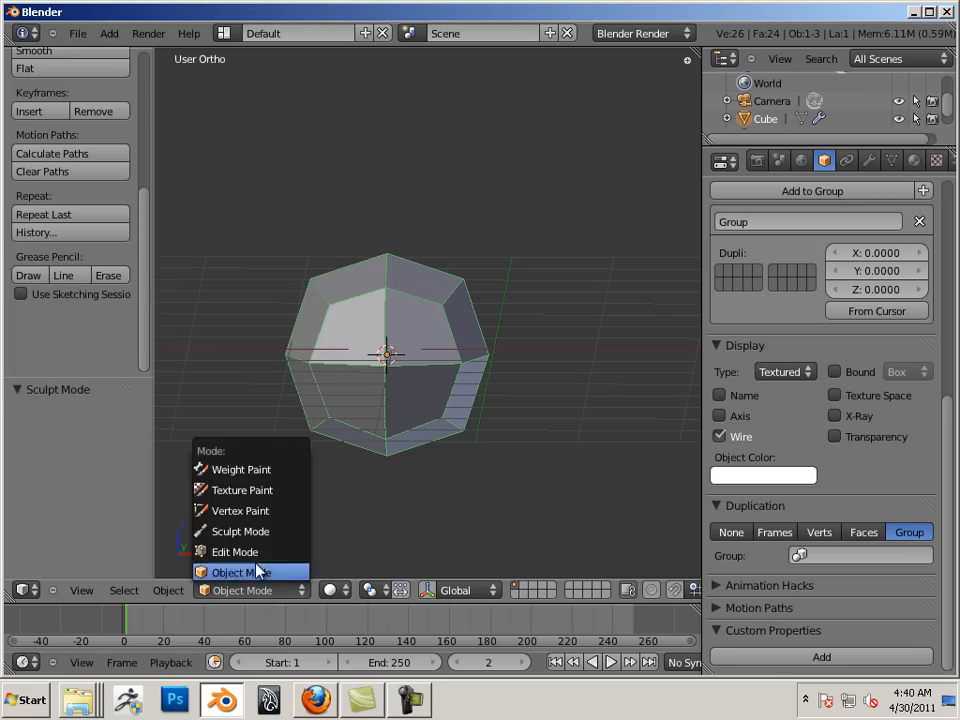
click(240, 531)
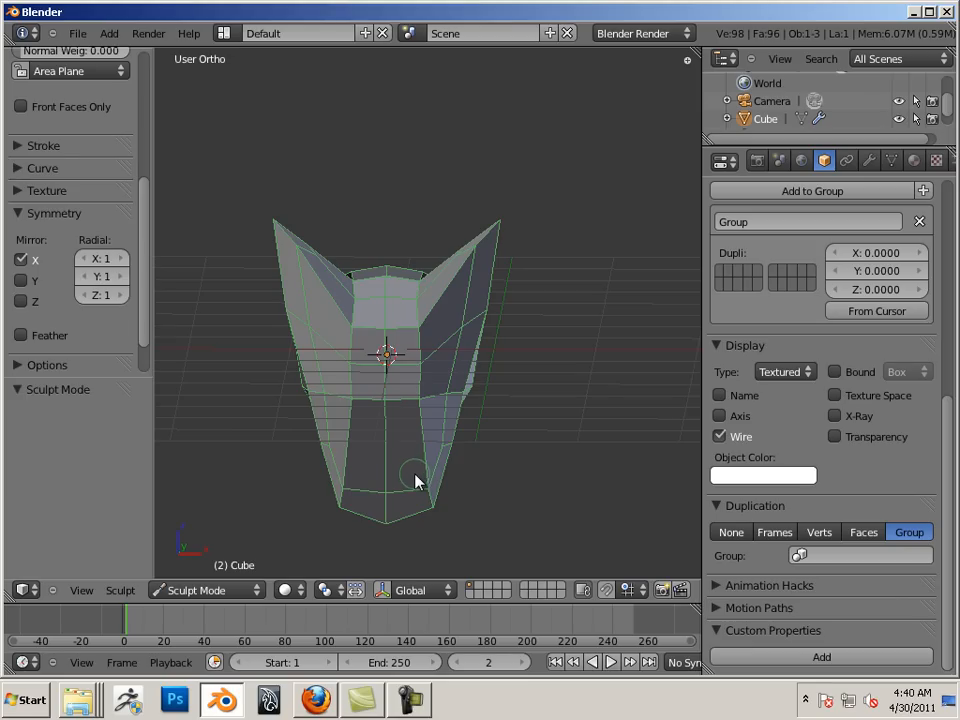
mouse_move(415, 495)
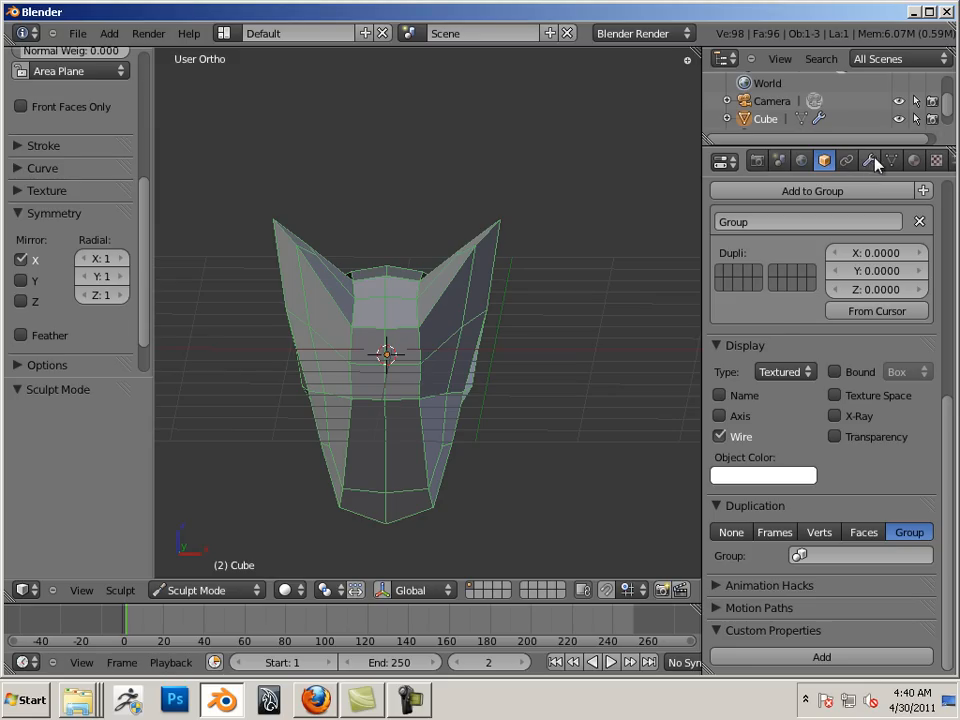
Step: Apply the head's Multires modifier and add a new cube from the Add menu
click(872, 160)
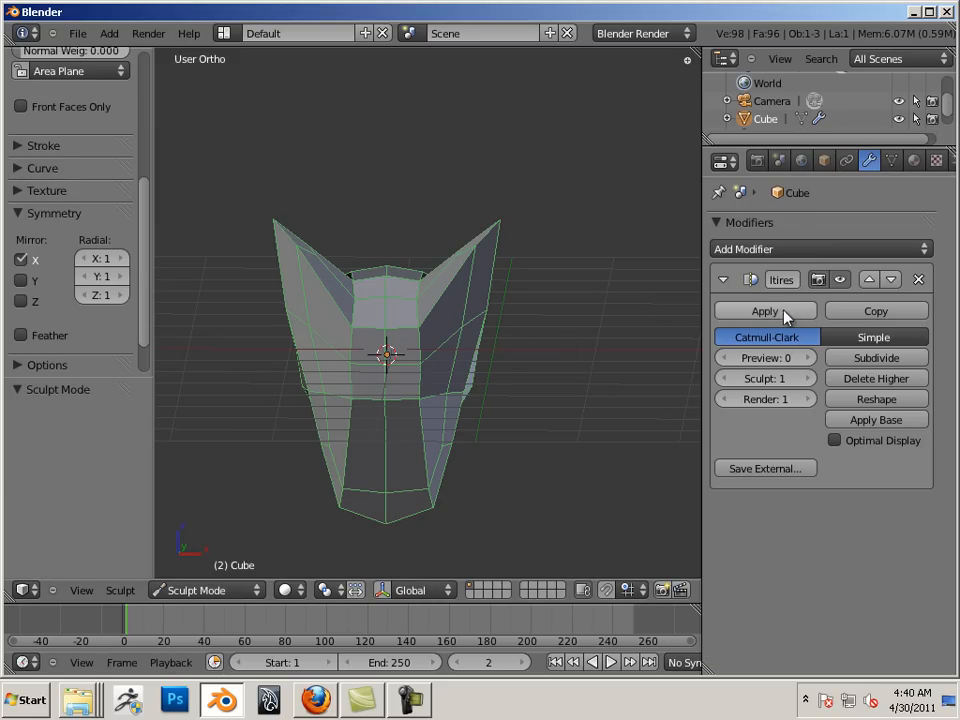
click(765, 311)
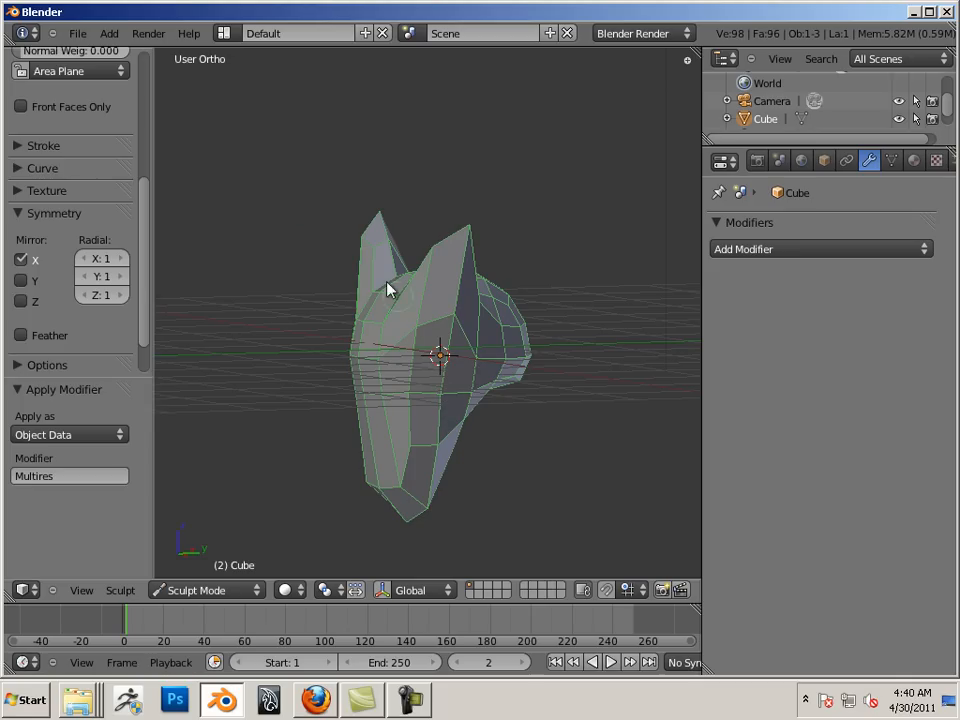
click(108, 33)
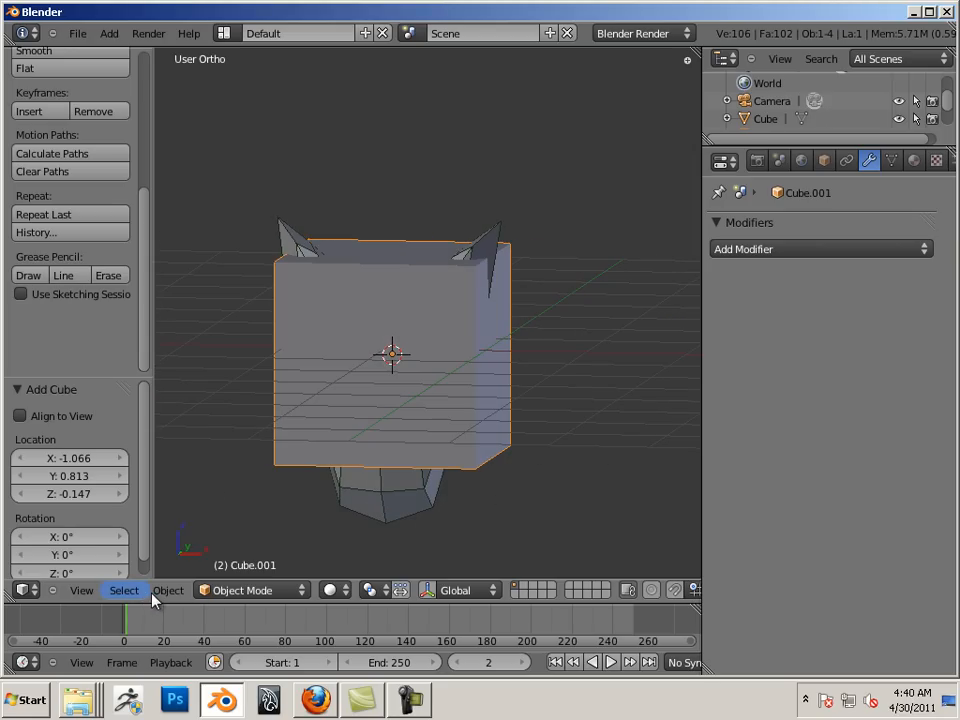
Step: Choose Object Mode from the mode dropdown to position the new cube below the head
click(245, 590)
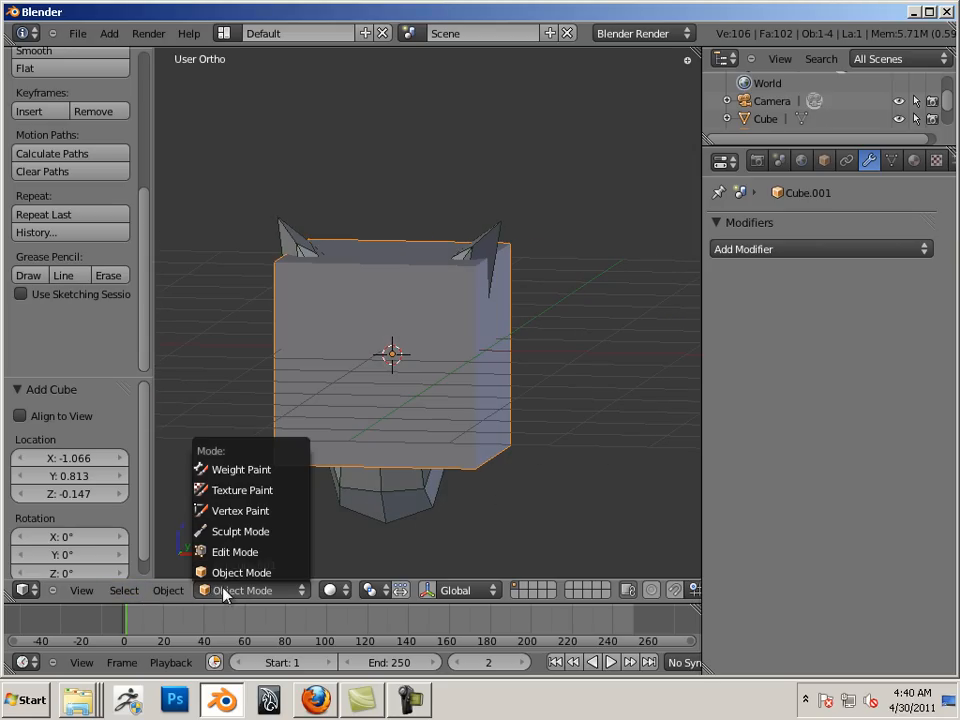
click(241, 572)
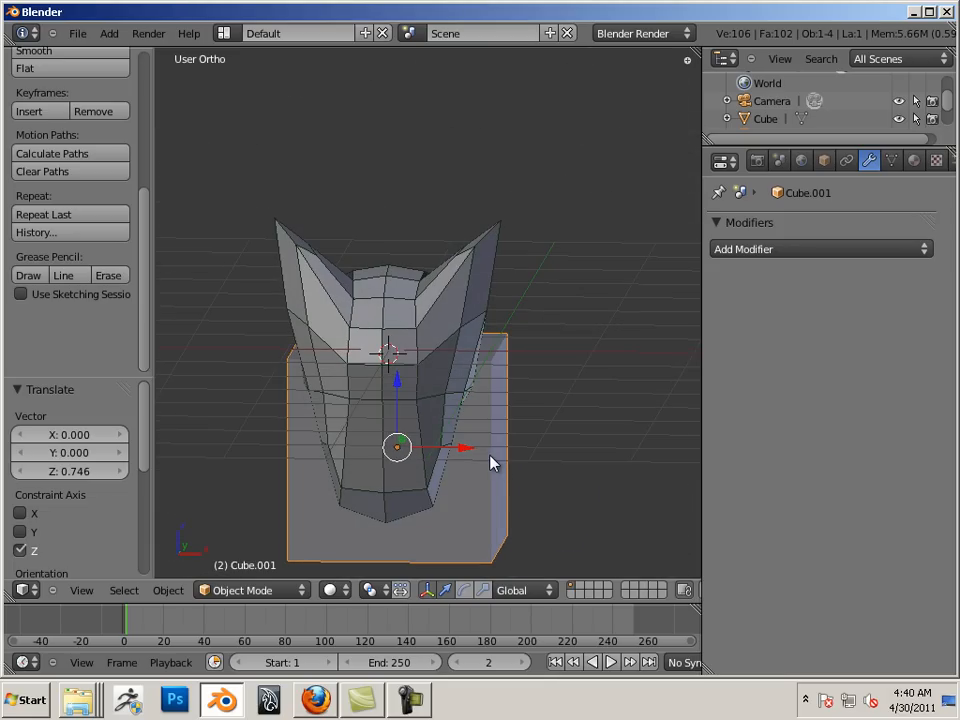
mouse_move(610, 528)
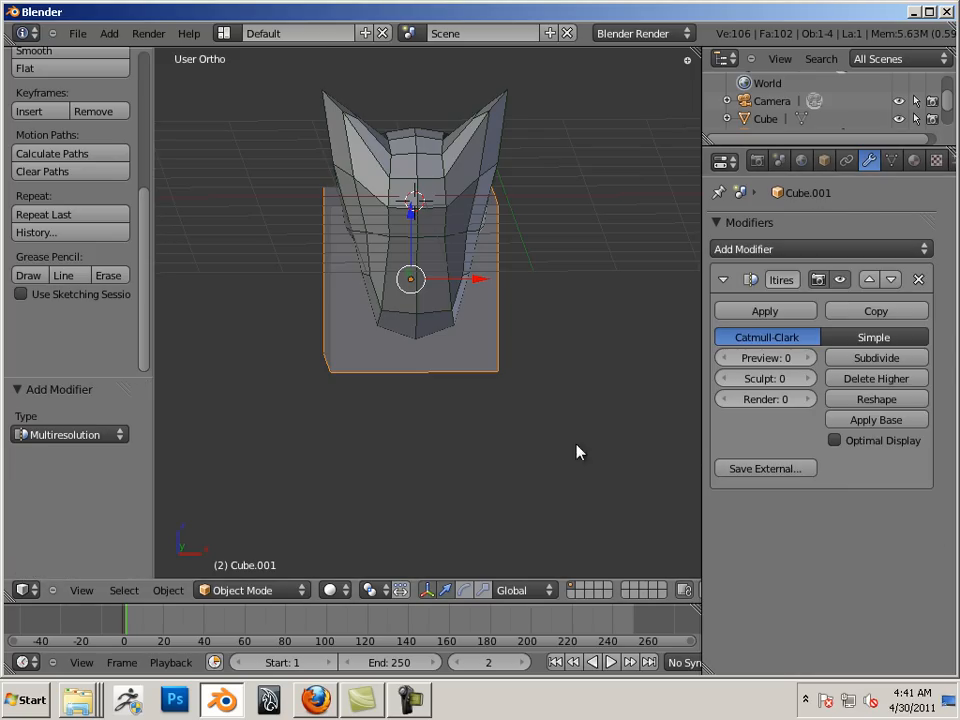
Step: Subdivide and apply on the new cube, then add another Multiresolution modifier and subdivide
click(875, 357)
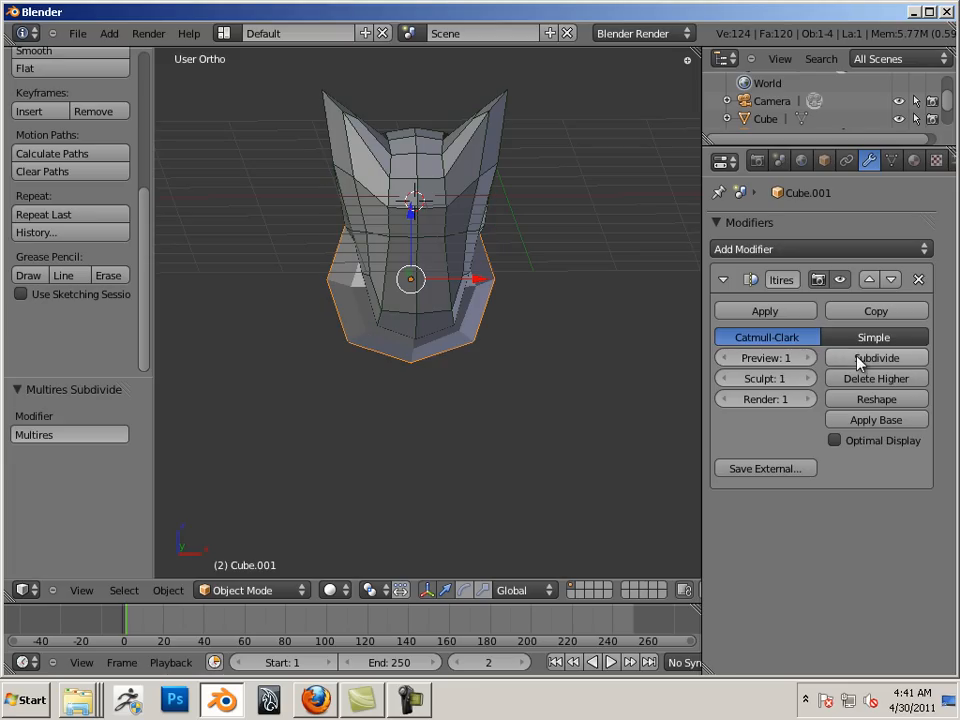
click(764, 310)
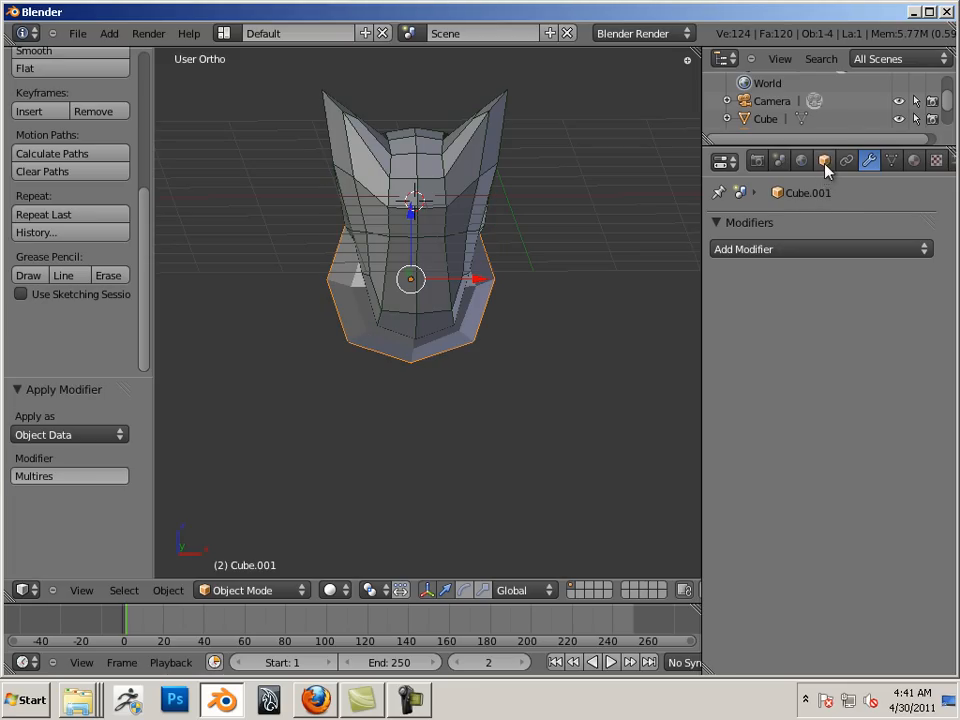
click(820, 249)
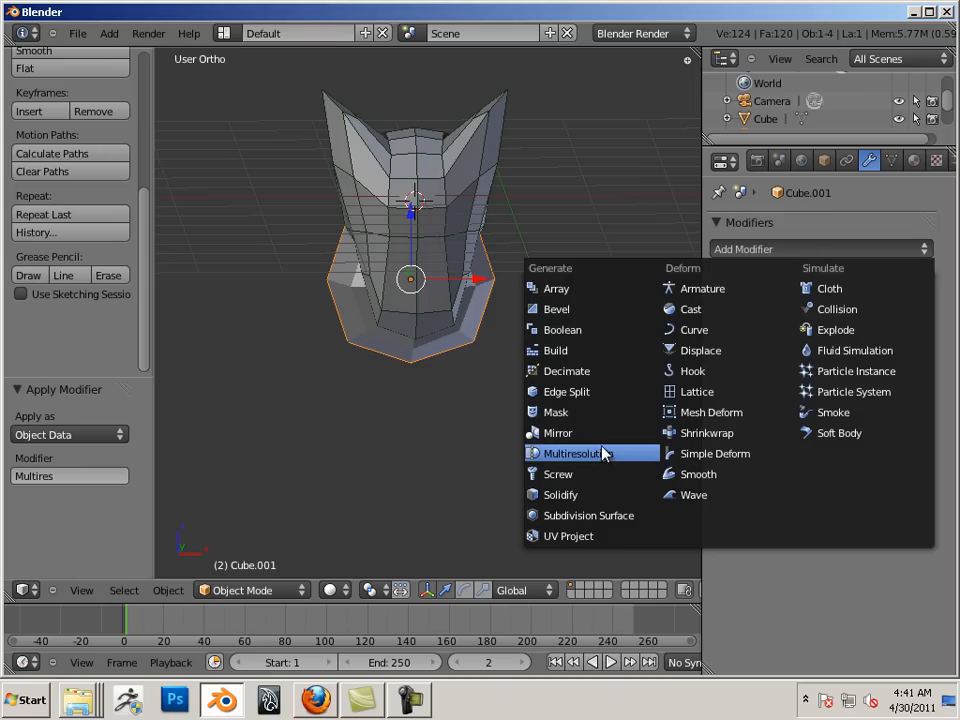
click(573, 453)
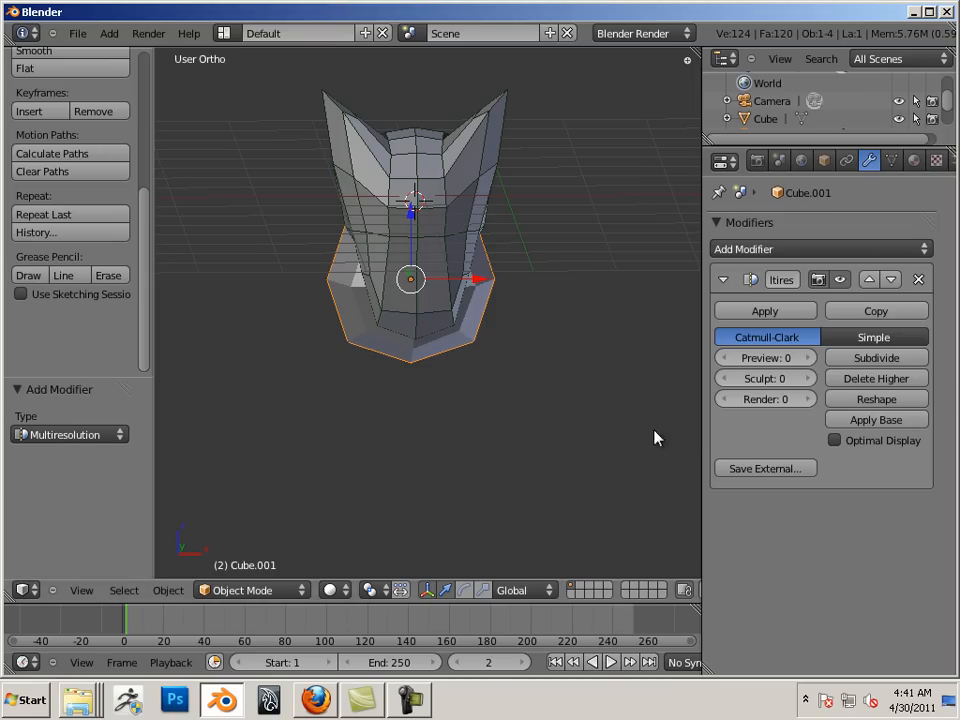
click(875, 358)
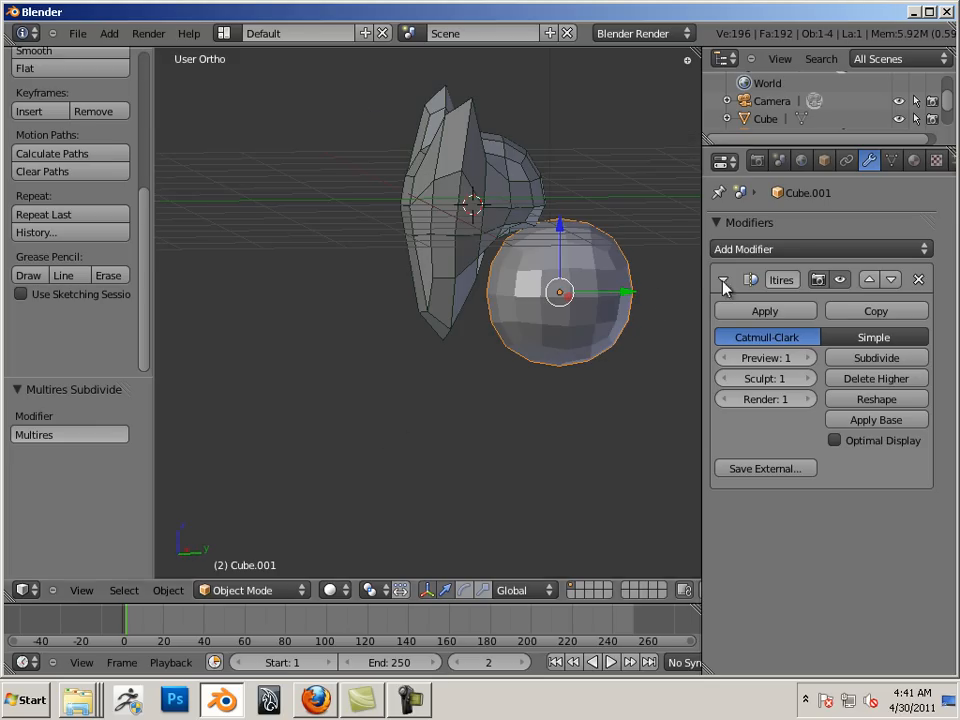
mouse_move(397, 431)
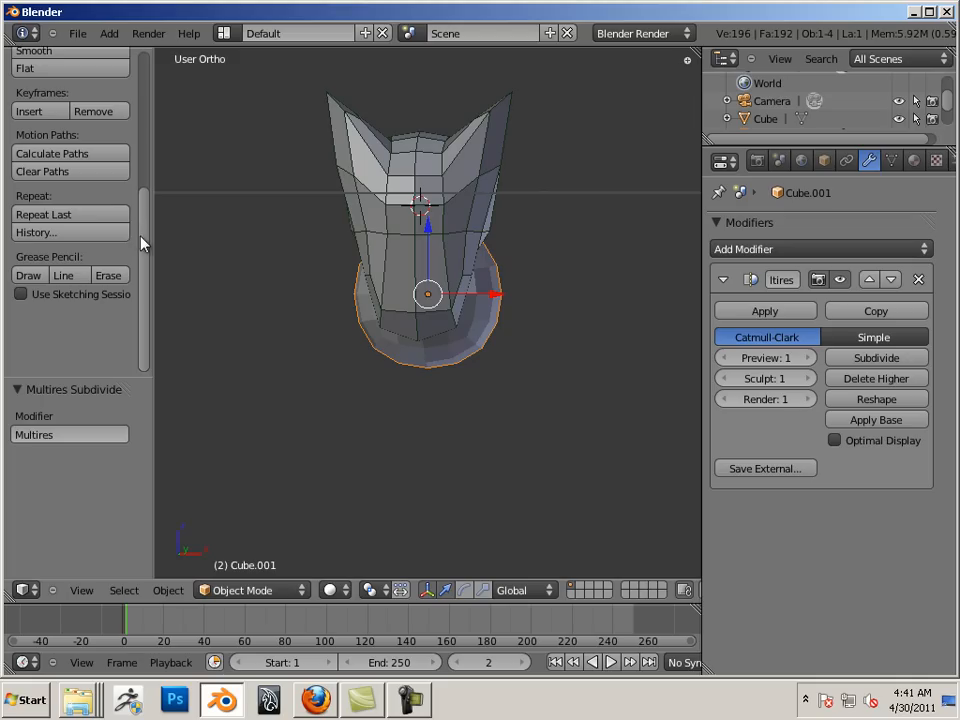
Step: Switch the new ball to Sculpt Mode and change to top view
click(241, 590)
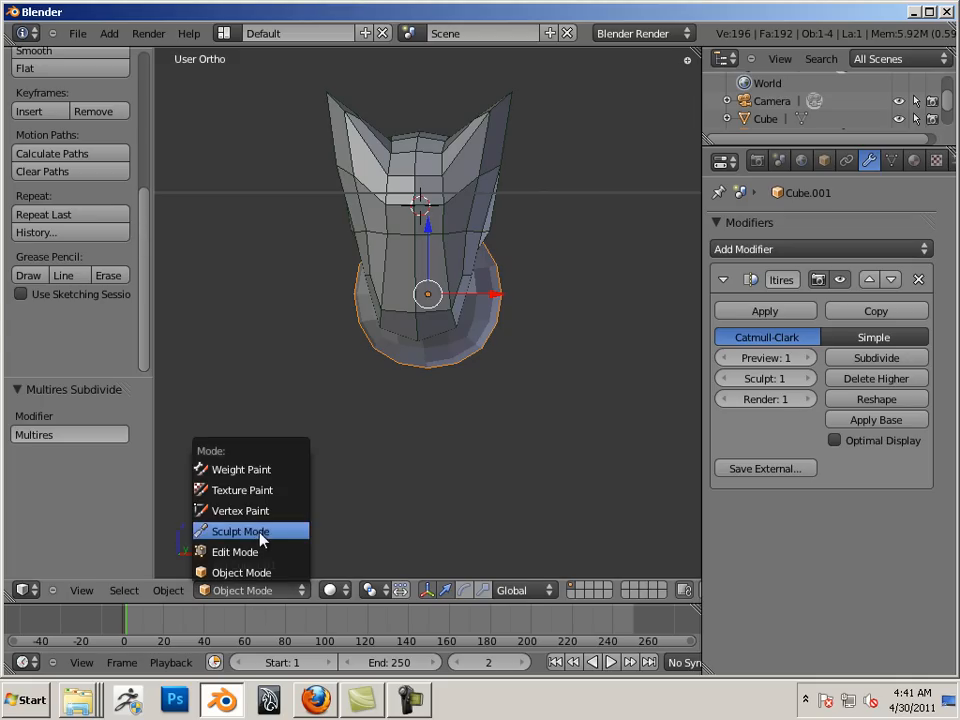
click(240, 531)
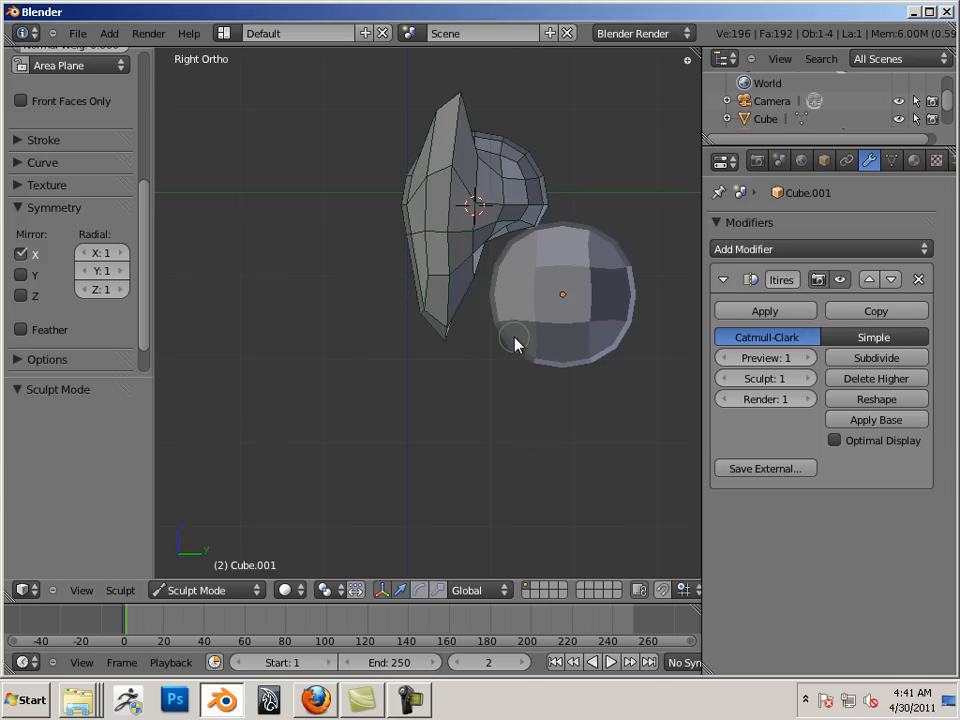
key(KP_7)
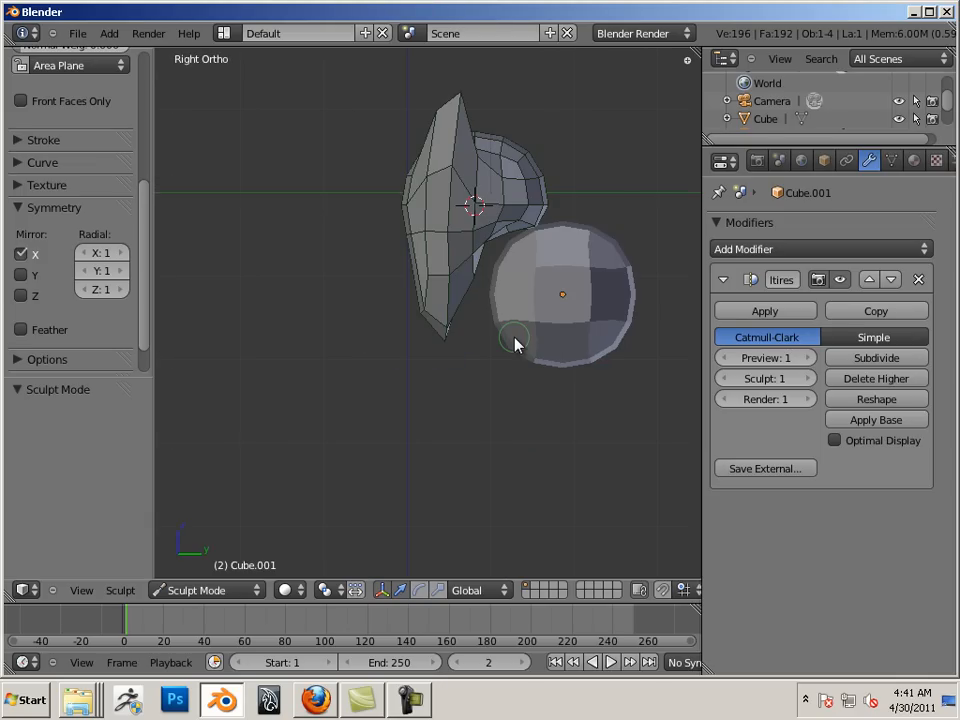
mouse_move(458, 412)
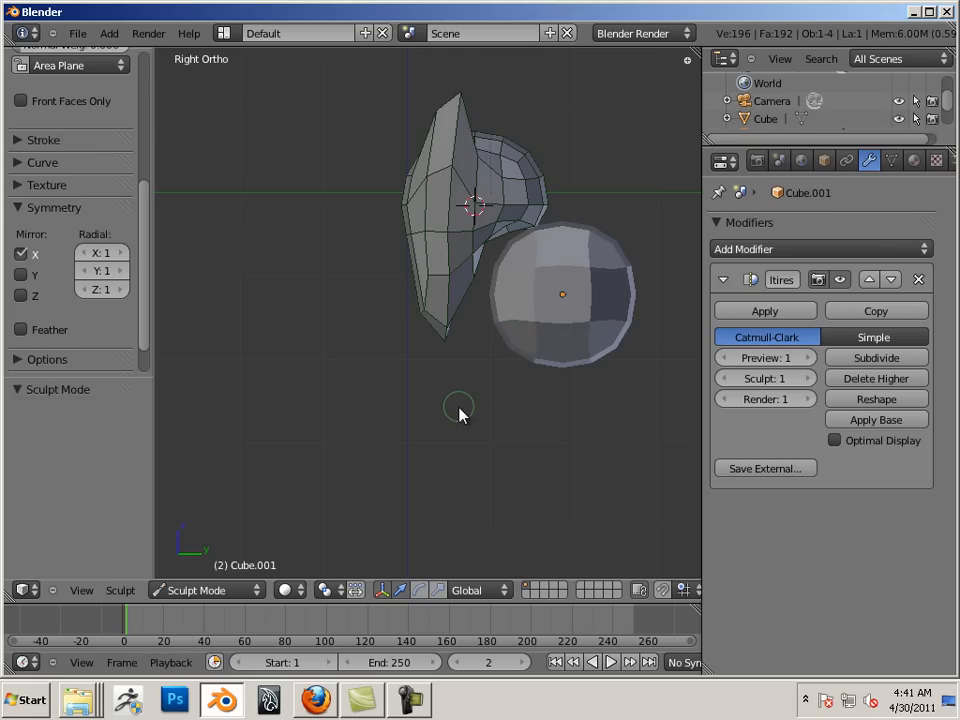
mouse_move(483, 420)
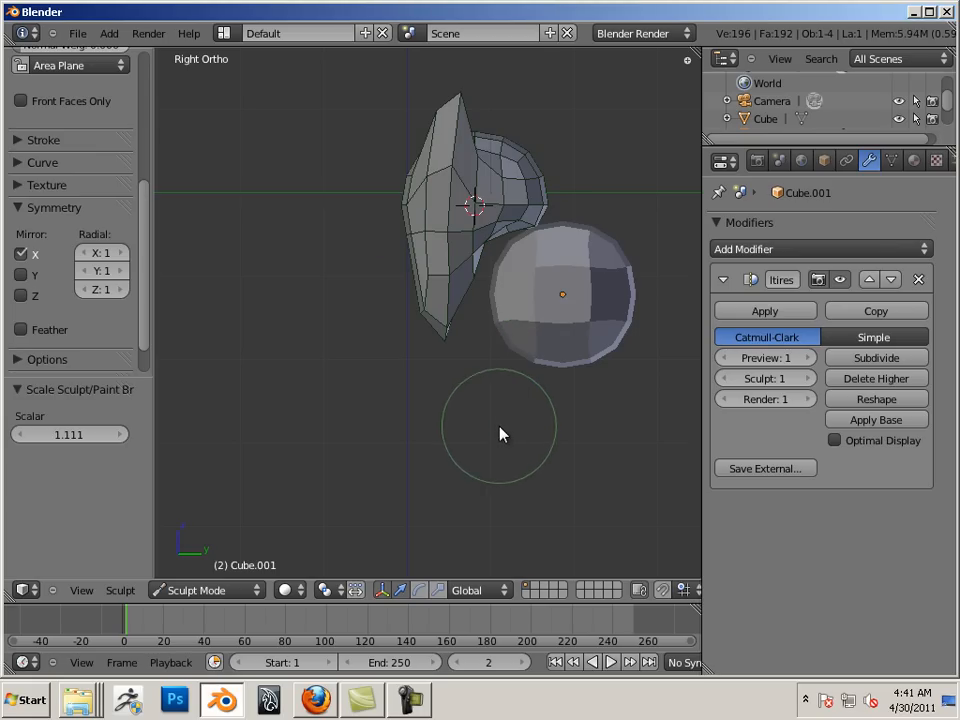
Step: Grab-drag the ball downward into a long tapering body, checking it from the front view
drag(560, 295, 525, 418)
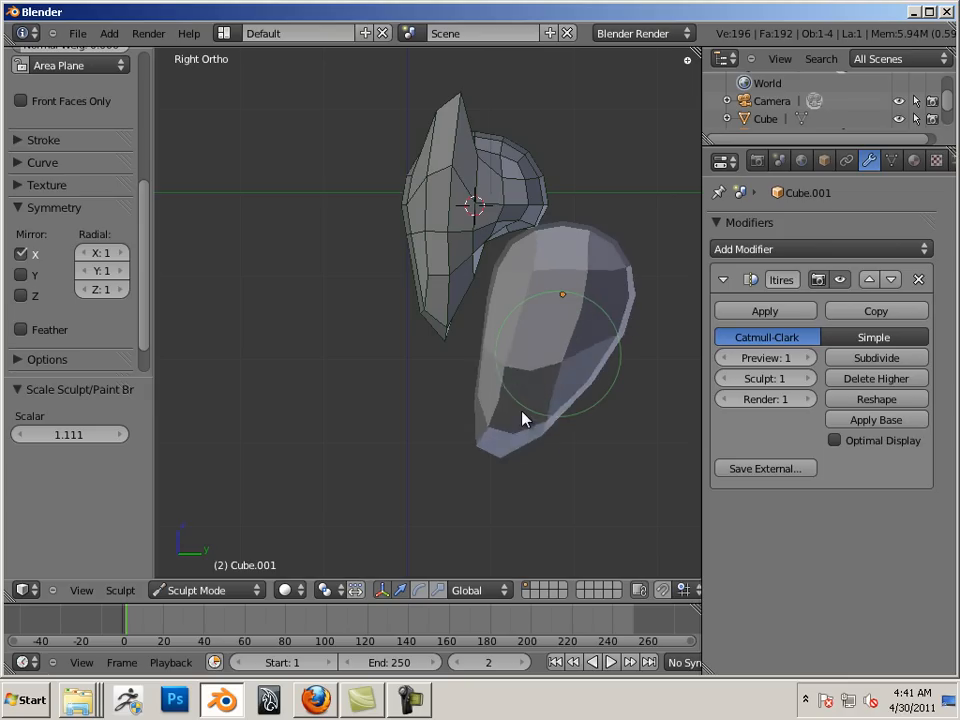
drag(525, 420, 590, 450)
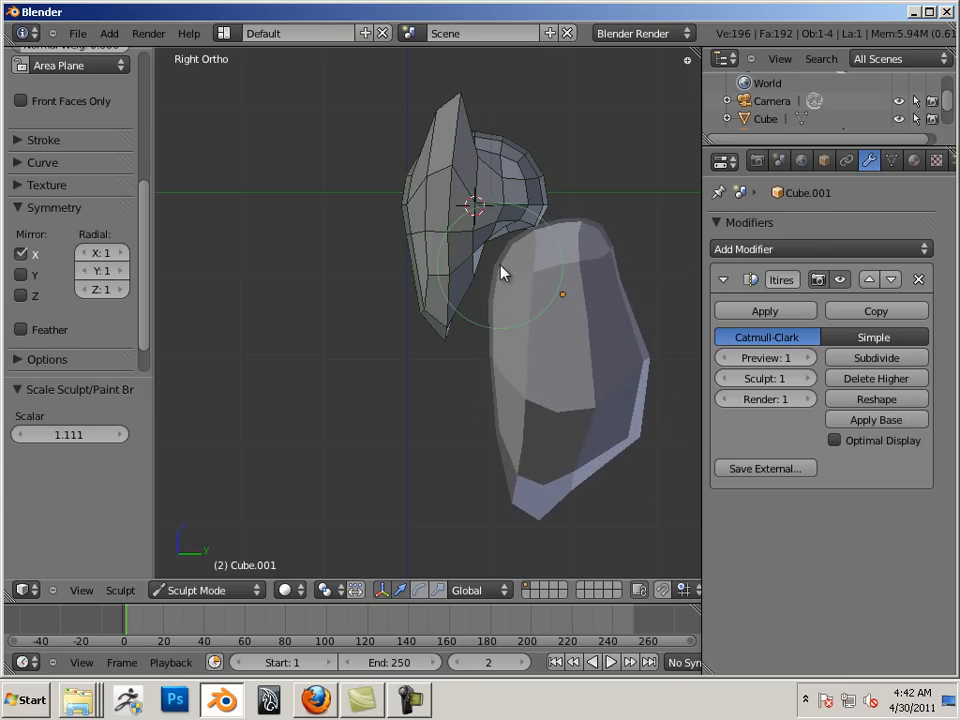
drag(500, 273, 462, 384)
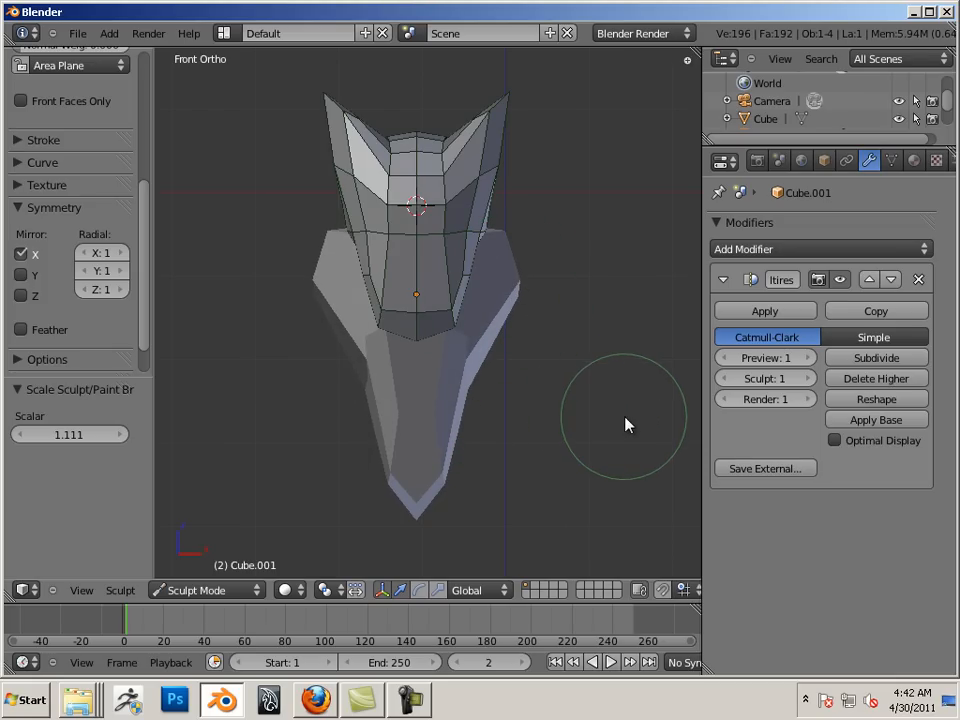
drag(625, 425, 595, 365)
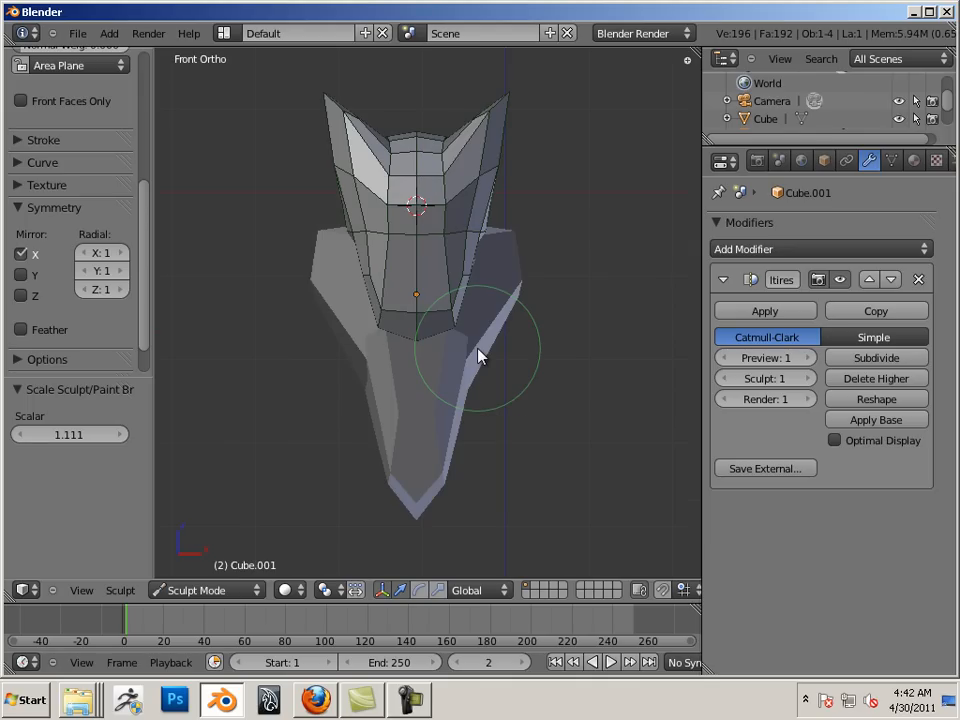
mouse_move(568, 463)
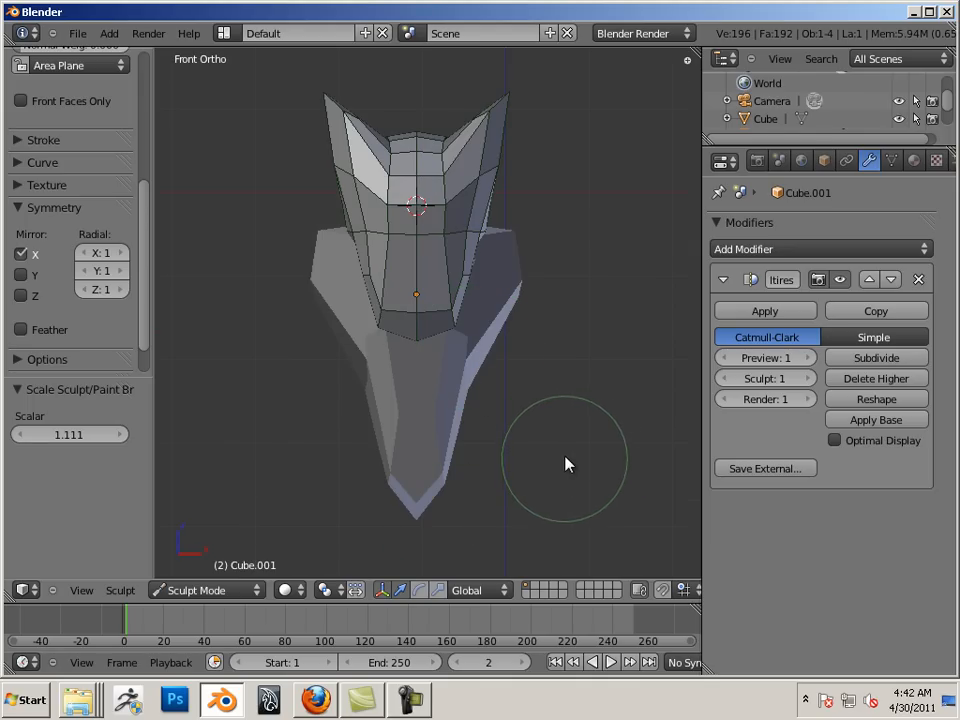
mouse_move(548, 382)
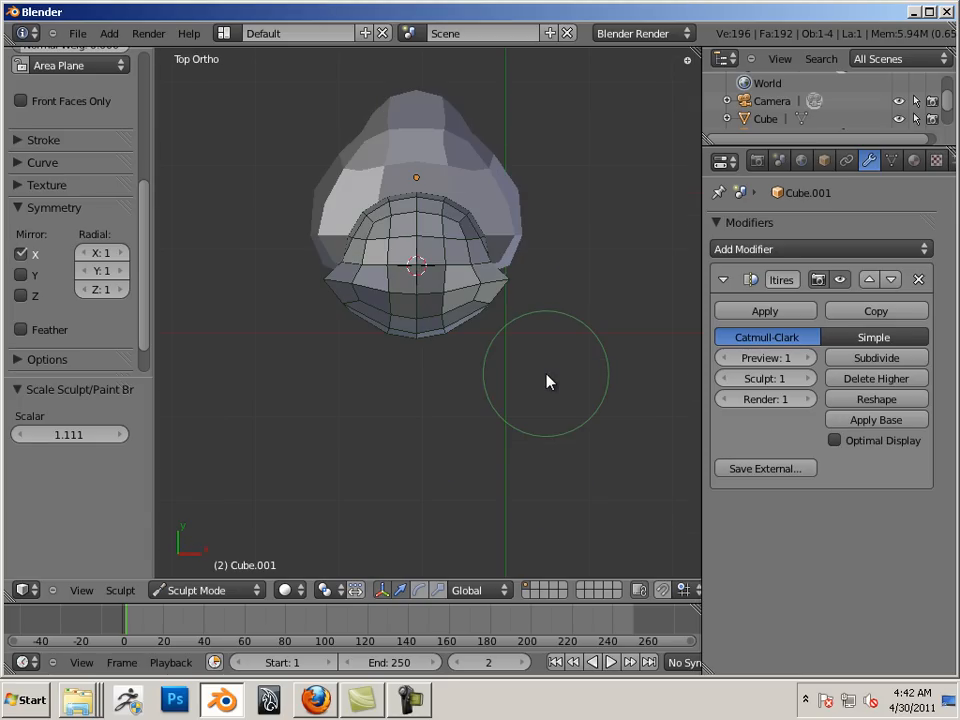
key(KP_1)
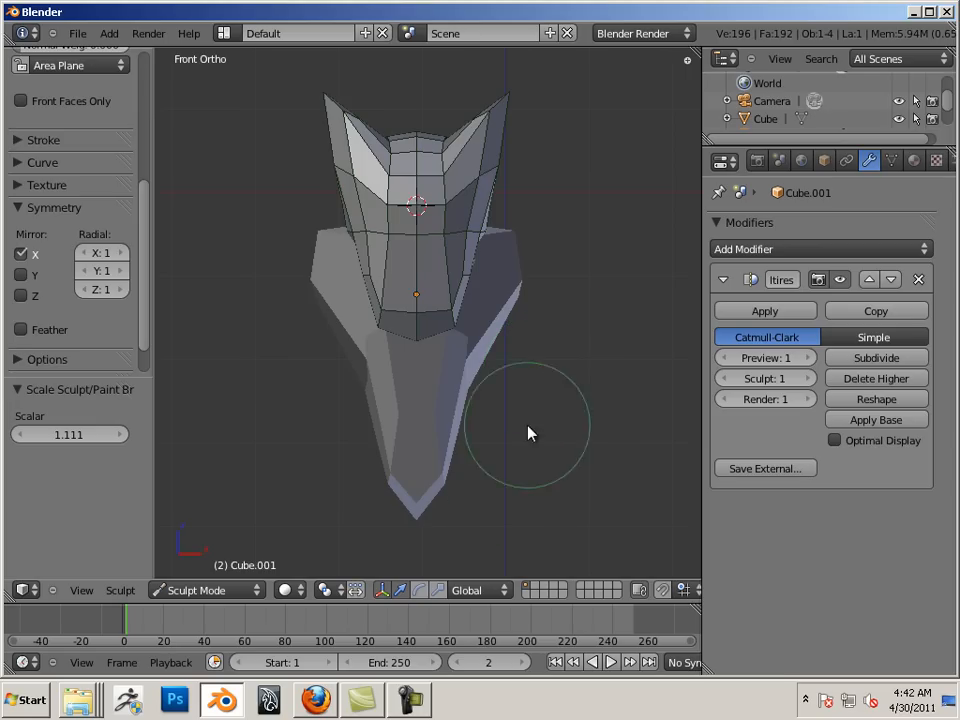
mouse_move(545, 72)
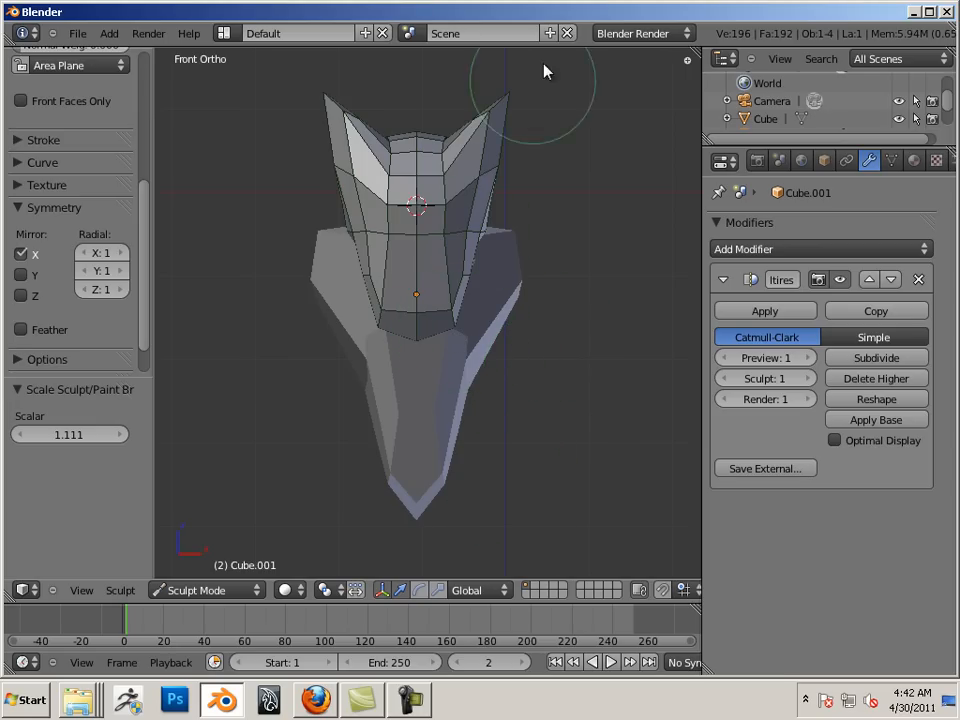
mouse_move(467, 240)
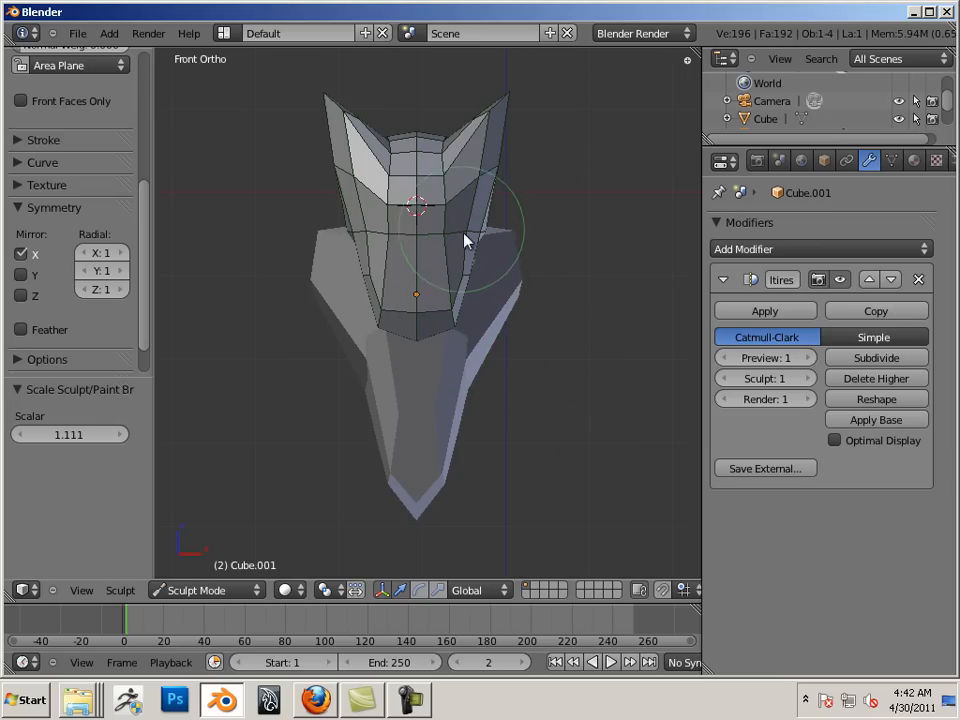
mouse_move(463, 255)
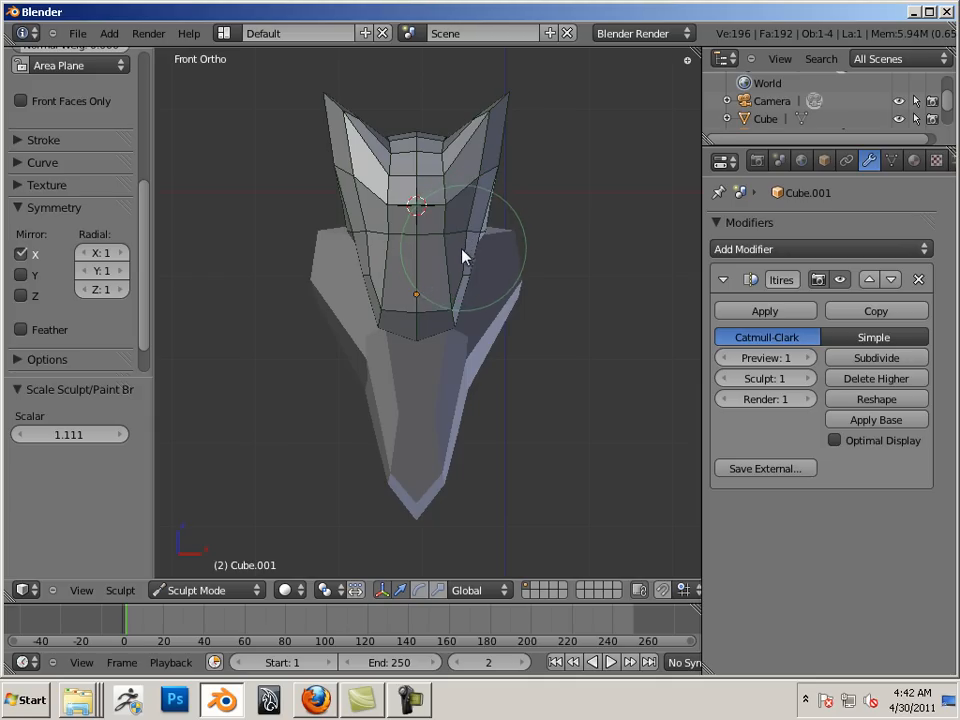
mouse_move(475, 277)
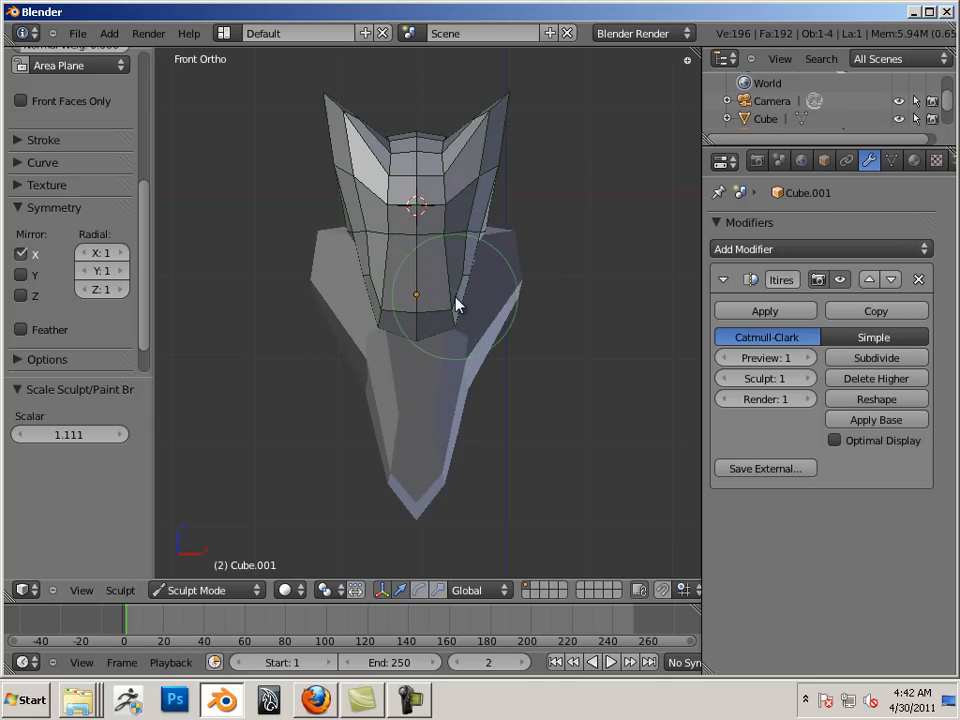
mouse_move(595, 428)
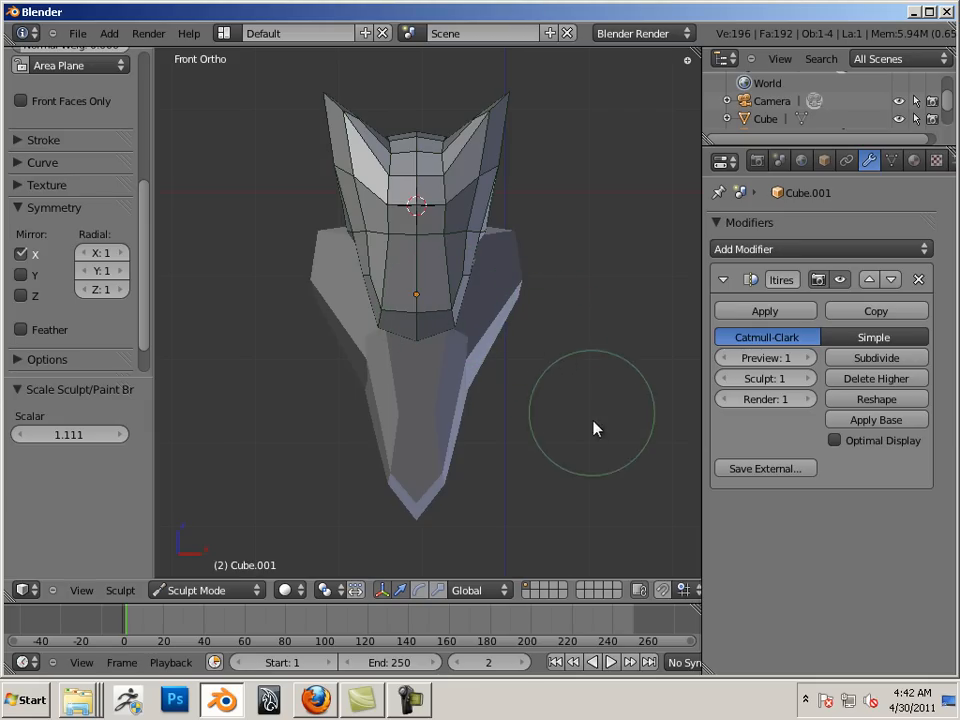
mouse_move(505, 418)
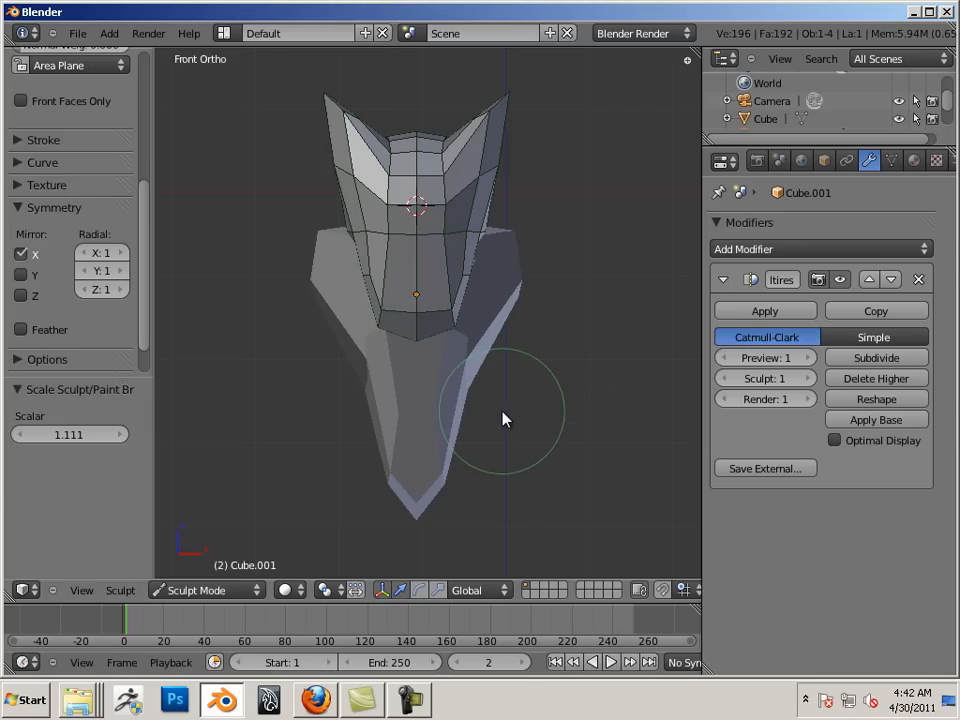
mouse_move(483, 368)
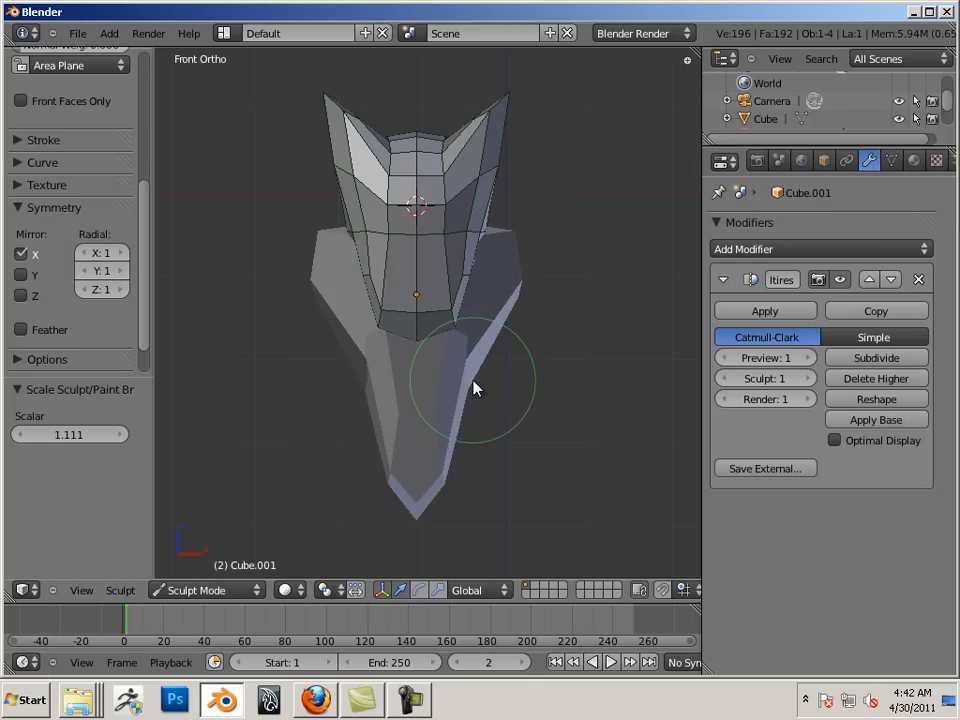
click(824, 160)
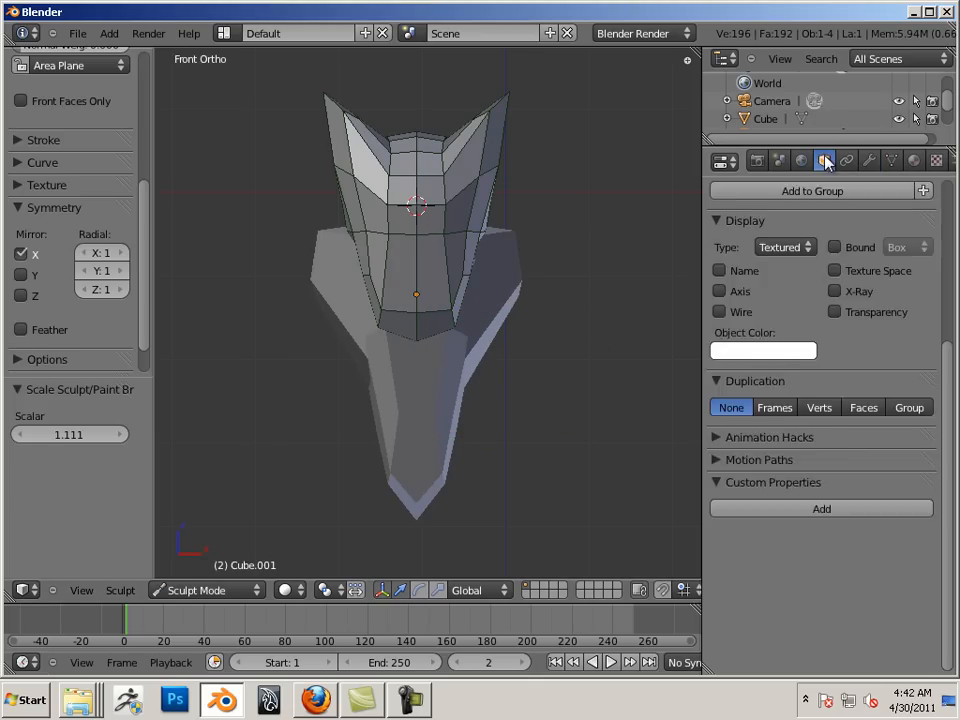
Step: Enable Wire display on the body so its mesh edges overlay the shaded surface
click(719, 458)
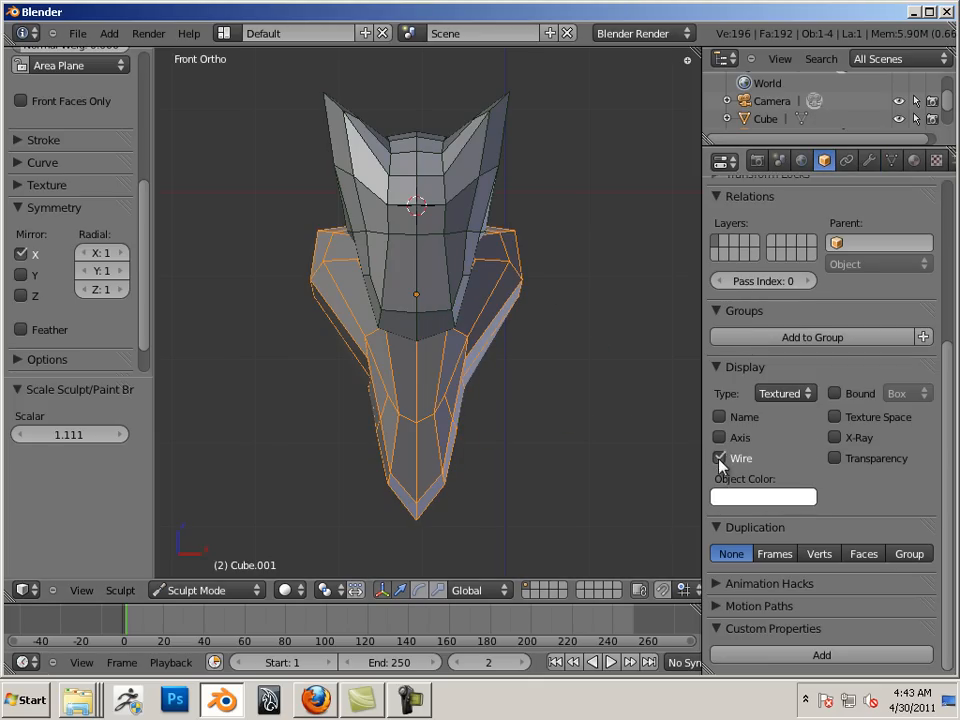
mouse_move(603, 457)
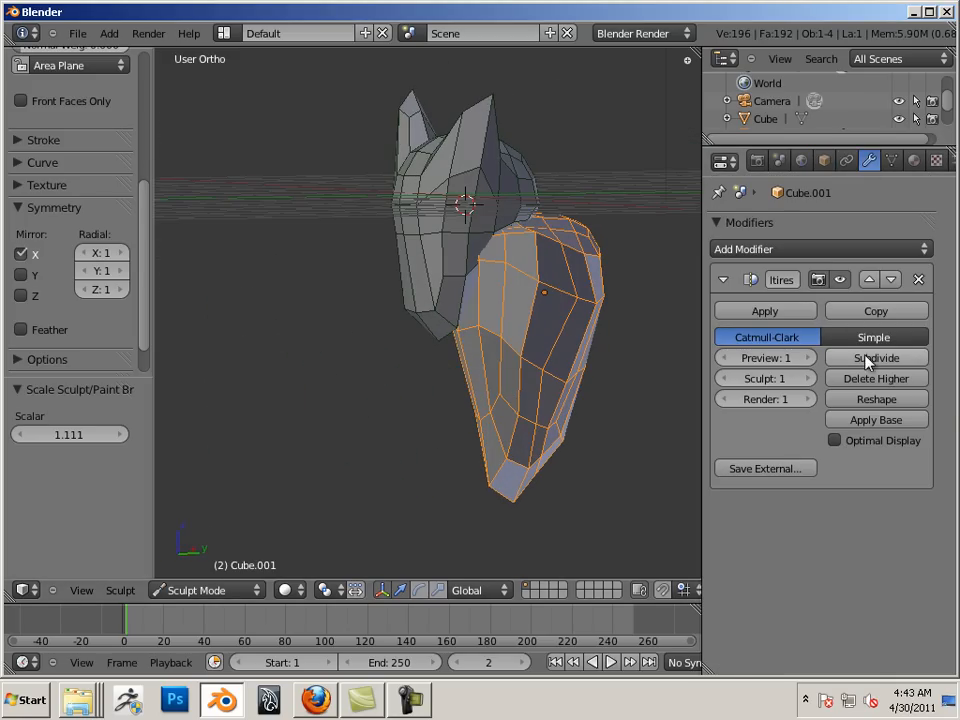
Step: Add a Multires subdivision level and smooth the body with the Smooth brush
click(875, 357)
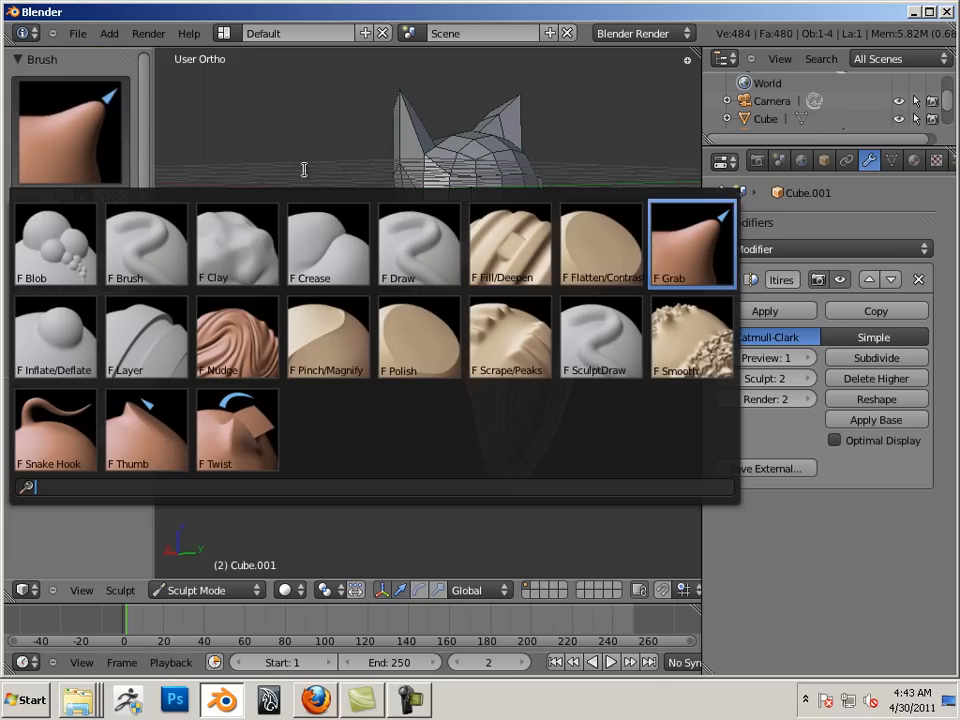
click(675, 337)
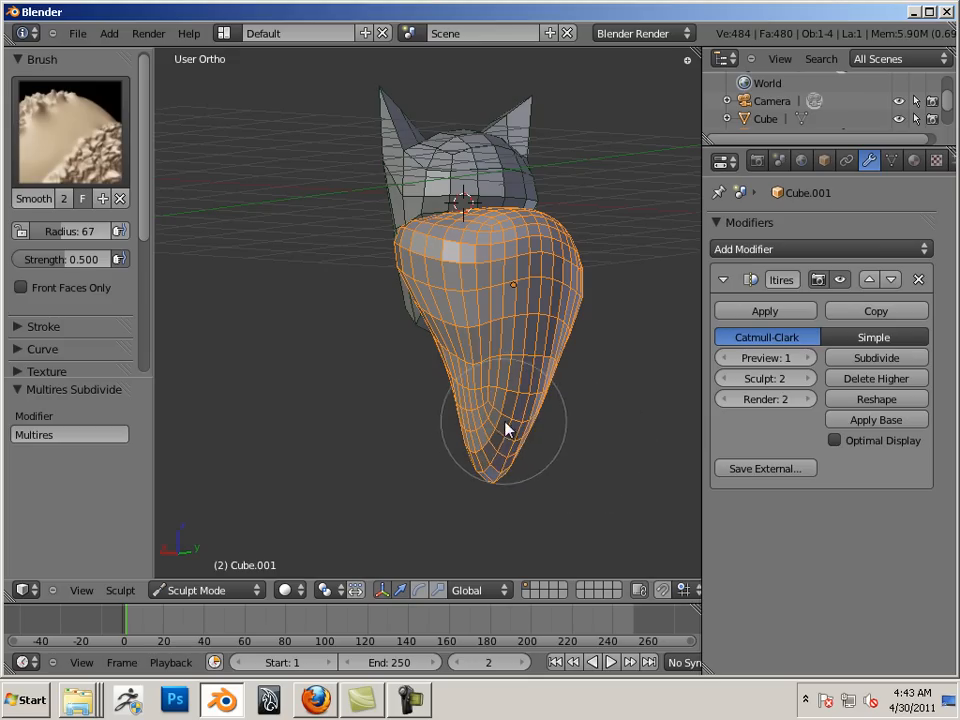
drag(505, 430, 445, 505)
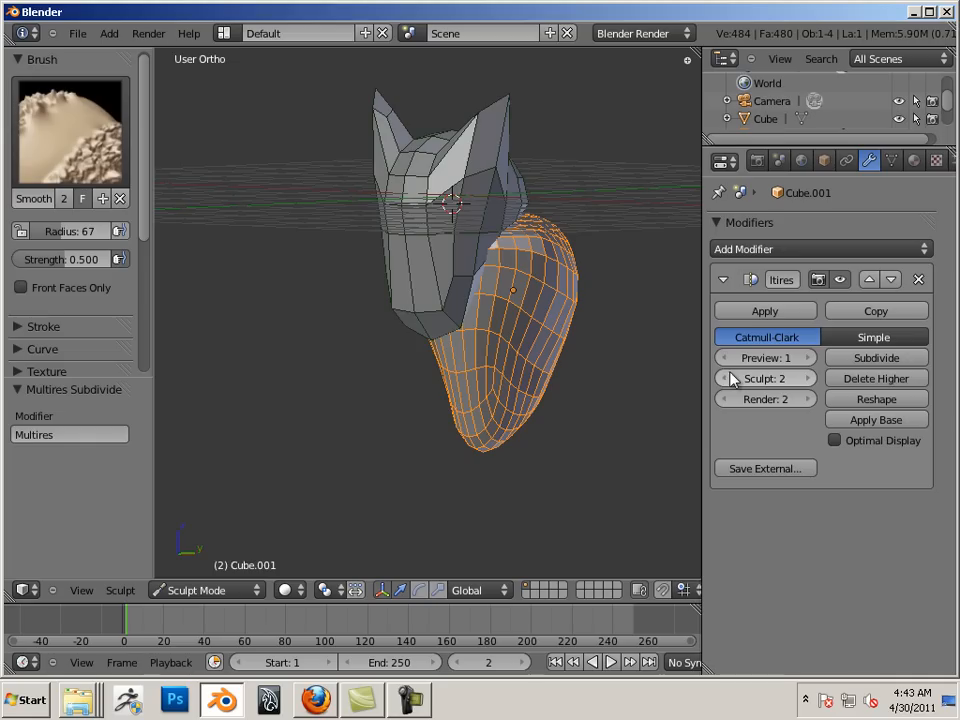
Step: Adjust the Multires Preview and Sculpt levels down and back up
click(725, 357)
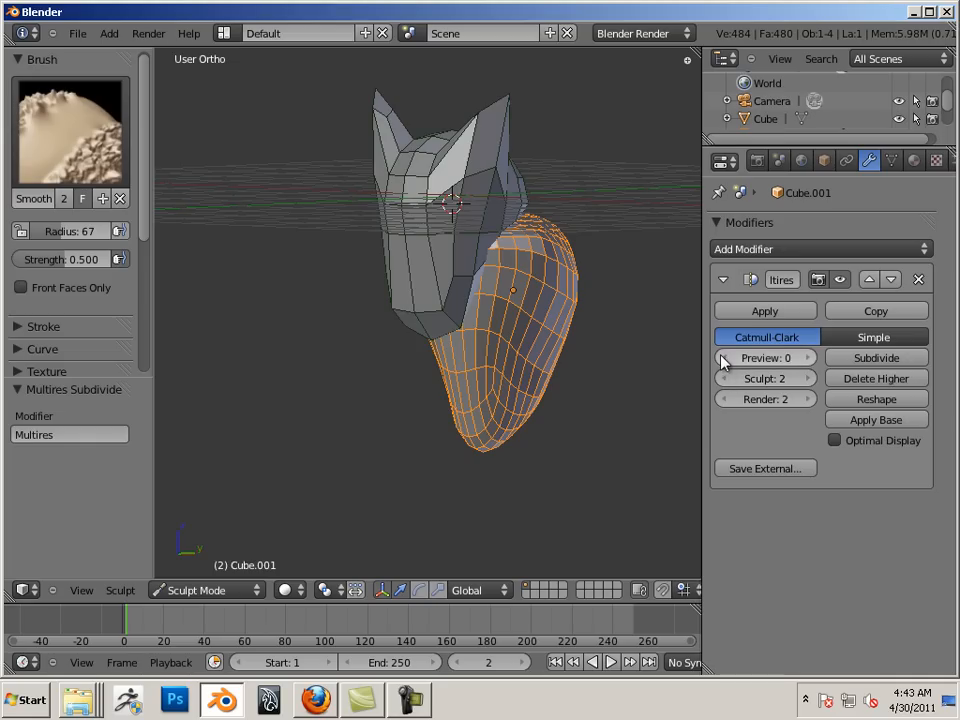
click(806, 357)
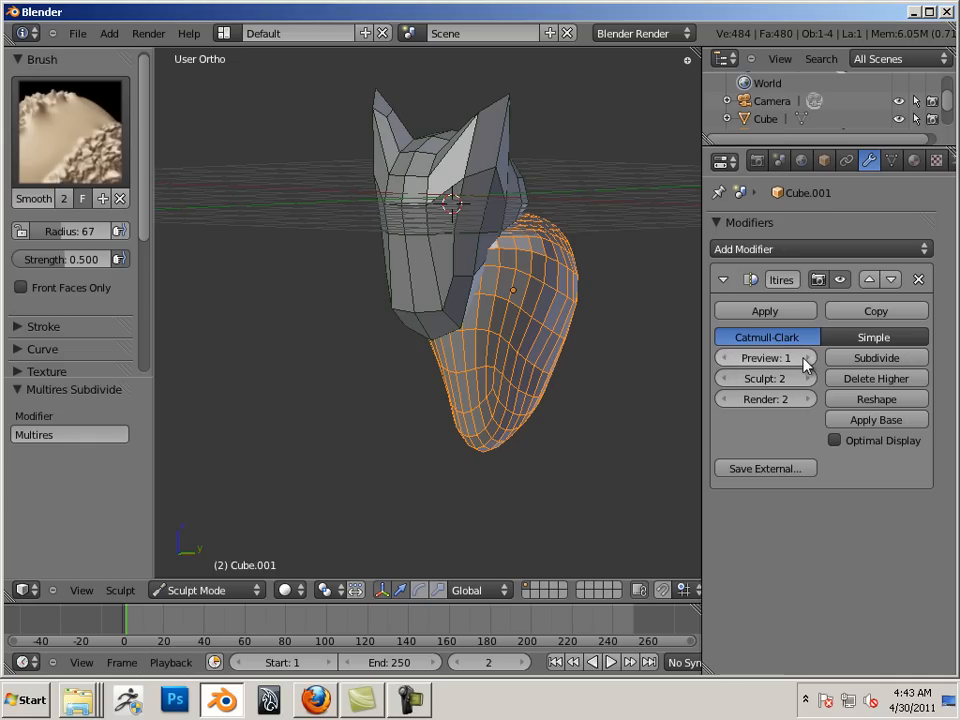
mouse_move(727, 382)
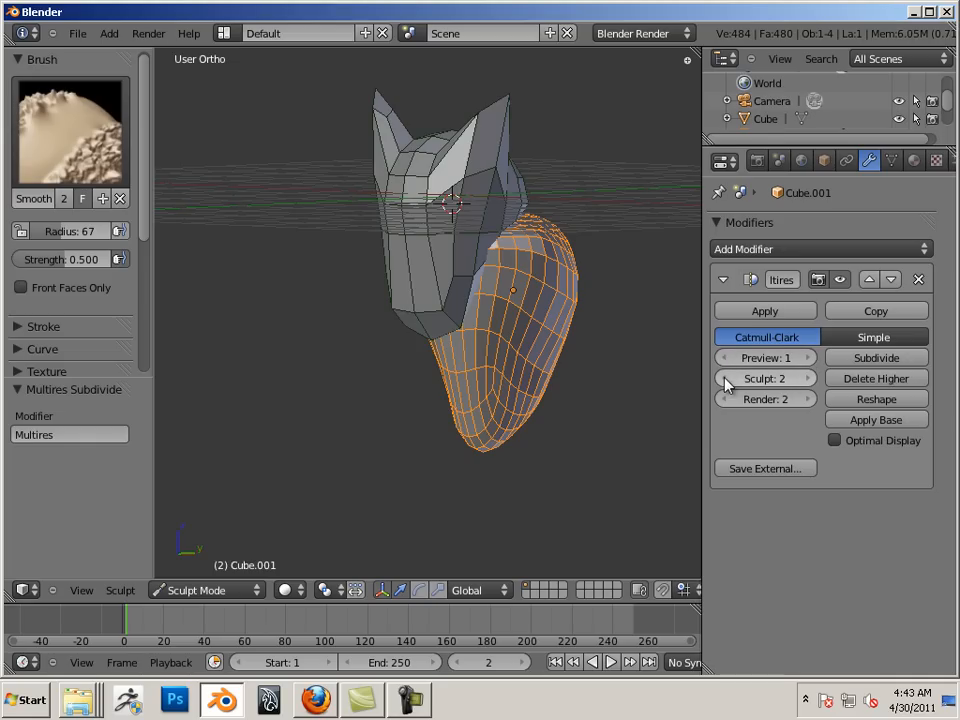
click(725, 378)
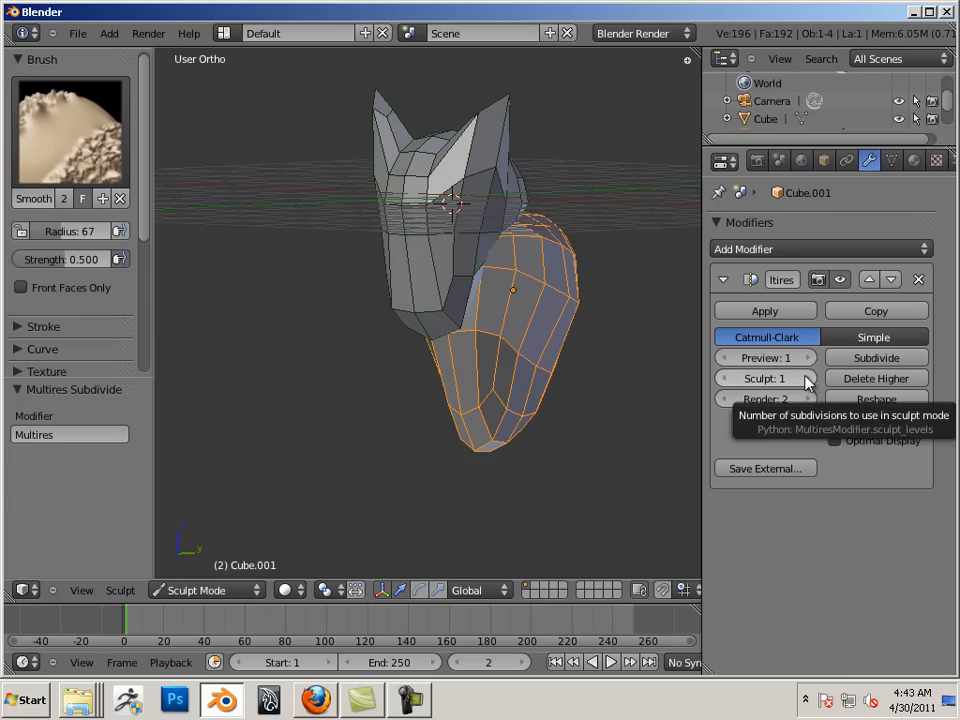
mouse_move(808, 380)
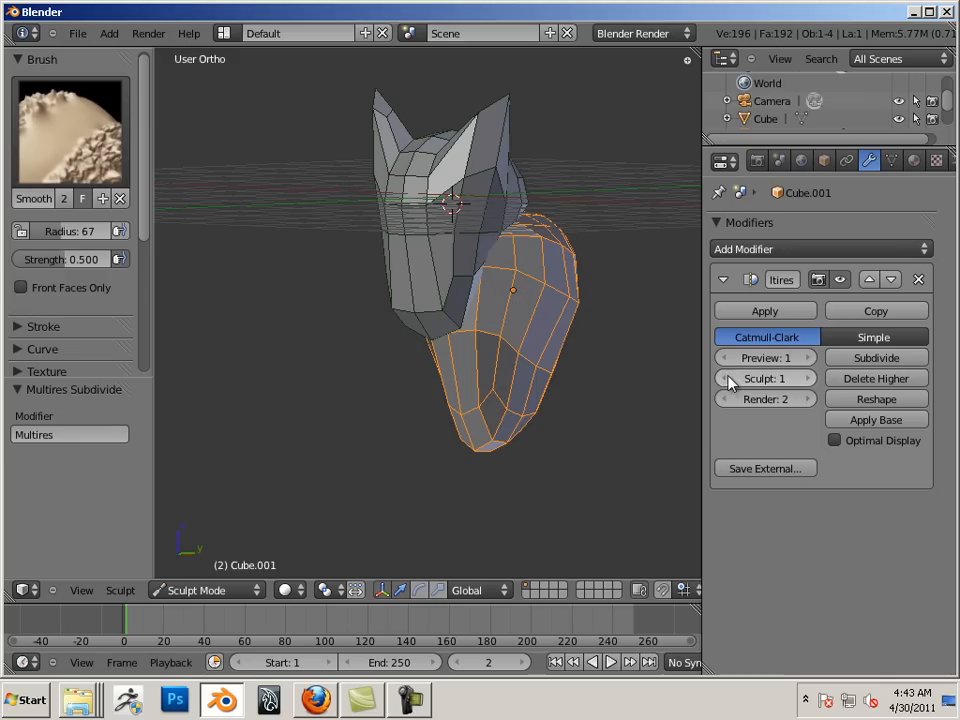
click(806, 378)
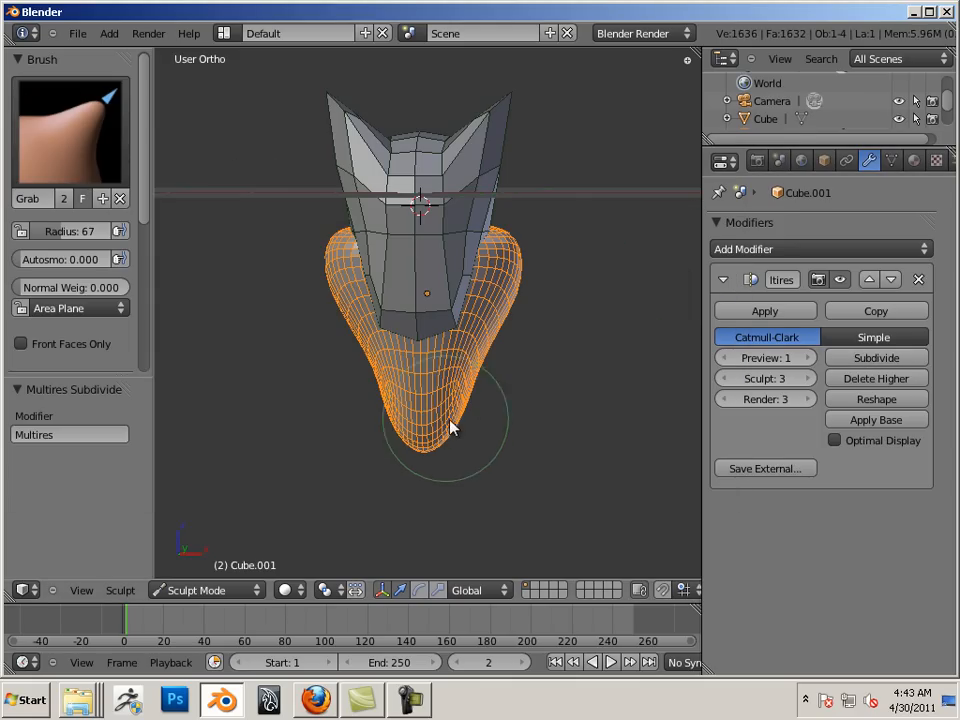
Step: Grab the body's lower end and pull it down and outward into a rounded bulge
drag(450, 428, 490, 464)
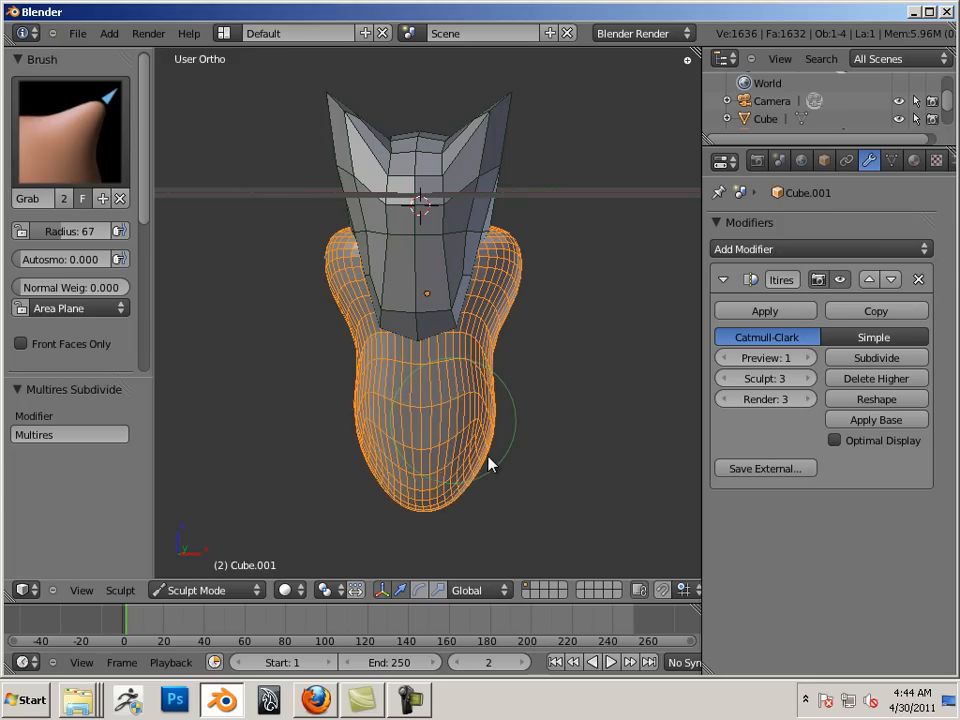
drag(490, 465, 450, 470)
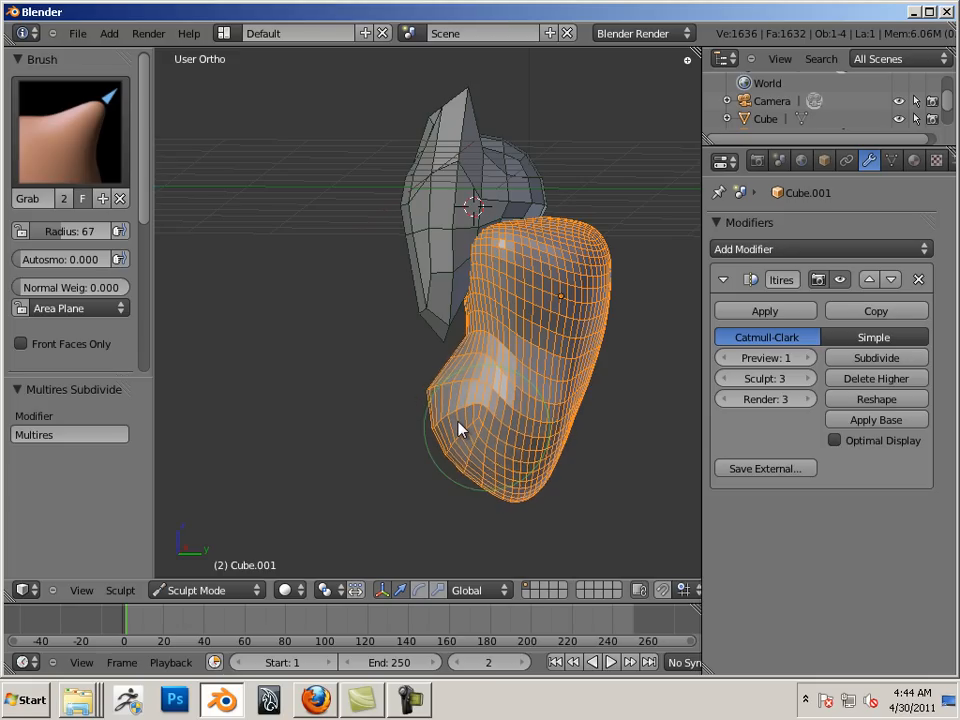
drag(460, 430, 540, 490)
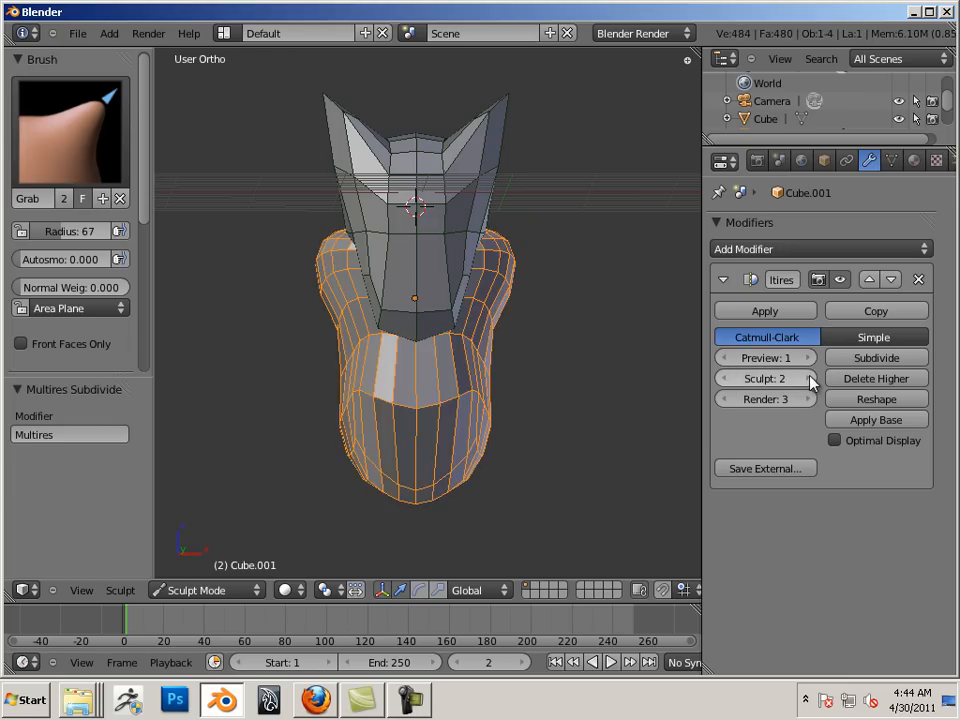
Step: Apply Base on the Multires modifier, check the lowest level, then return Sculpt to 3
click(807, 378)
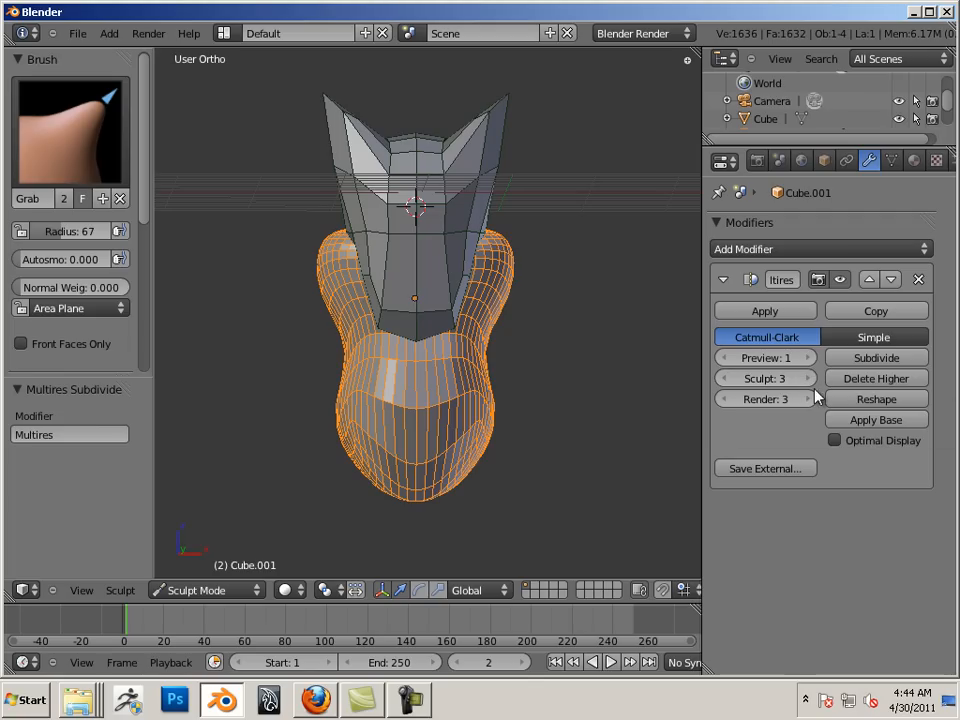
mouse_move(875, 419)
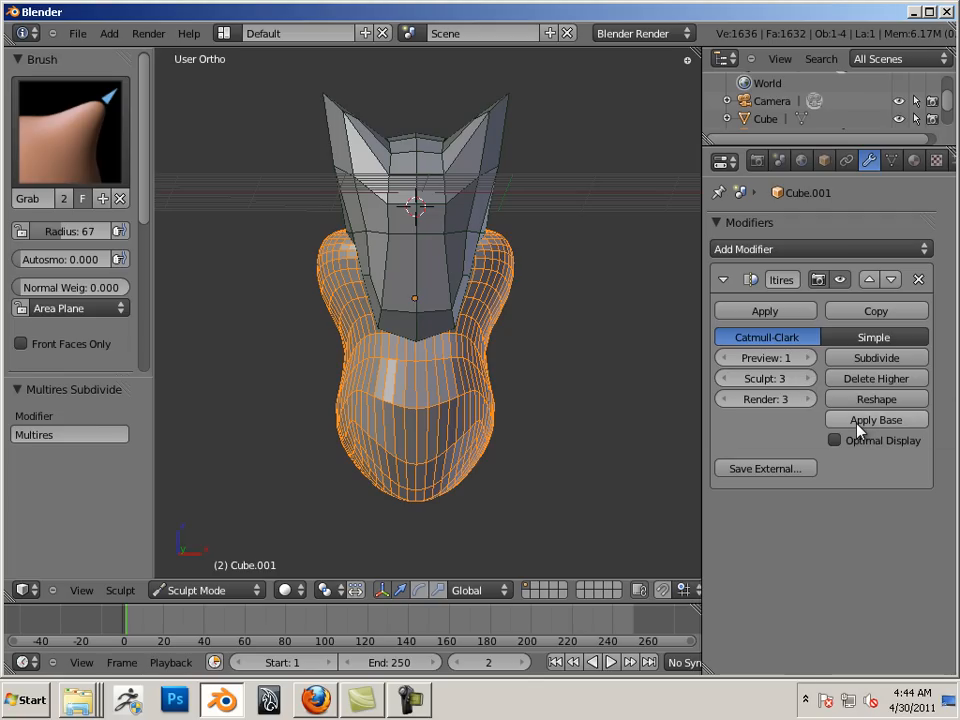
mouse_move(875, 419)
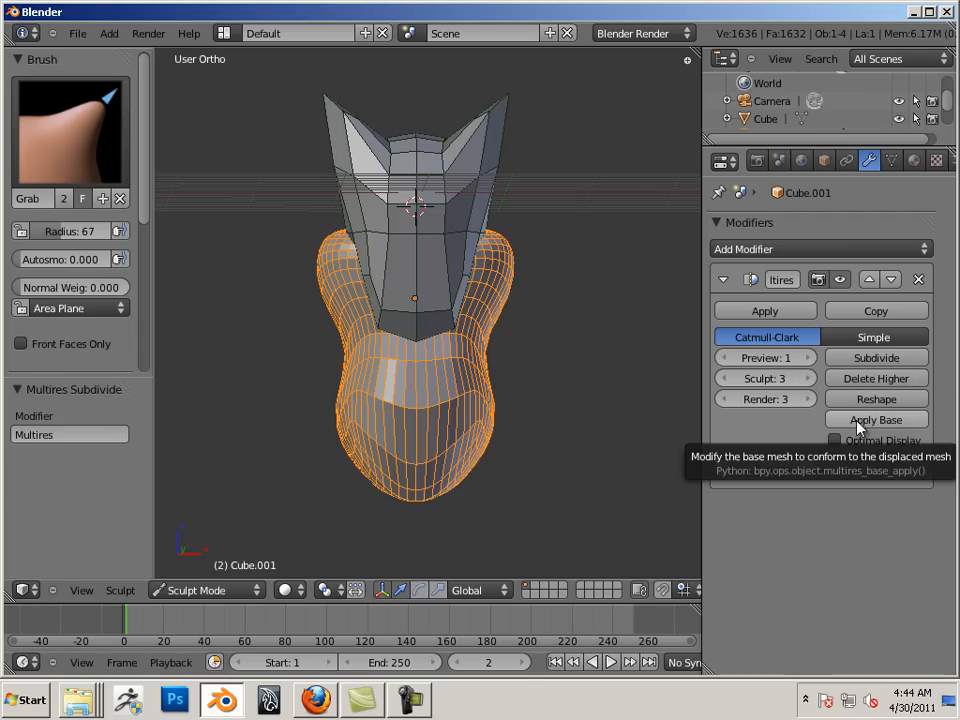
click(875, 419)
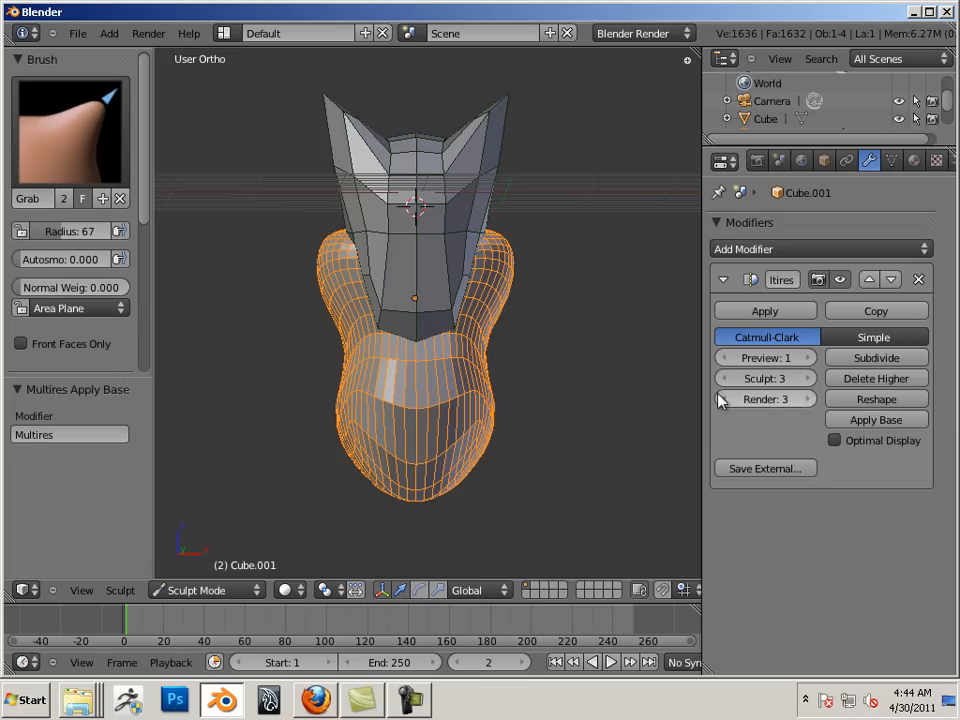
click(724, 378)
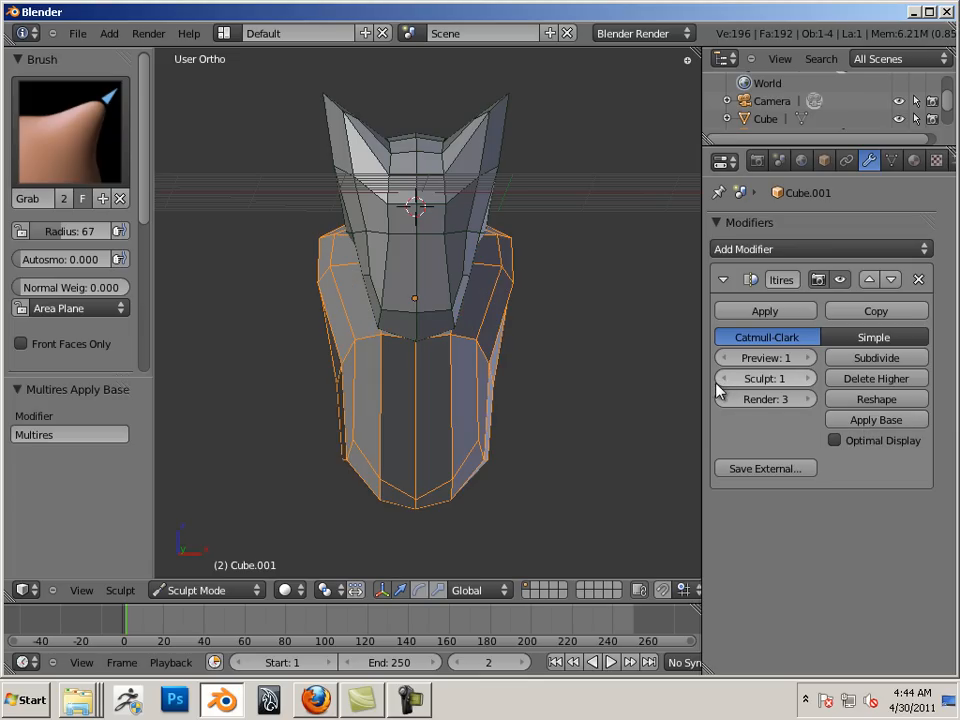
click(806, 378)
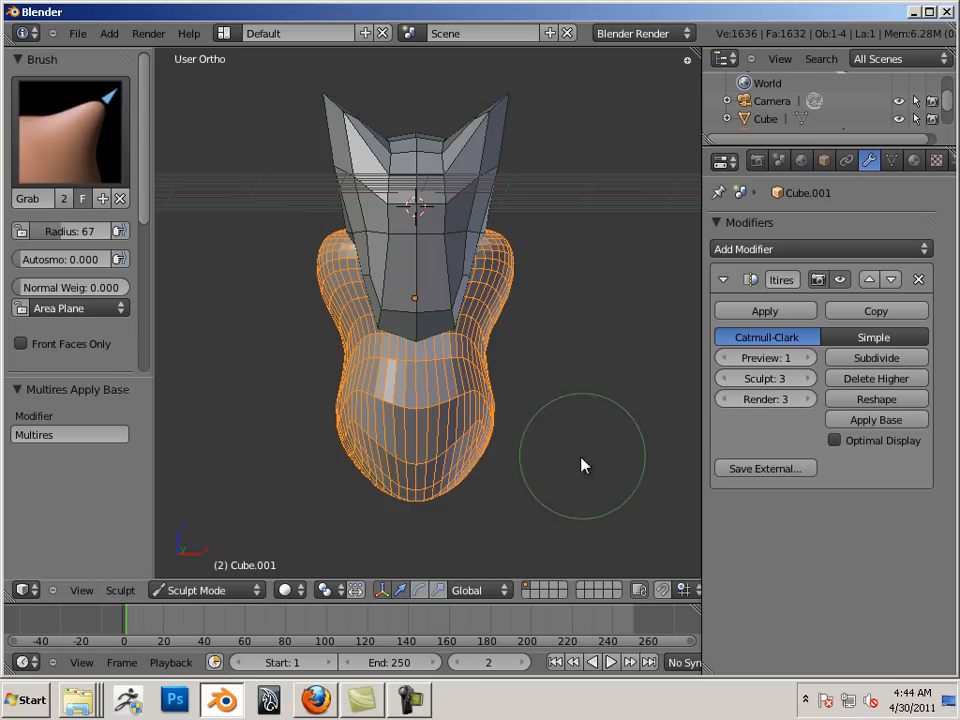
mouse_move(608, 455)
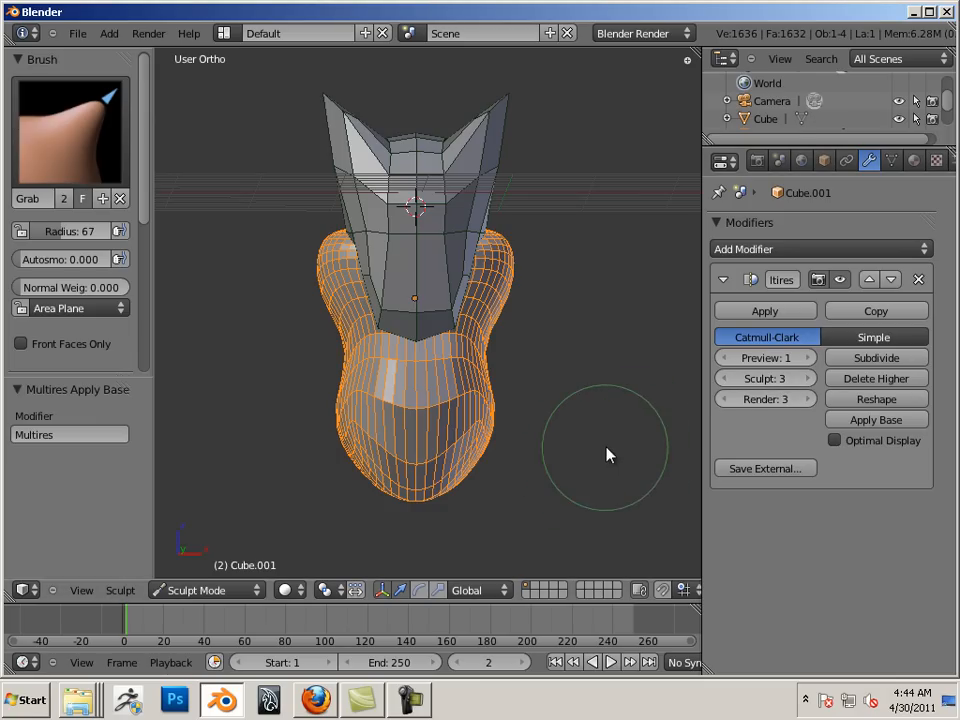
Step: Lower the body's Multires Sculpt level to 1, orbiting to inspect the low-poly shape
drag(600, 455, 460, 442)
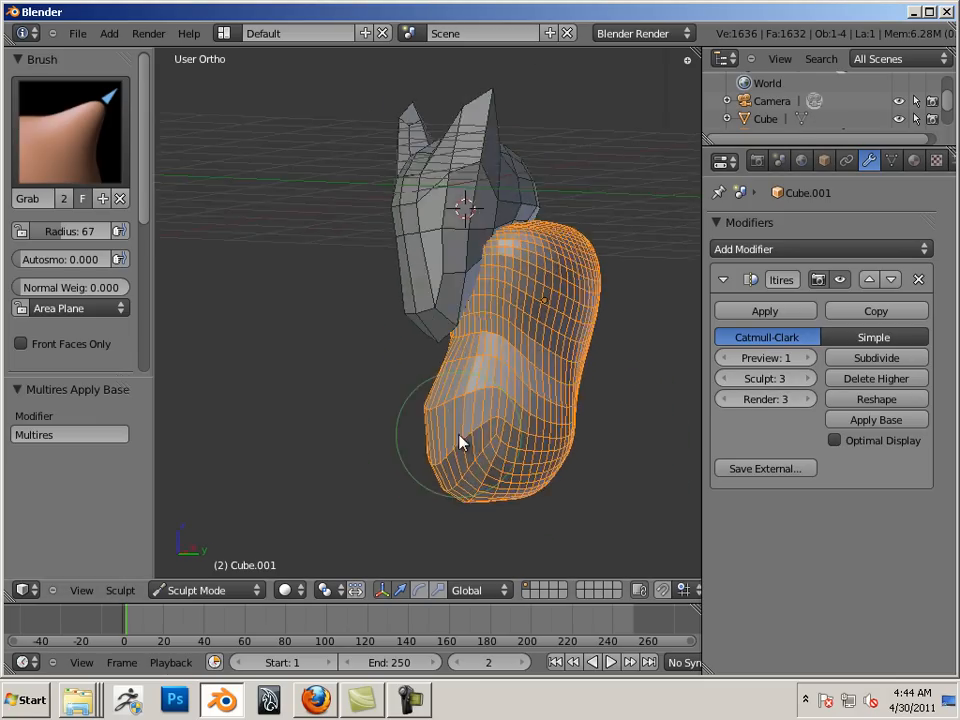
drag(465, 443, 325, 430)
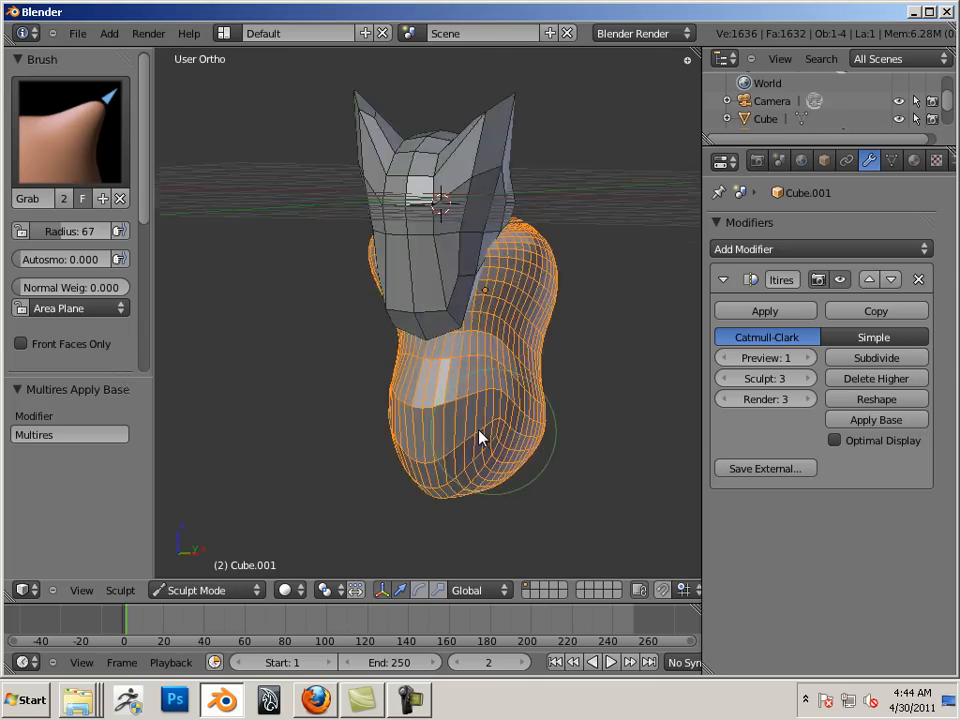
drag(480, 430, 435, 355)
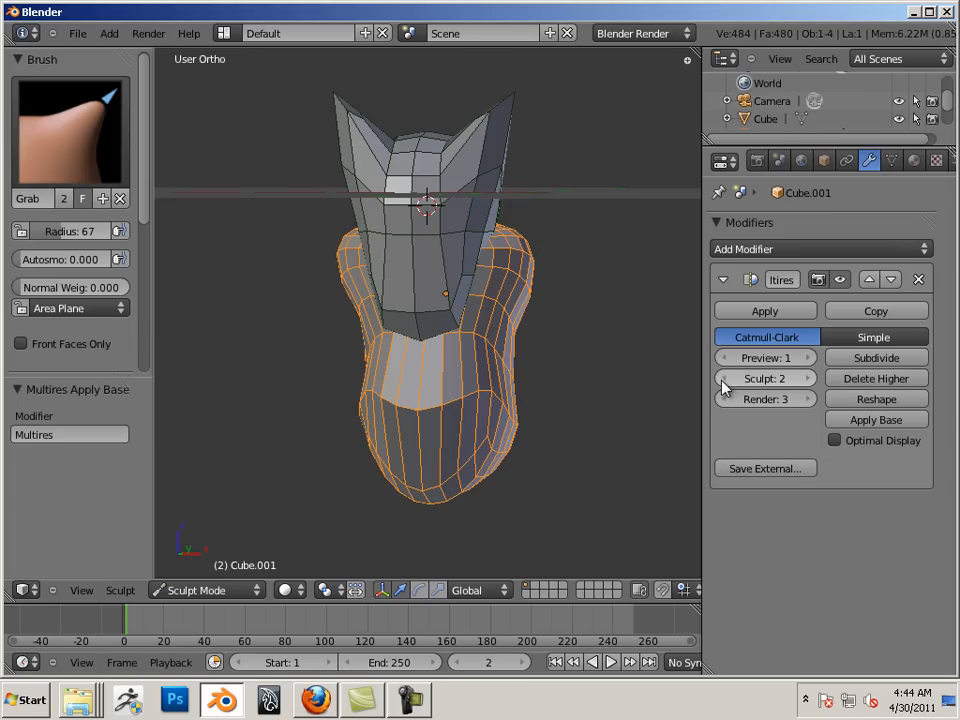
click(724, 378)
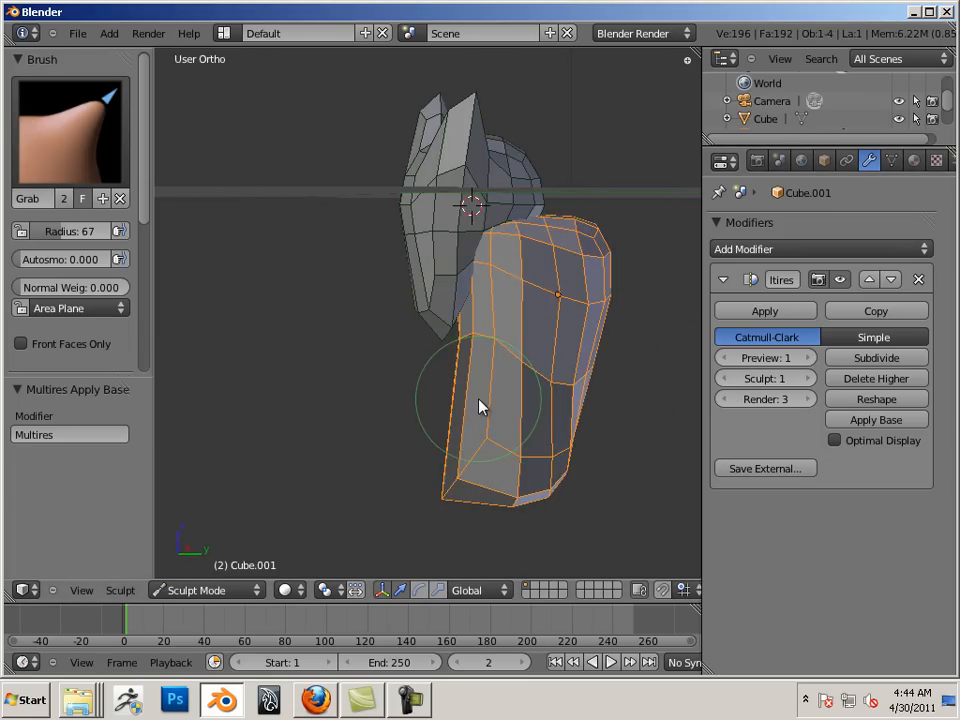
drag(480, 407, 445, 190)
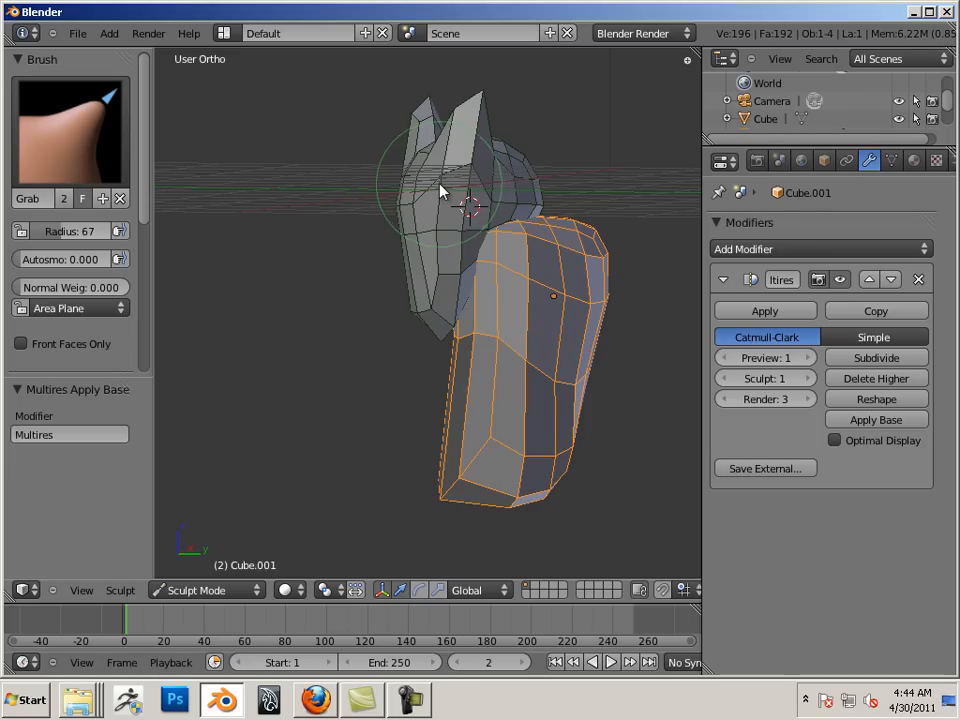
mouse_move(435, 190)
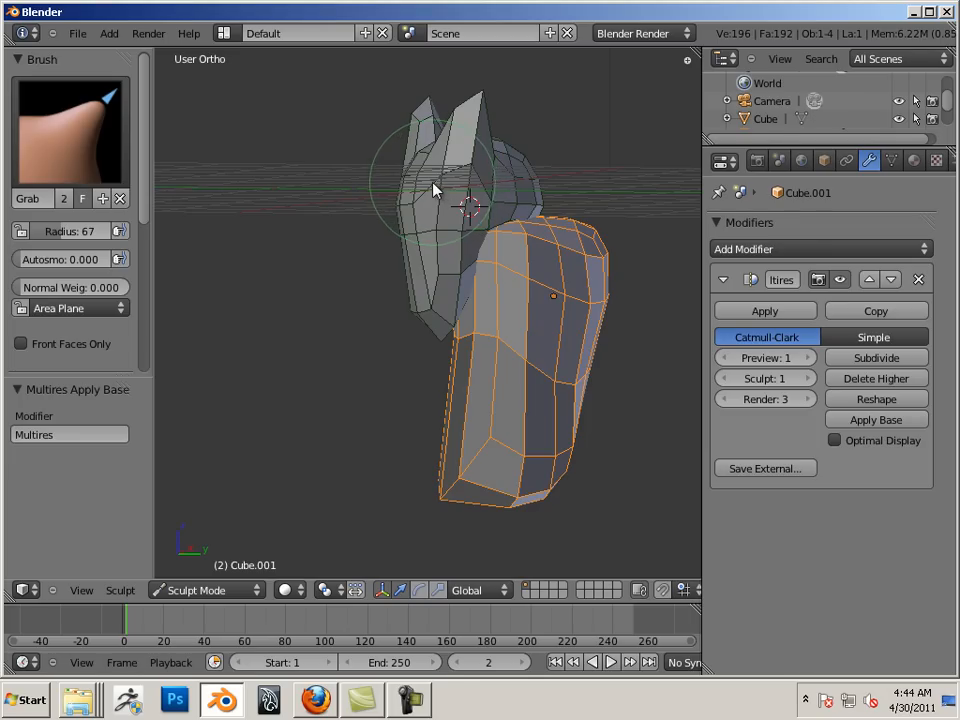
mouse_move(450, 190)
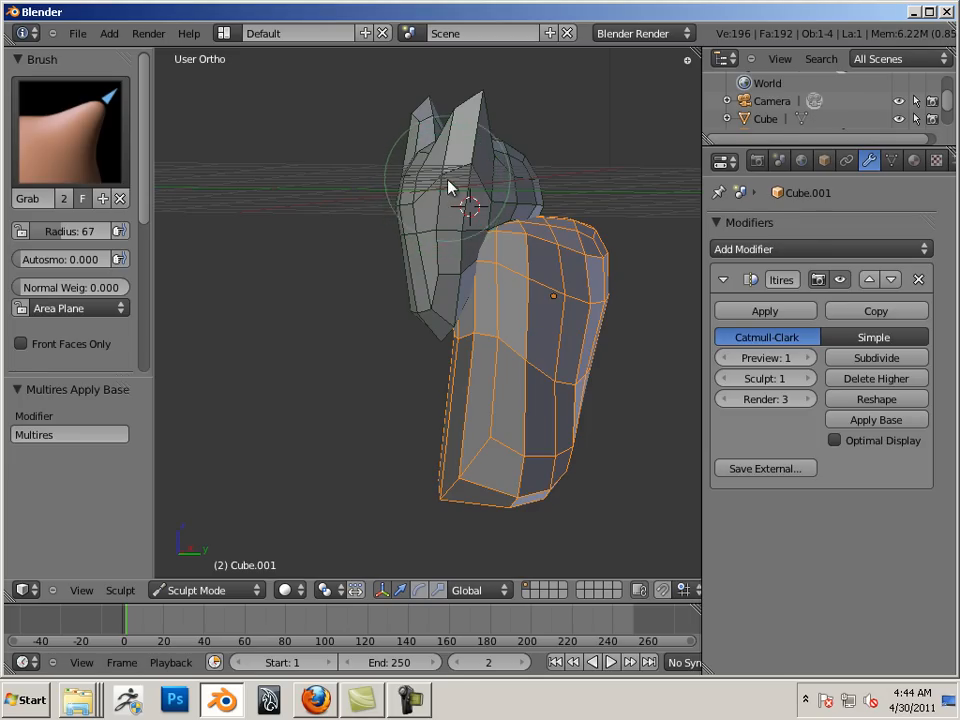
mouse_move(485, 228)
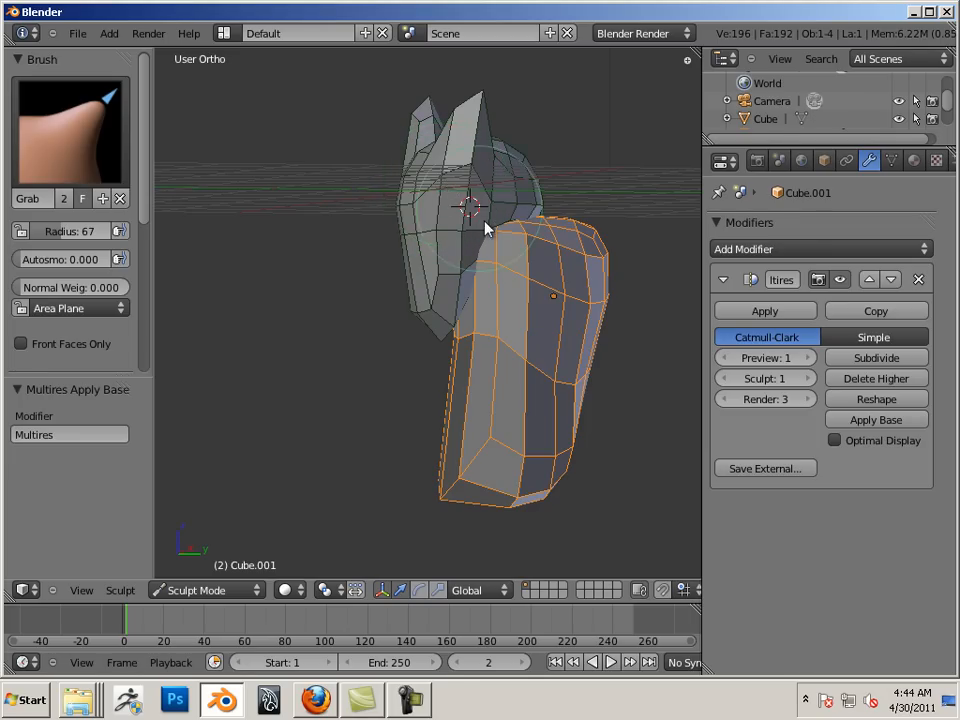
mouse_move(485, 388)
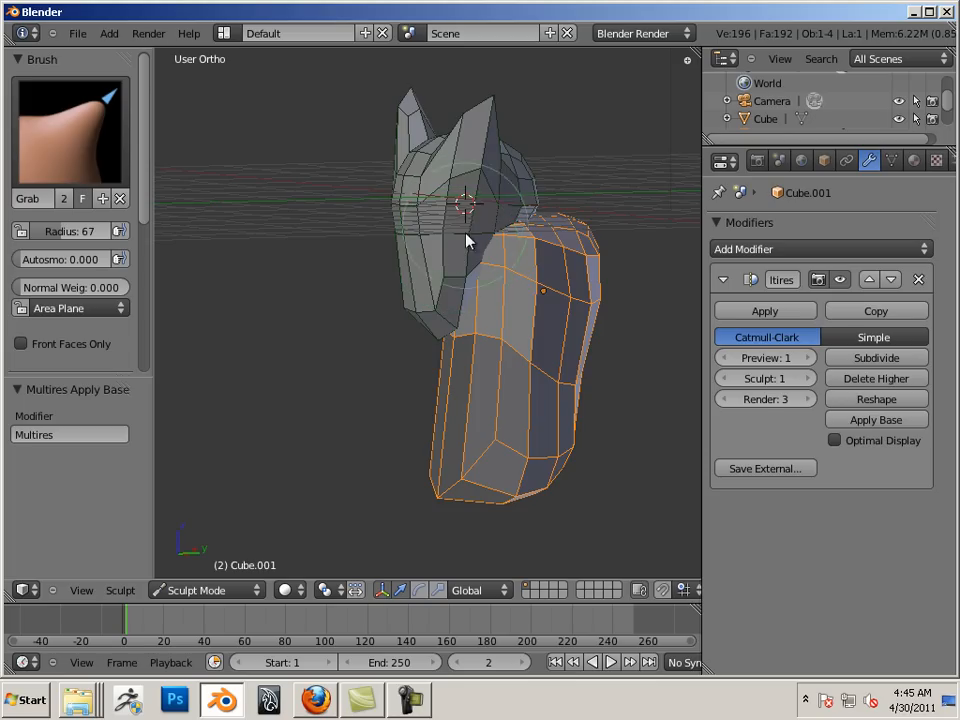
mouse_move(475, 272)
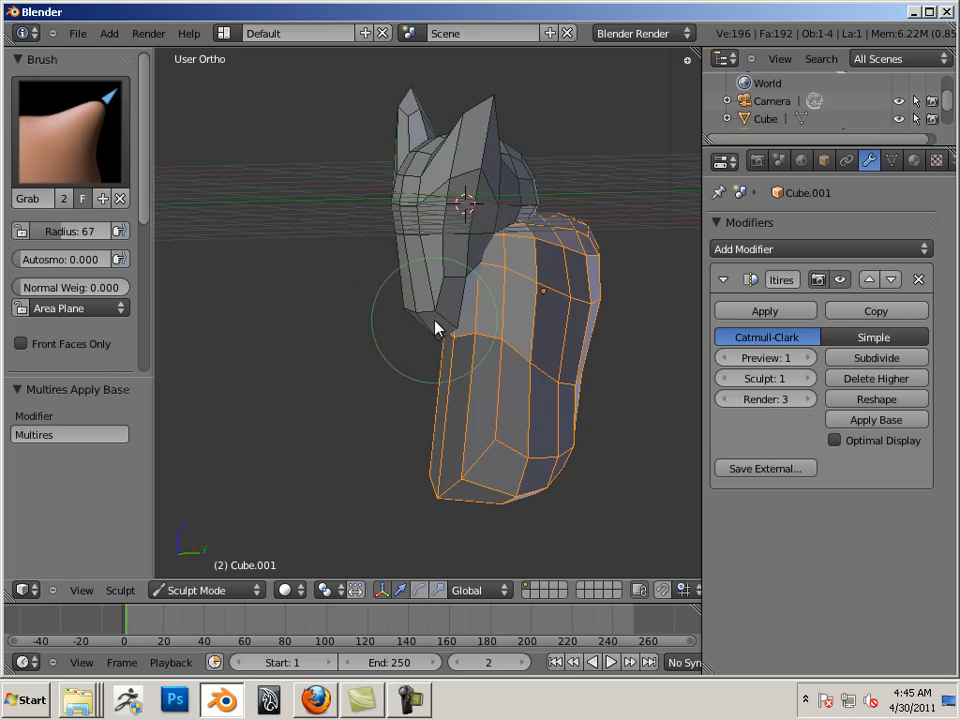
drag(435, 330, 490, 415)
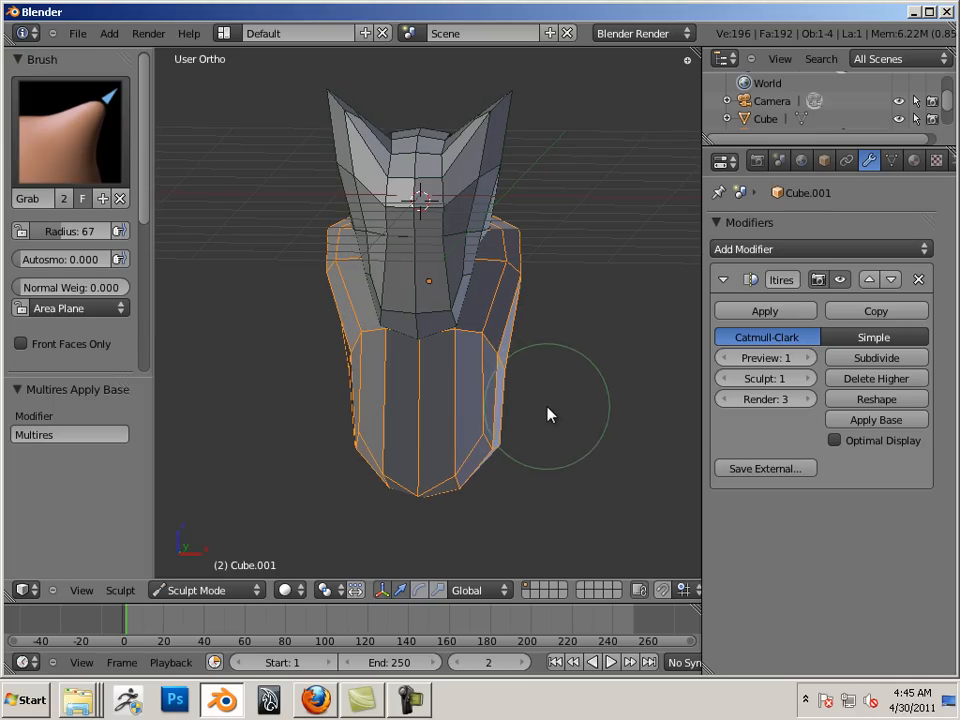
drag(547, 415, 688, 318)
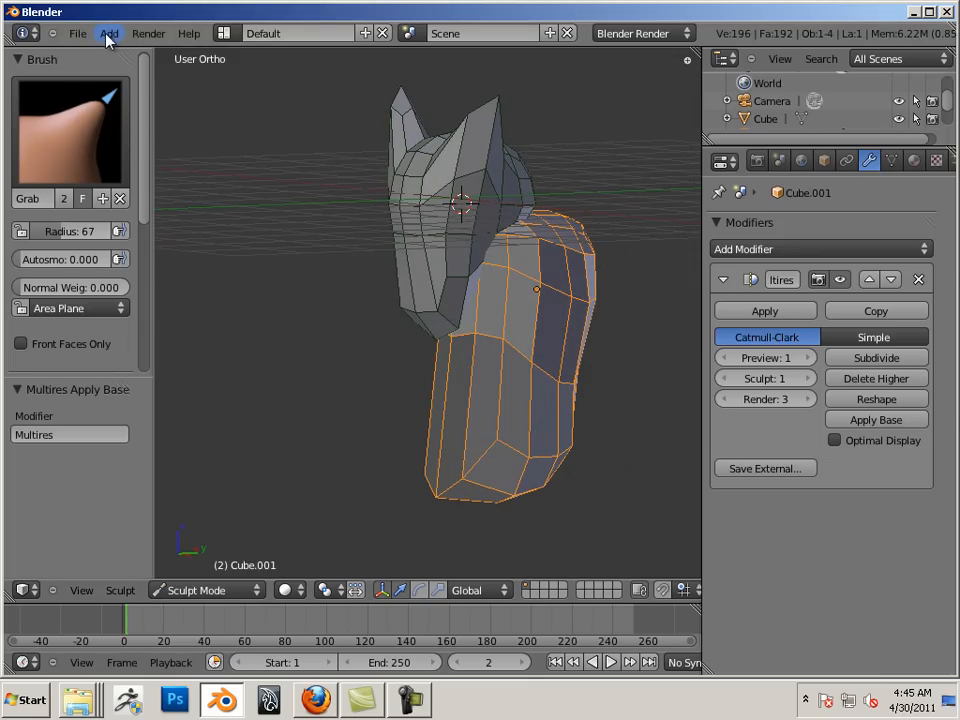
mouse_move(245, 595)
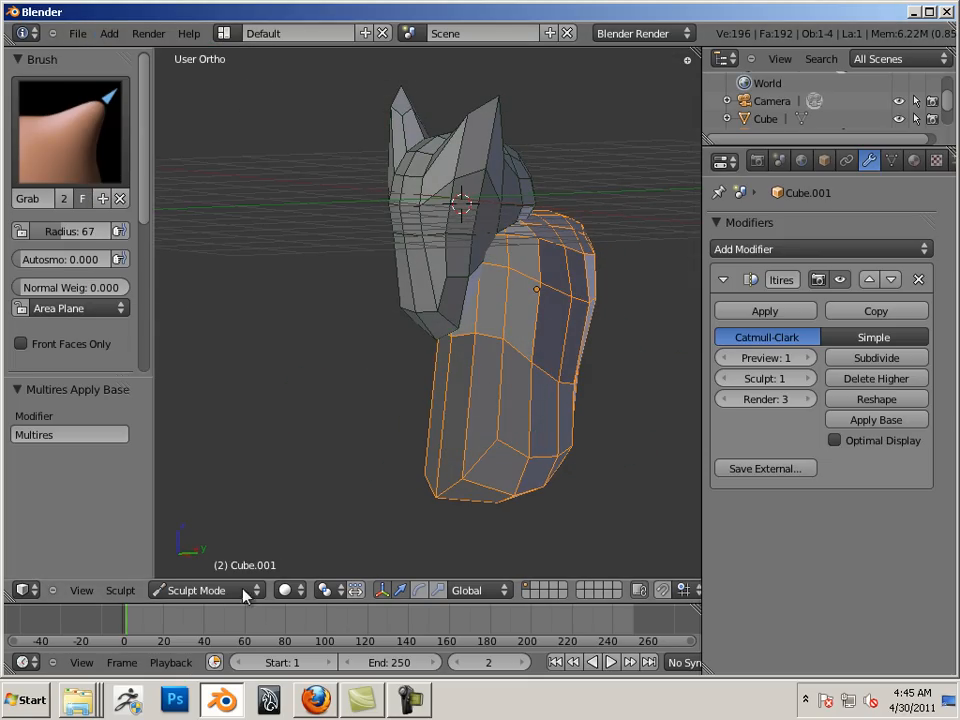
Step: Switch to Object Mode and add a new cube beside the figure
click(195, 590)
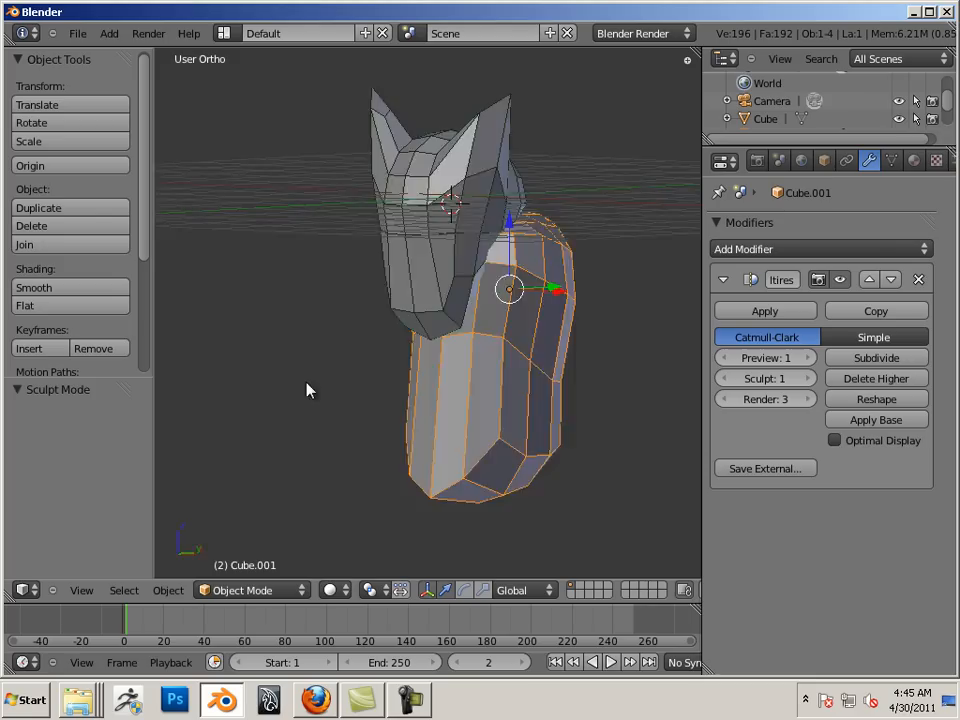
click(108, 33)
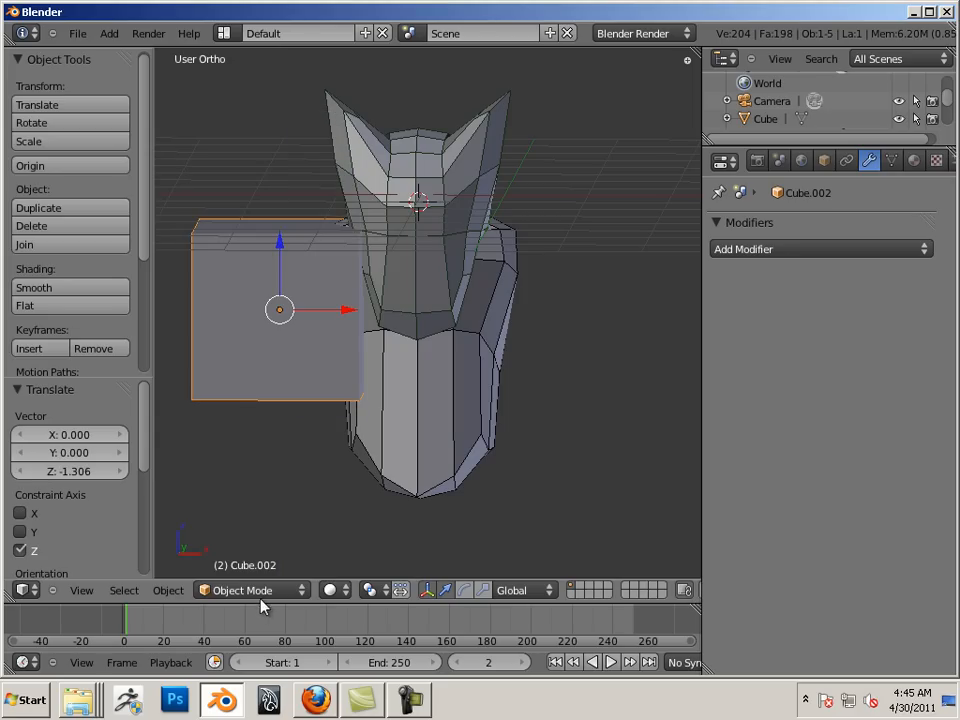
click(243, 590)
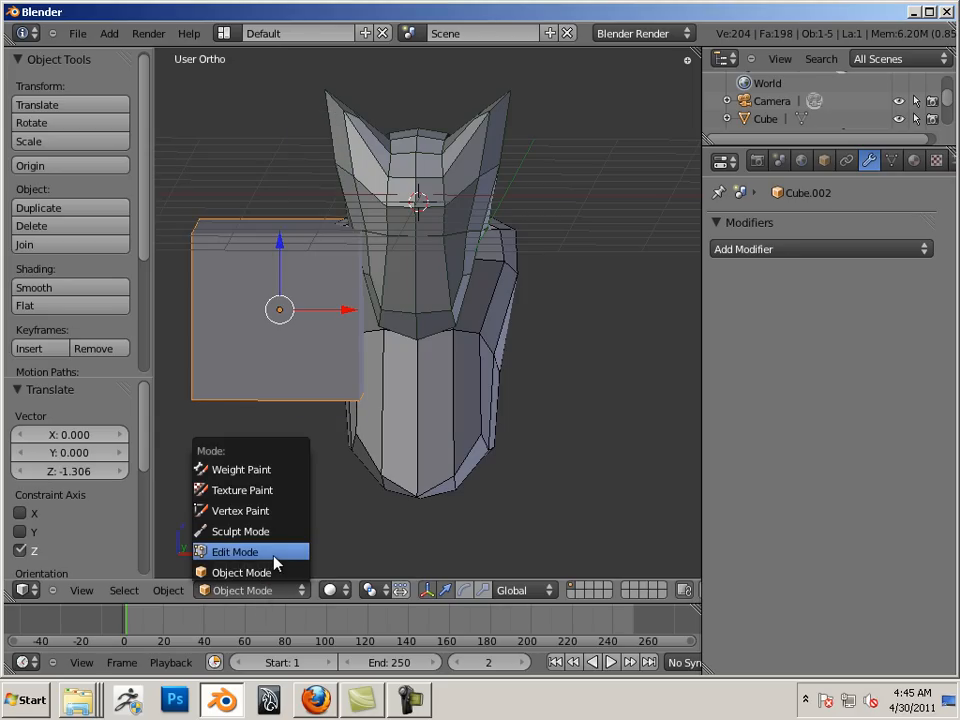
click(241, 572)
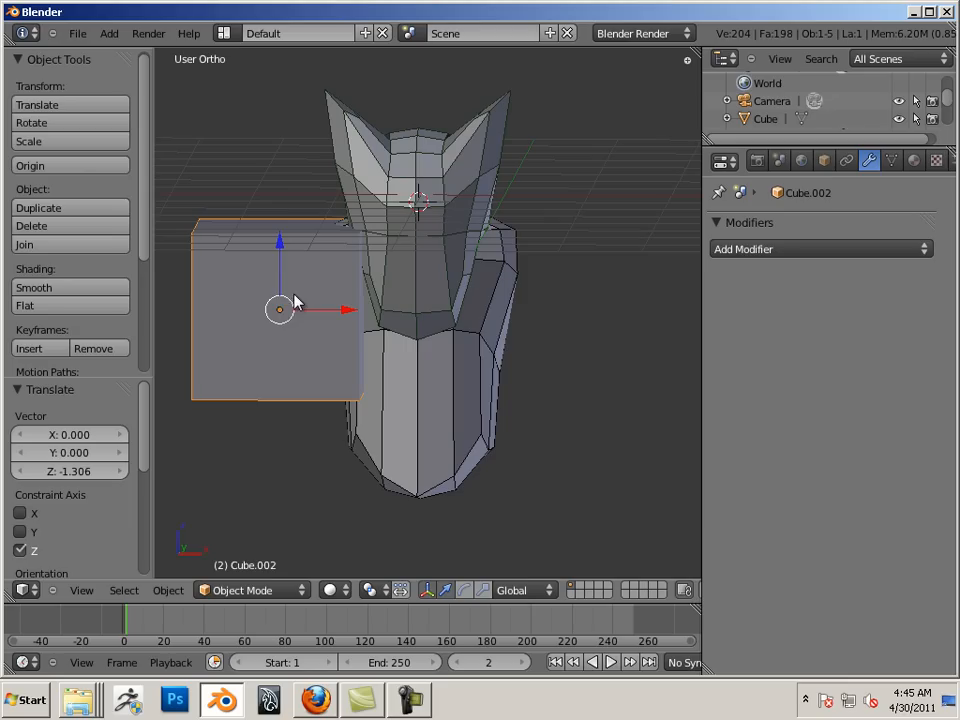
mouse_move(518, 285)
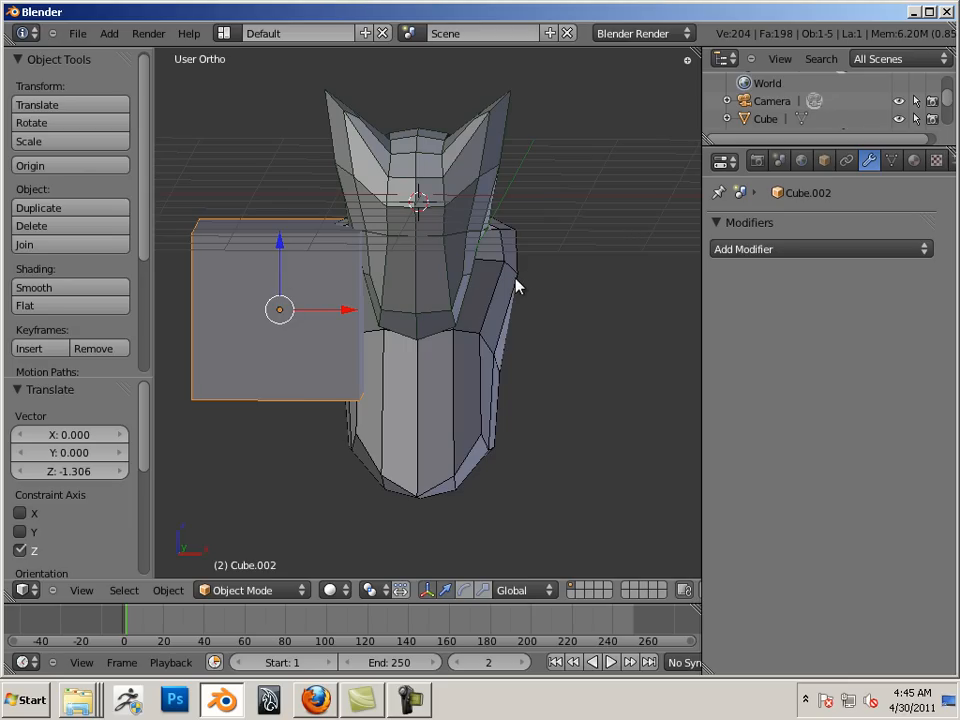
mouse_move(310, 398)
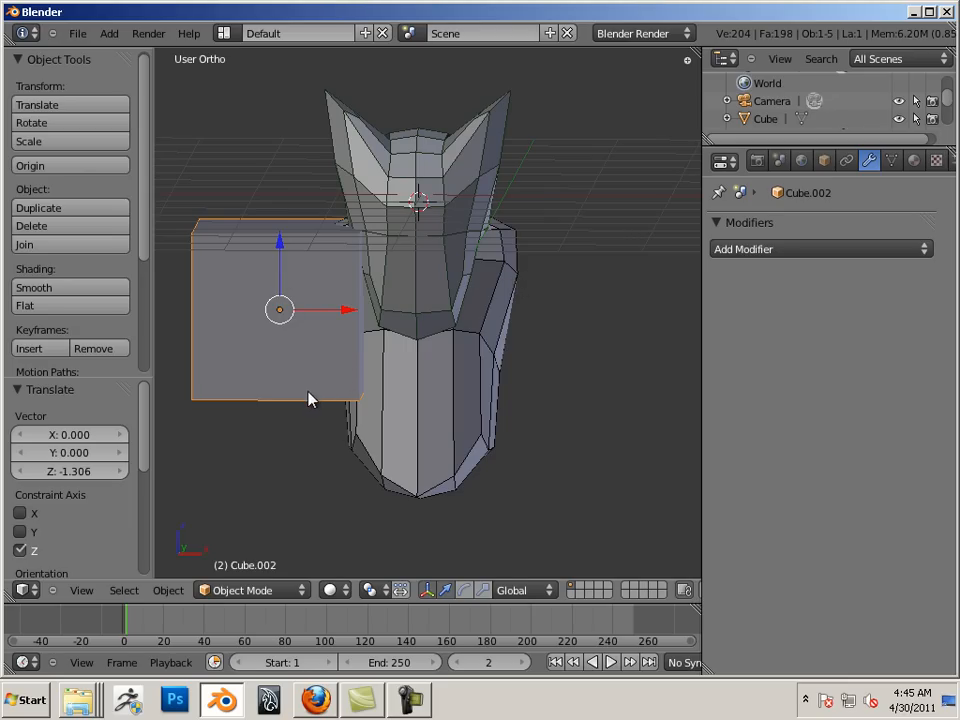
mouse_move(430, 205)
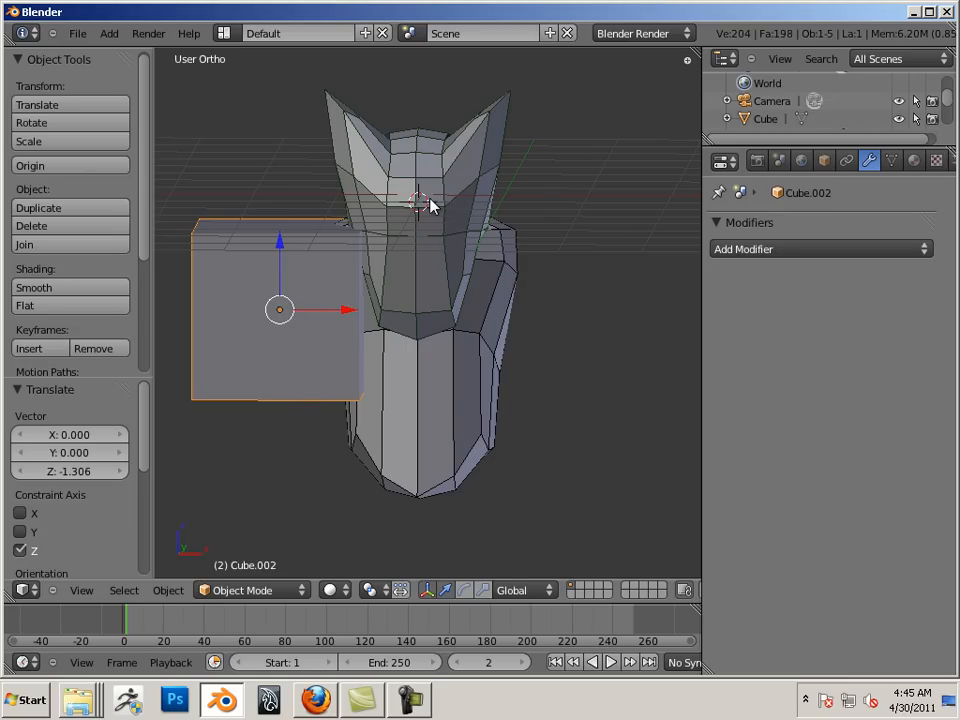
mouse_move(296, 456)
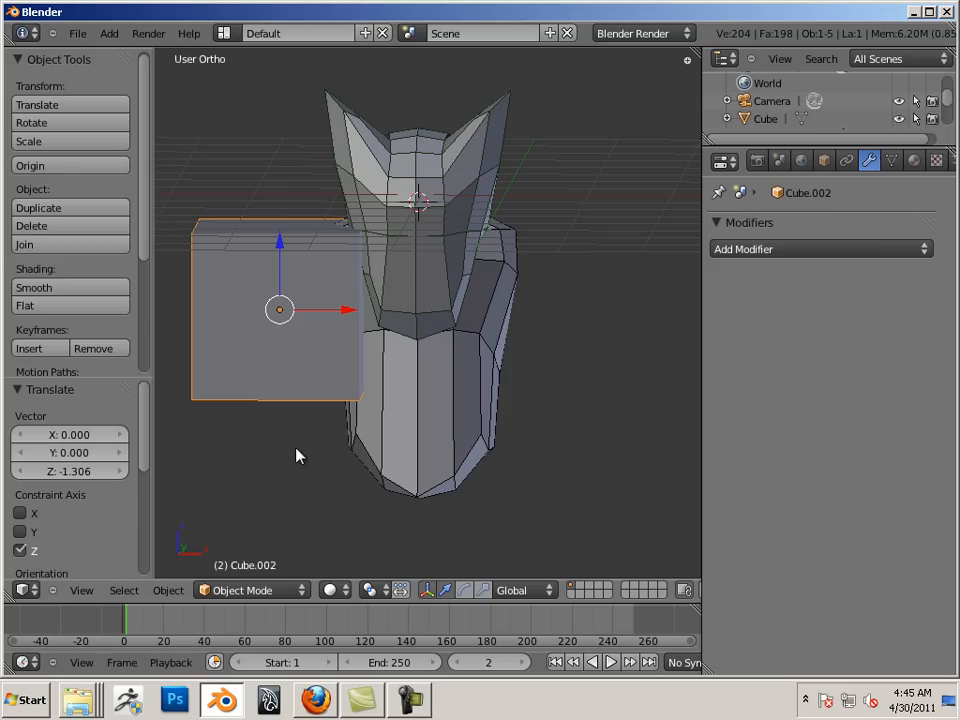
mouse_move(302, 277)
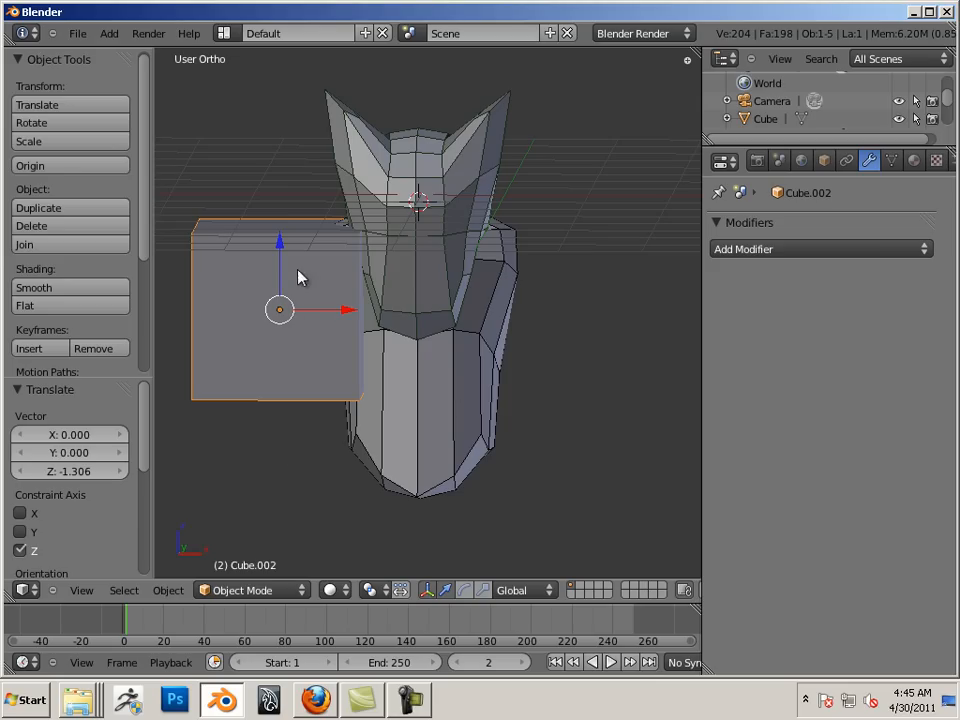
mouse_move(305, 215)
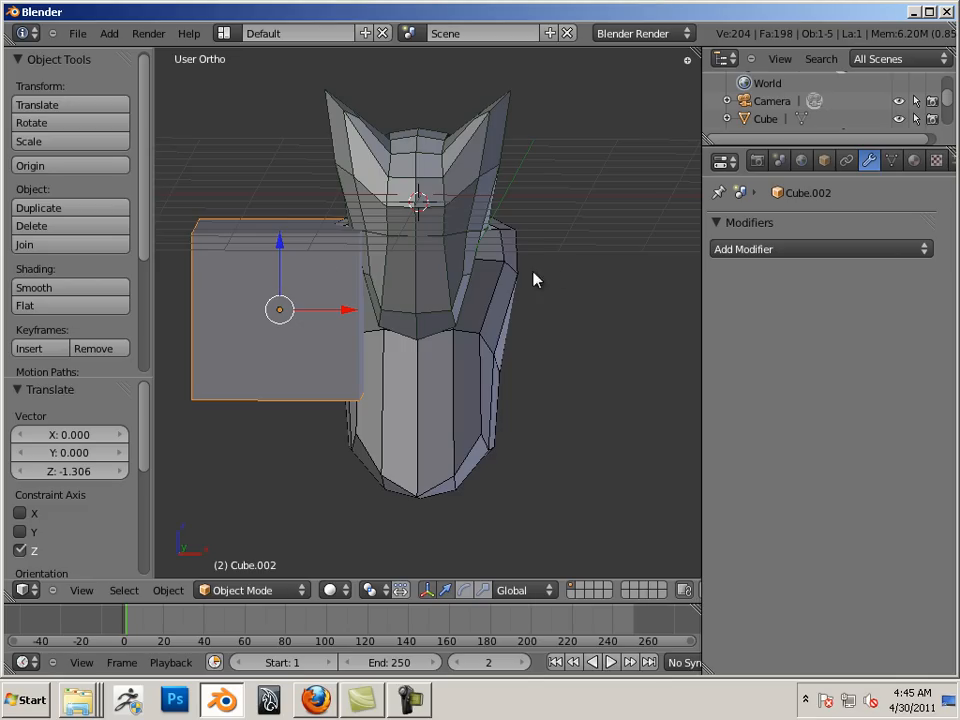
mouse_move(370, 365)
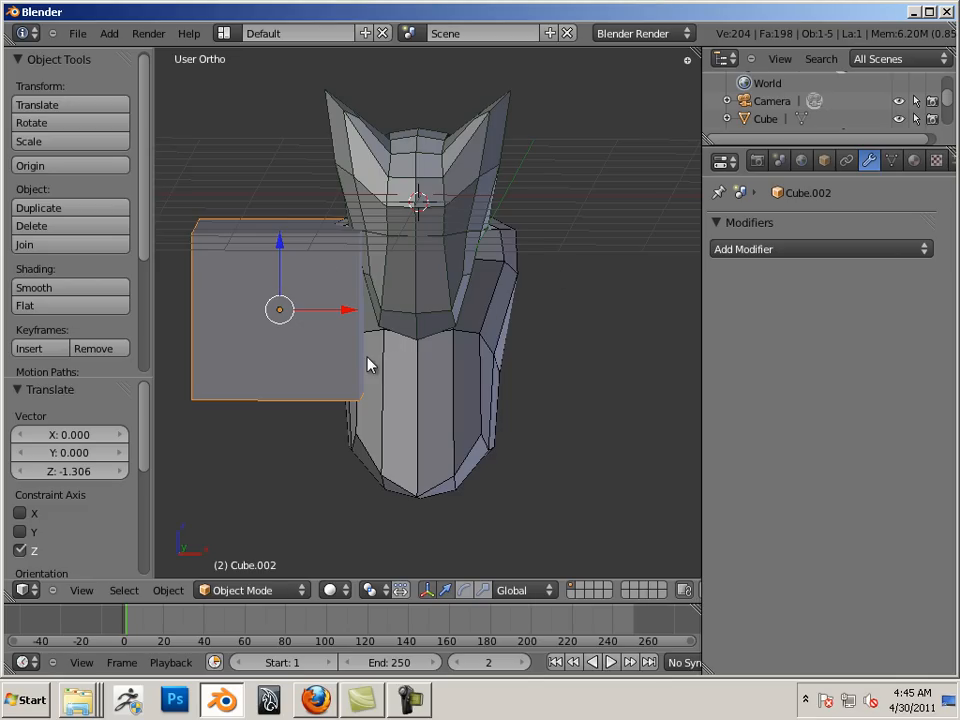